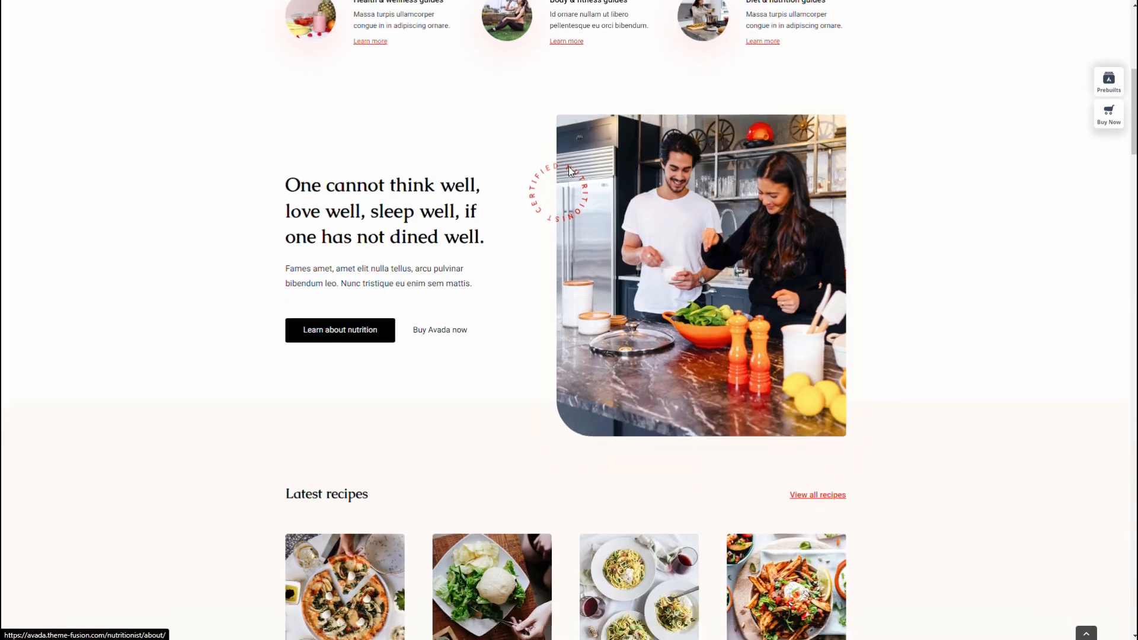
Step: Scroll the Hostinger web hosting page to the Single, Premium and Business plan comparison
{"action": "scroll", "scroll_direction": "down", "scroll_amount": 3}
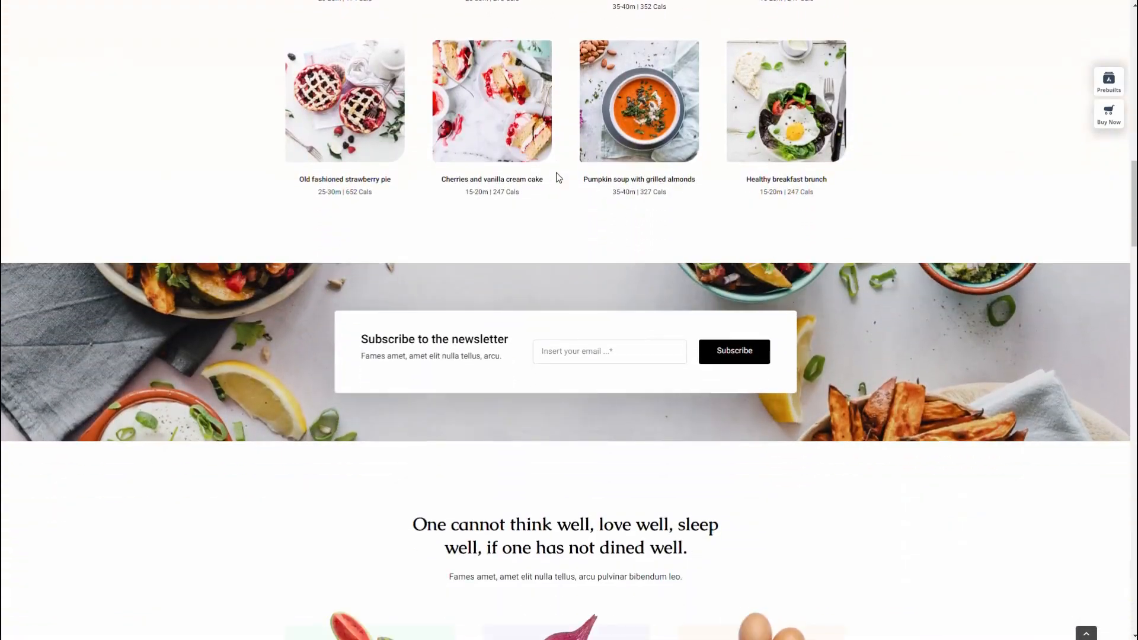
{"action": "scroll", "scroll_direction": "down", "scroll_amount": 3}
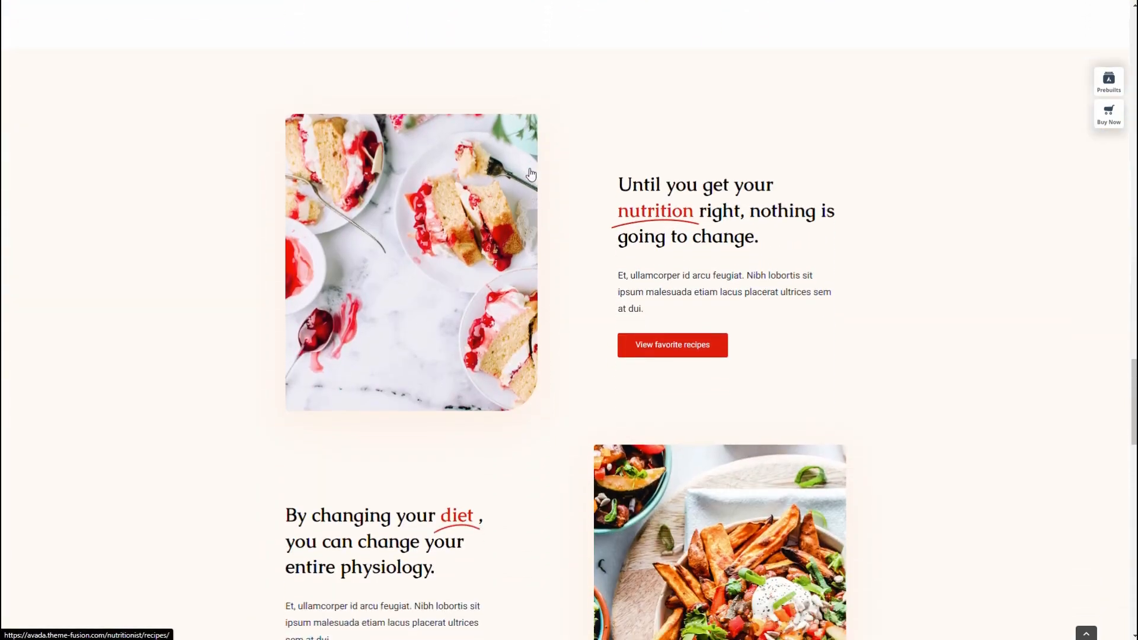
{"action": "scroll", "scroll_direction": "down", "scroll_amount": 3}
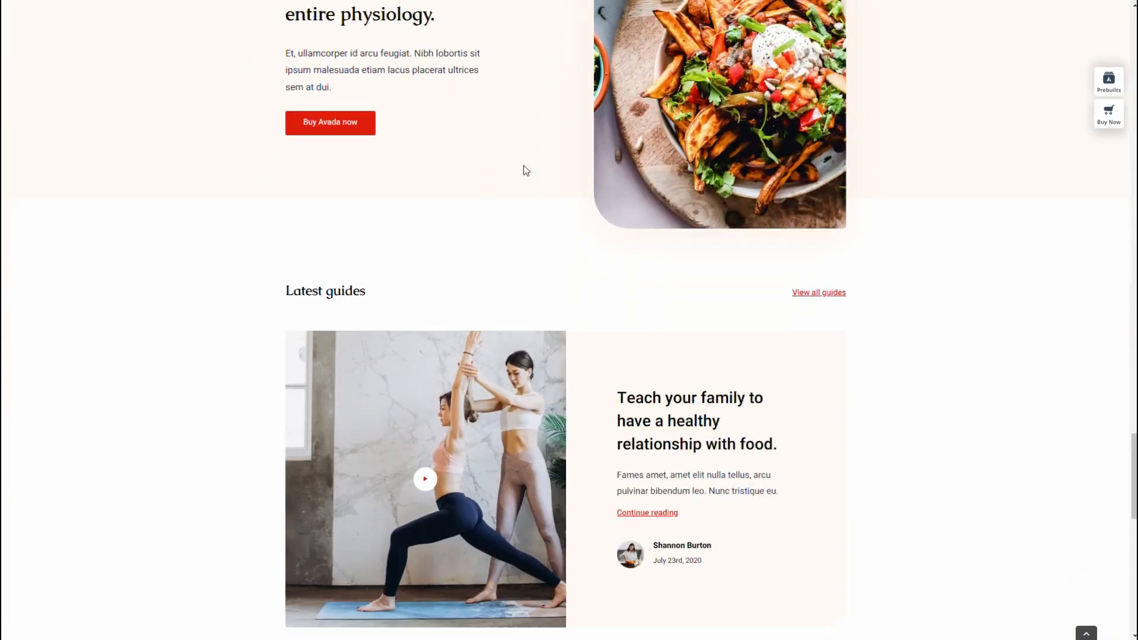
{"action": "scroll", "scroll_direction": "down", "scroll_amount": 3}
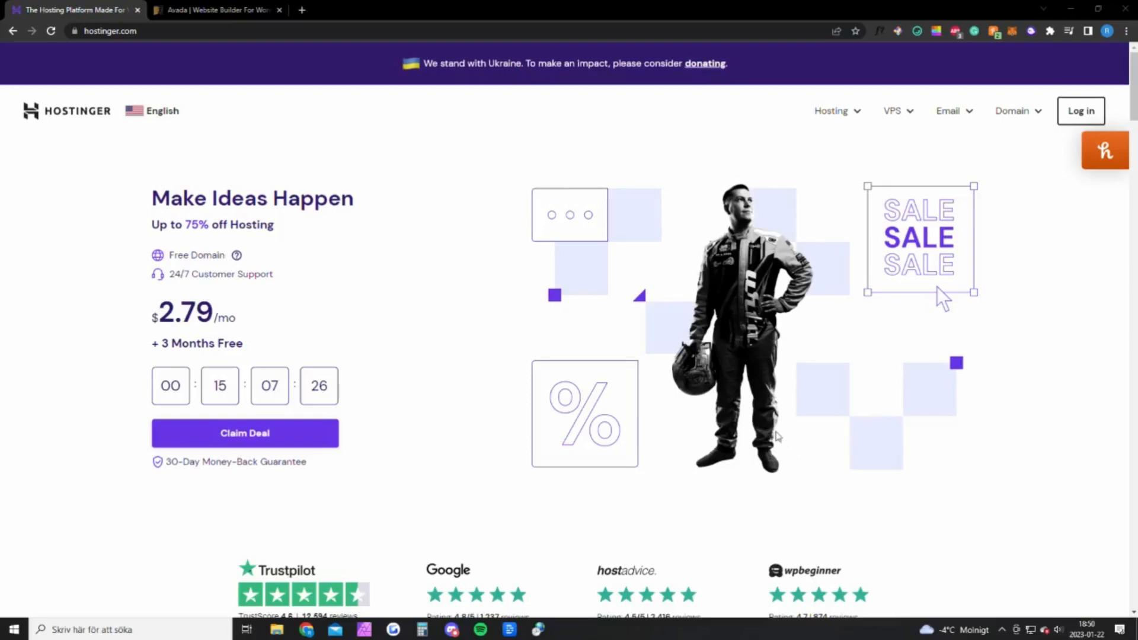
{"action": "mouse_move", "coordinate": [517, 345]}
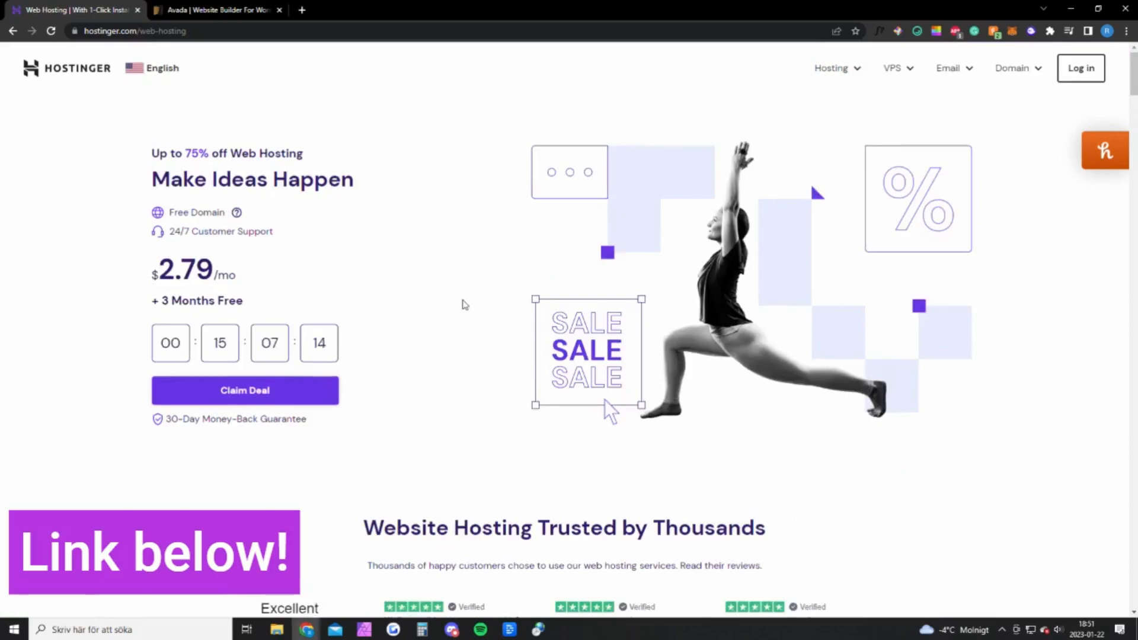
{"action": "scroll", "scroll_direction": "down", "scroll_amount": 3}
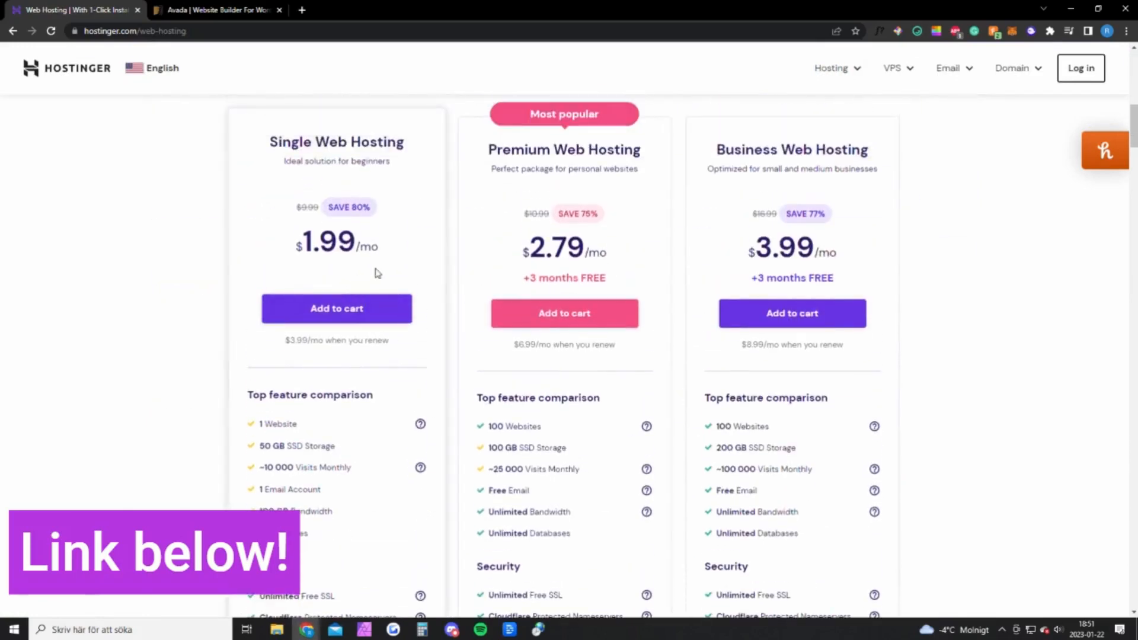
{"action": "mouse_move", "coordinate": [357, 274]}
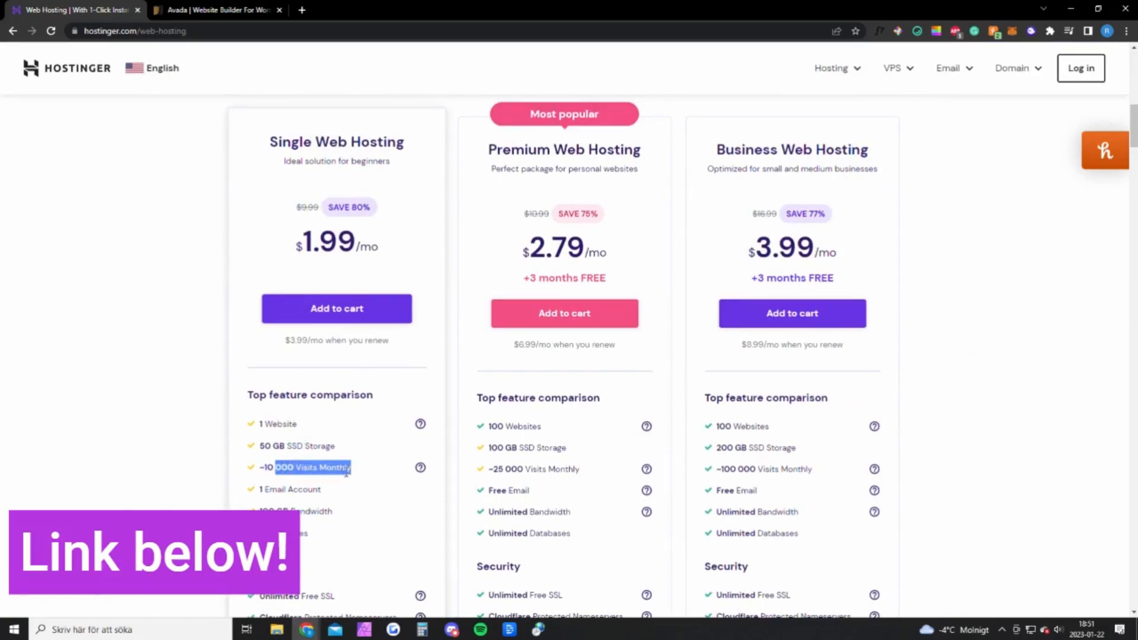
{"action": "scroll", "scroll_direction": "down", "scroll_amount": 3}
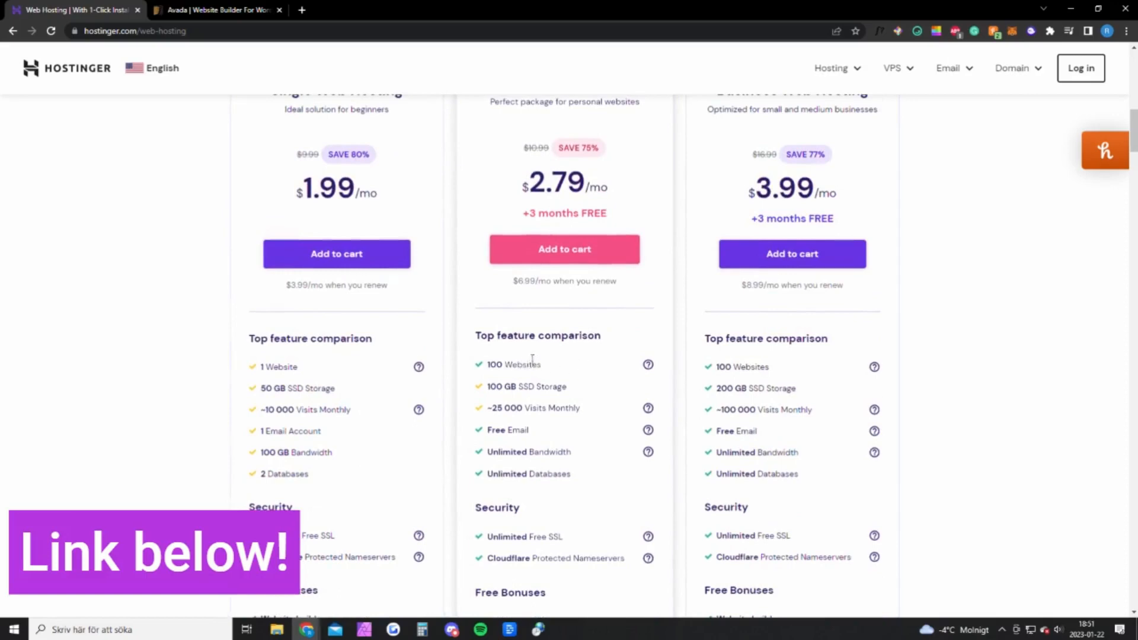
{"action": "scroll", "scroll_direction": "down", "scroll_amount": 3}
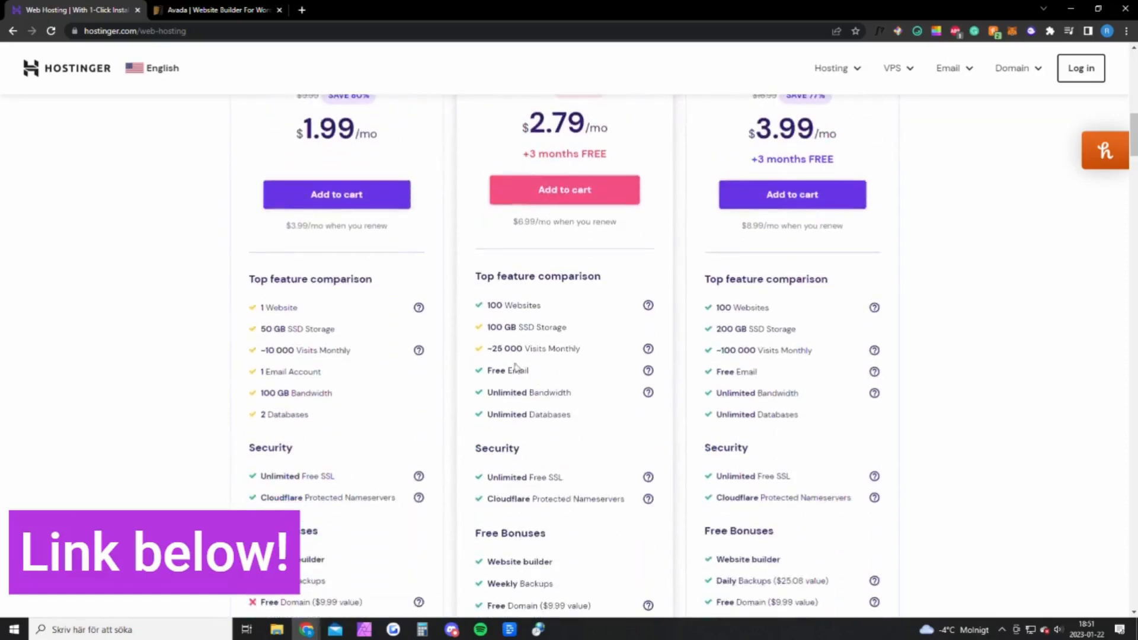
{"action": "mouse_move", "coordinate": [515, 355]}
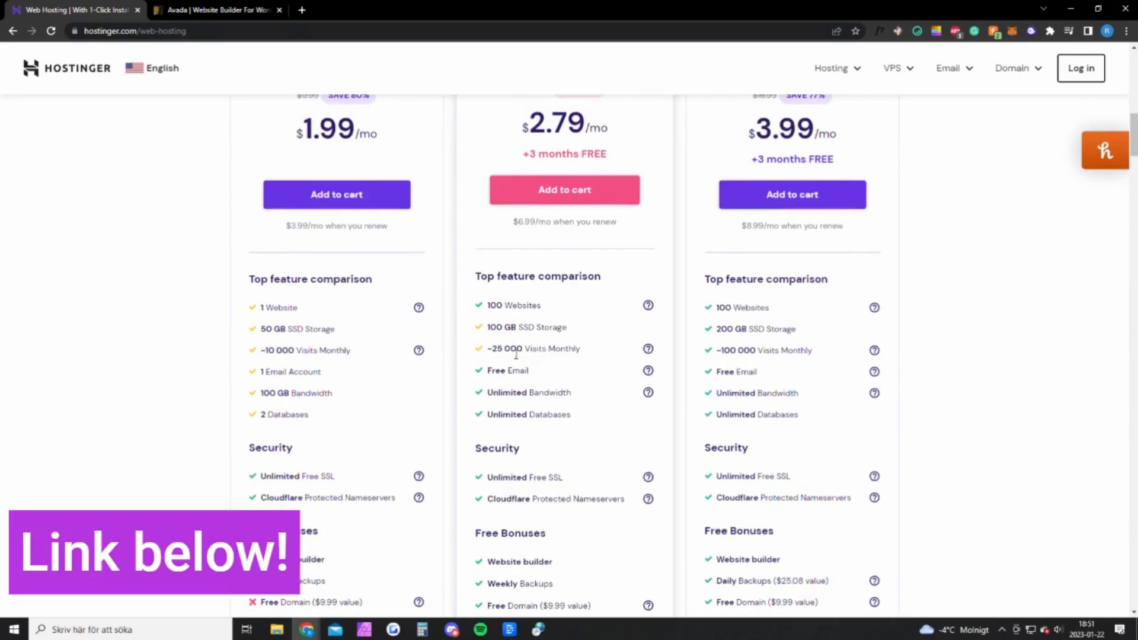
{"action": "scroll", "scroll_direction": "down", "scroll_amount": 3}
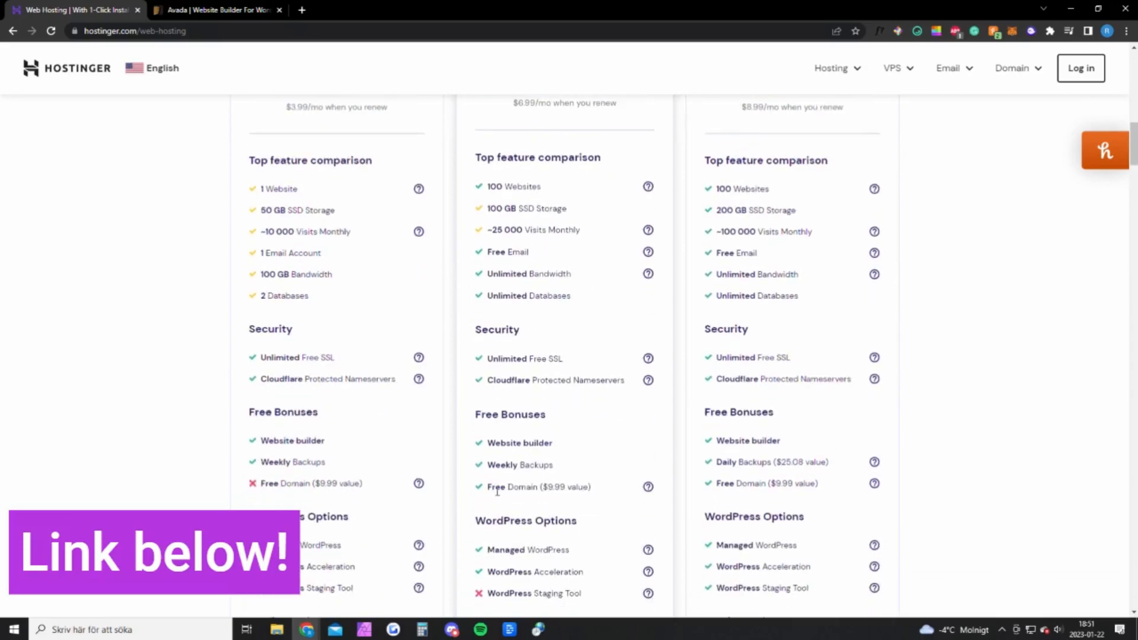
{"action": "scroll", "scroll_direction": "up", "scroll_amount": 3}
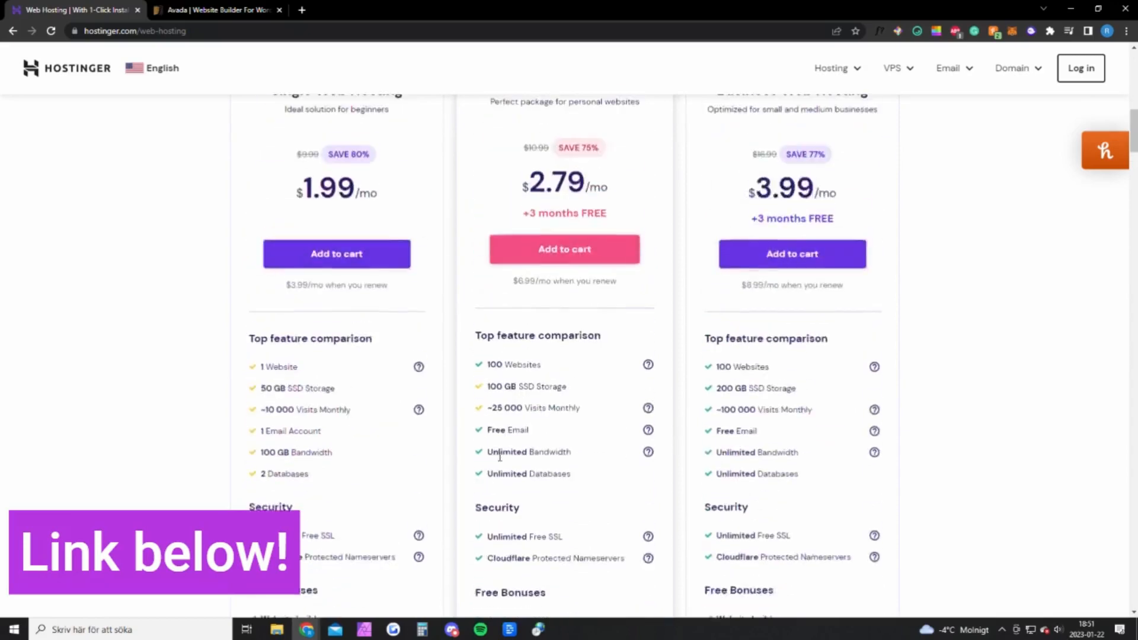
Step: Show the Avada theme's $69 Regular License pricing on its ThemeForest page
{"action": "left_click", "coordinate": [215, 9]}
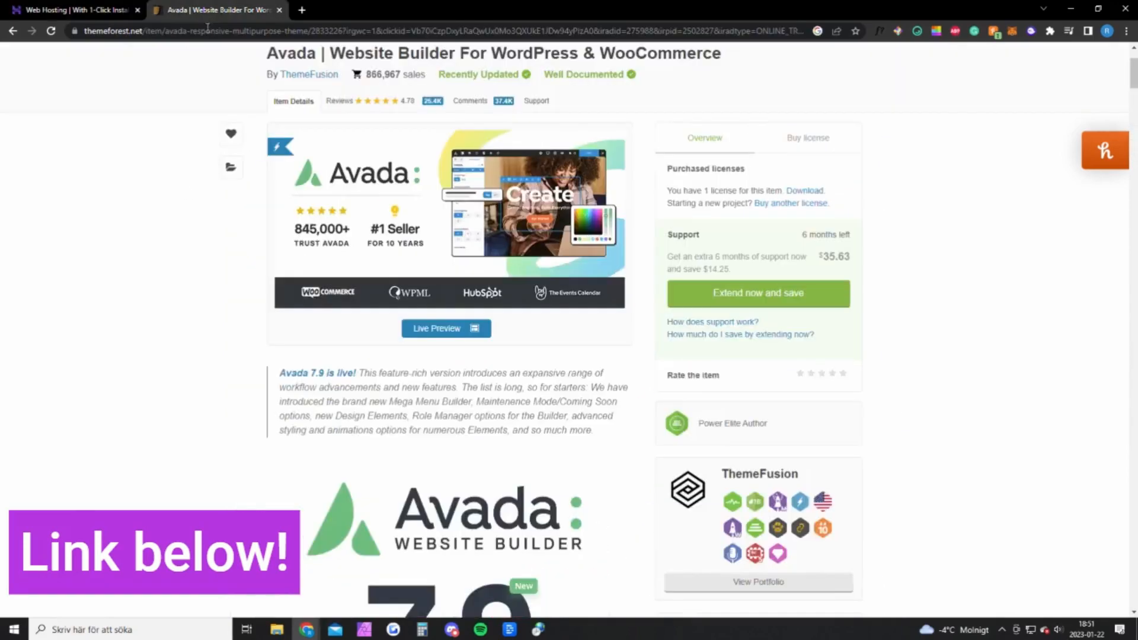
{"action": "mouse_move", "coordinate": [195, 178]}
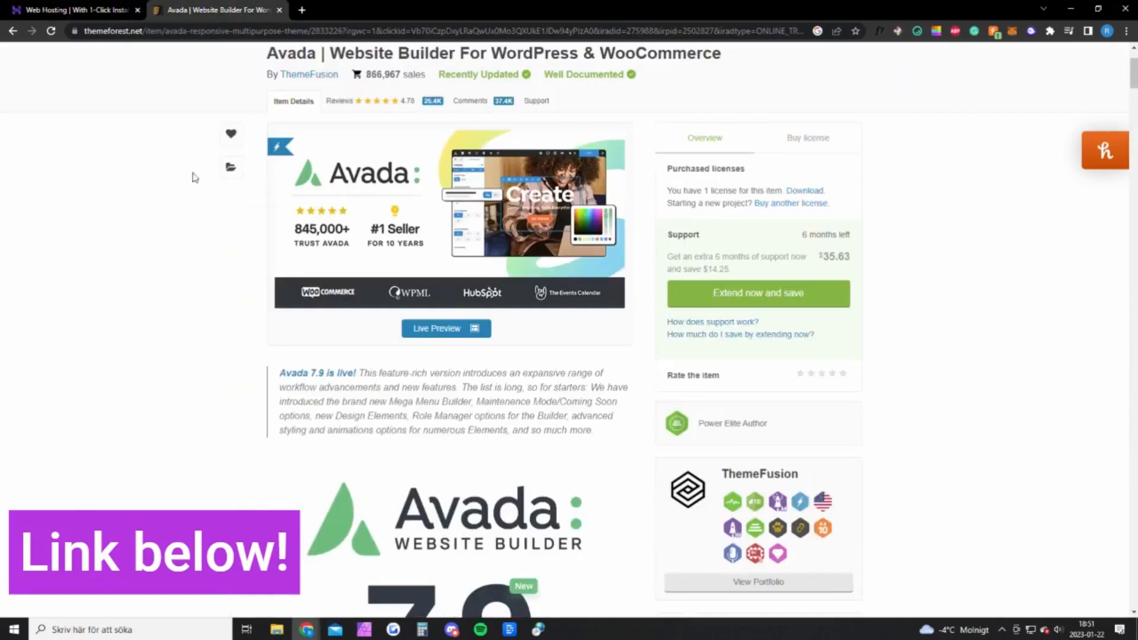
{"action": "left_click", "coordinate": [808, 137]}
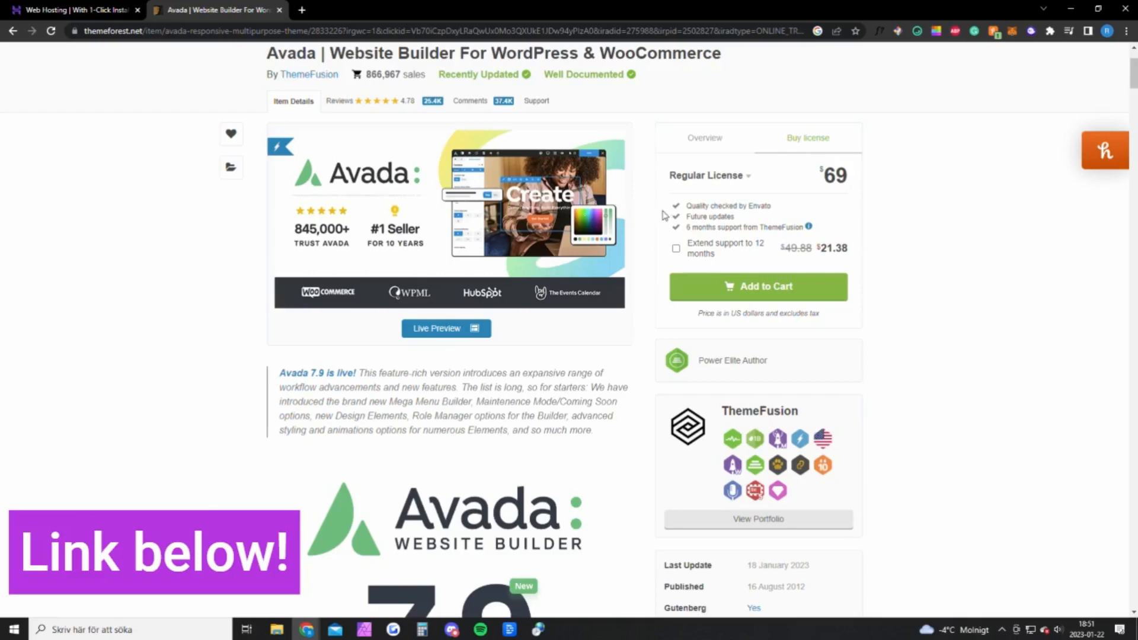
{"action": "mouse_move", "coordinate": [655, 202]}
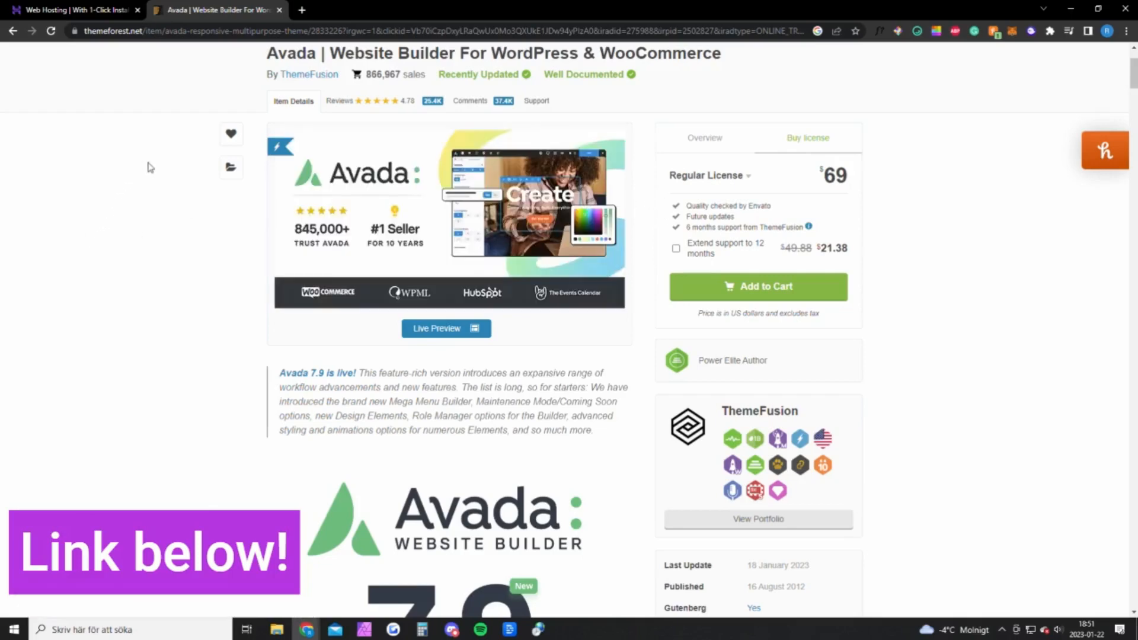
Step: Show the hPanel hosting overview and start adding a website to the Single Web Hosting plan
{"action": "left_click", "coordinate": [73, 9]}
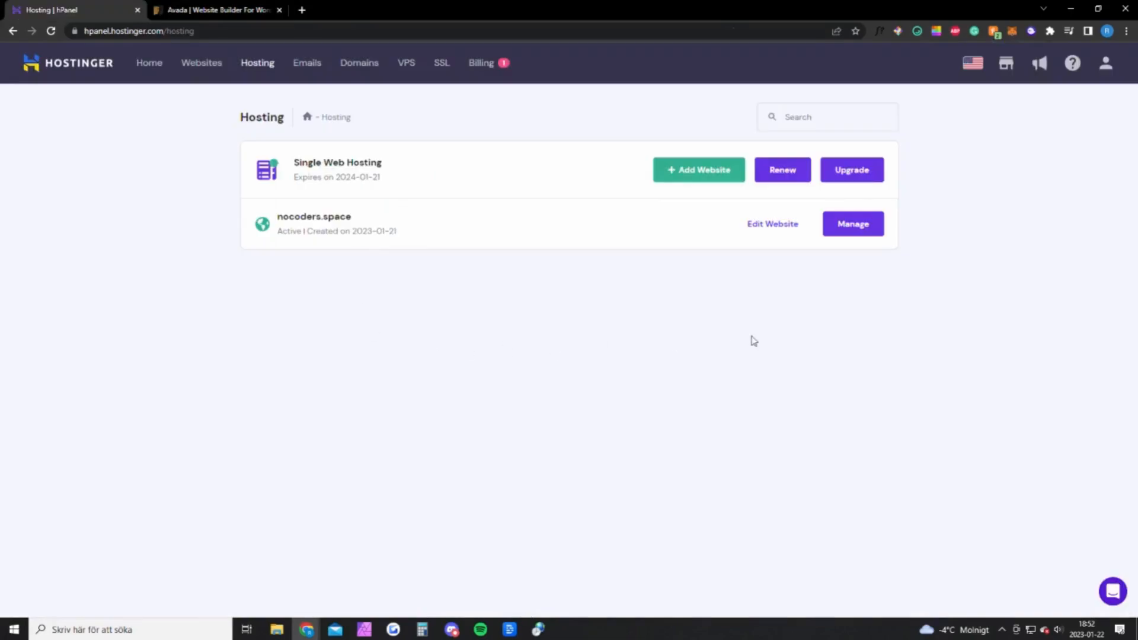
{"action": "mouse_move", "coordinate": [478, 205]}
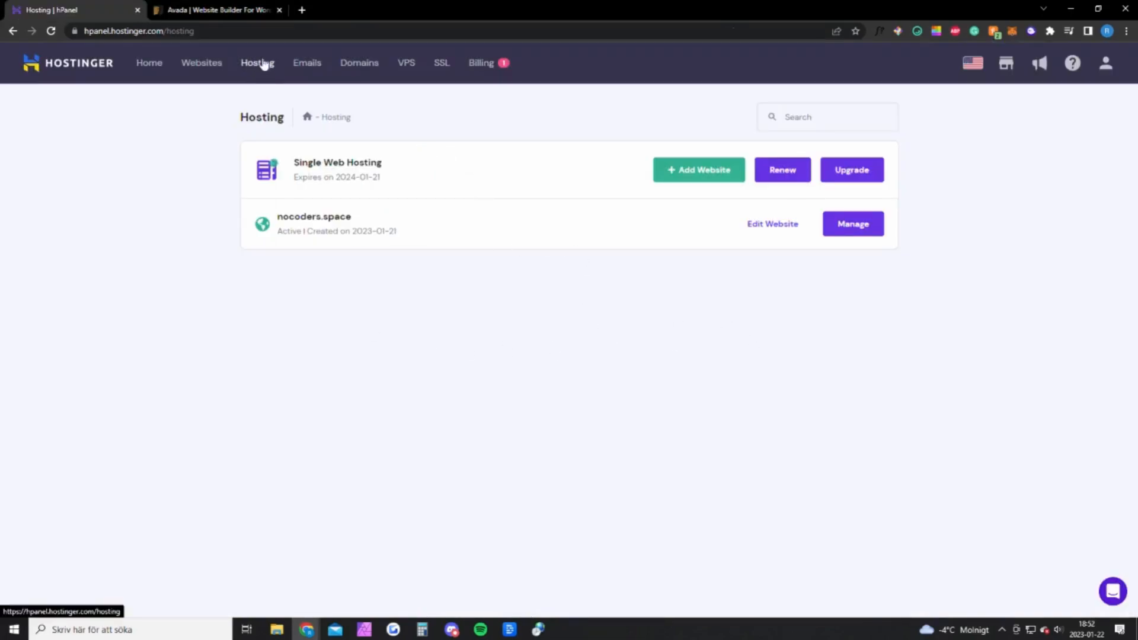
{"action": "mouse_move", "coordinate": [292, 70]}
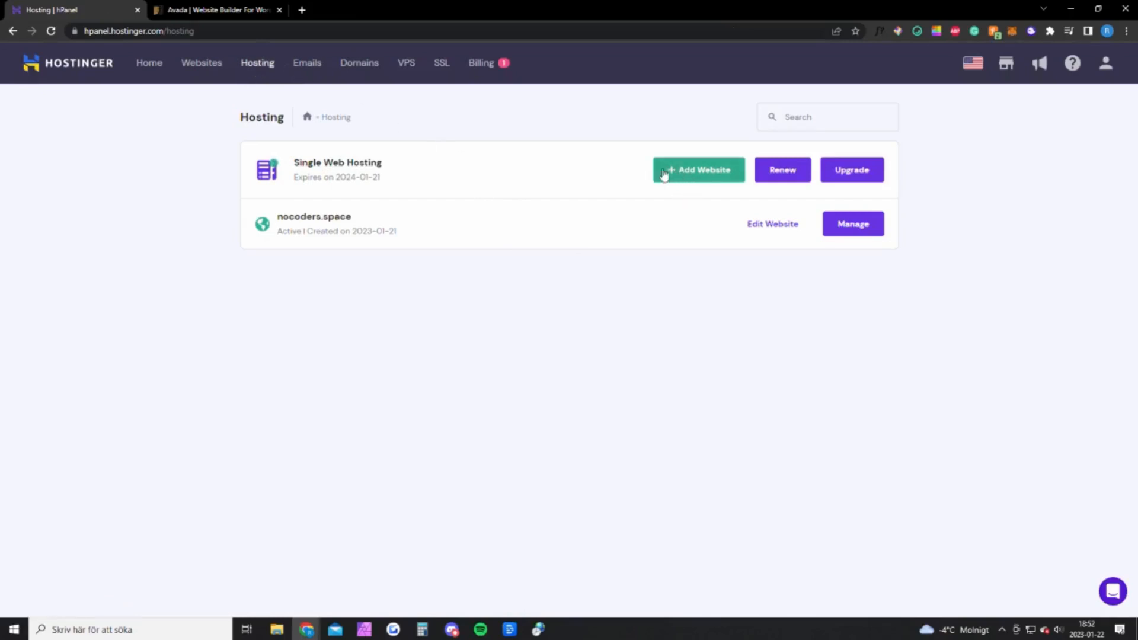
{"action": "left_click", "coordinate": [697, 169]}
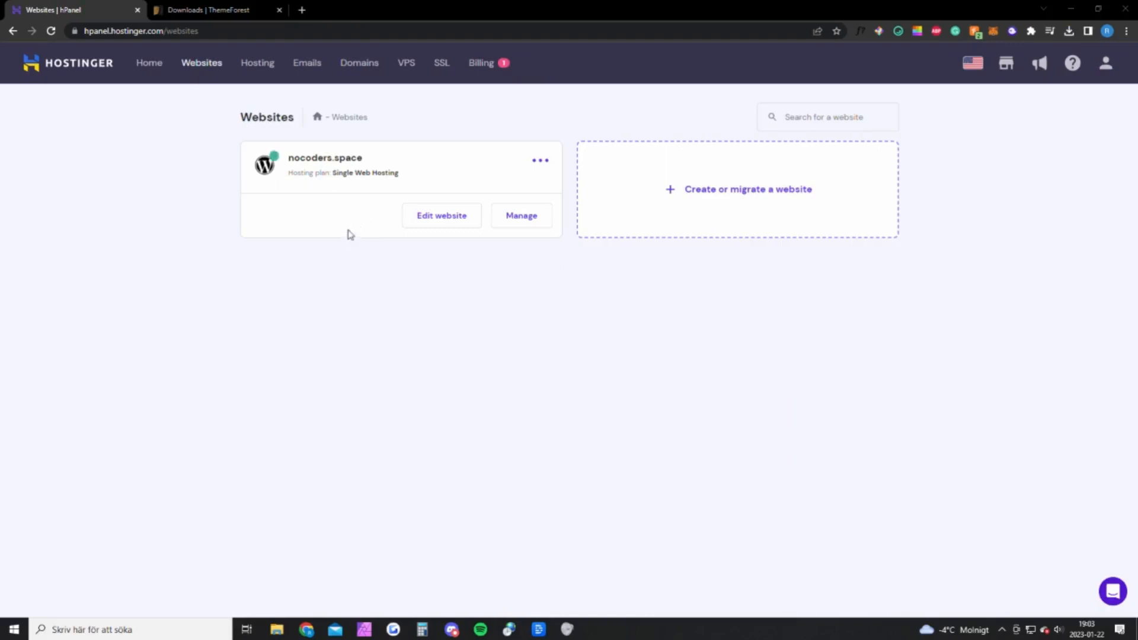
{"action": "mouse_move", "coordinate": [198, 78]}
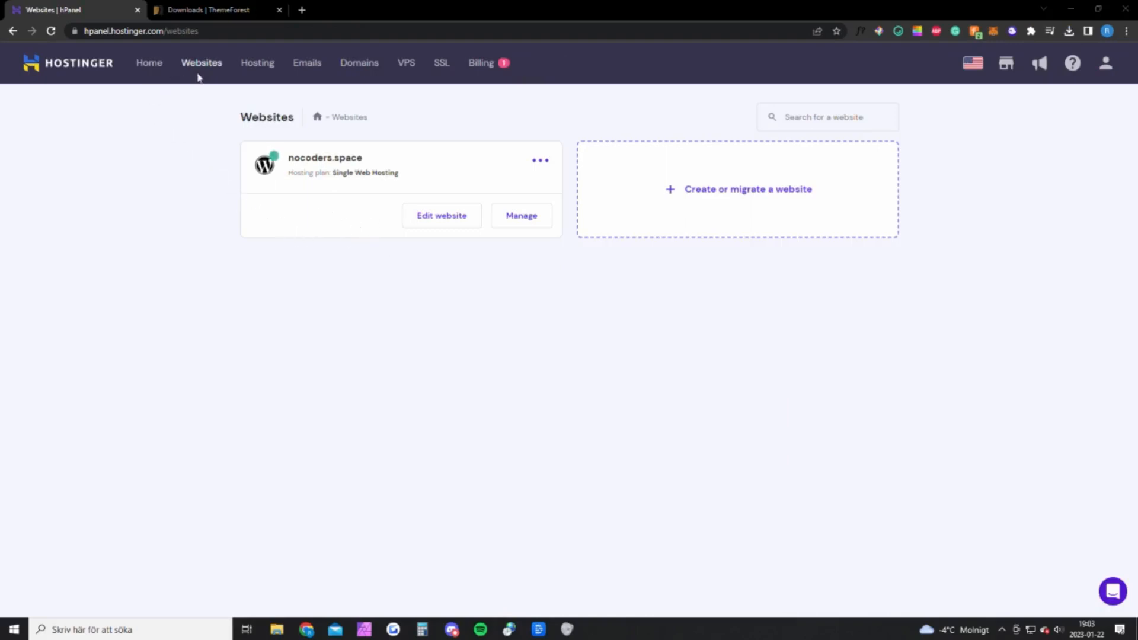
{"action": "mouse_move", "coordinate": [202, 67]}
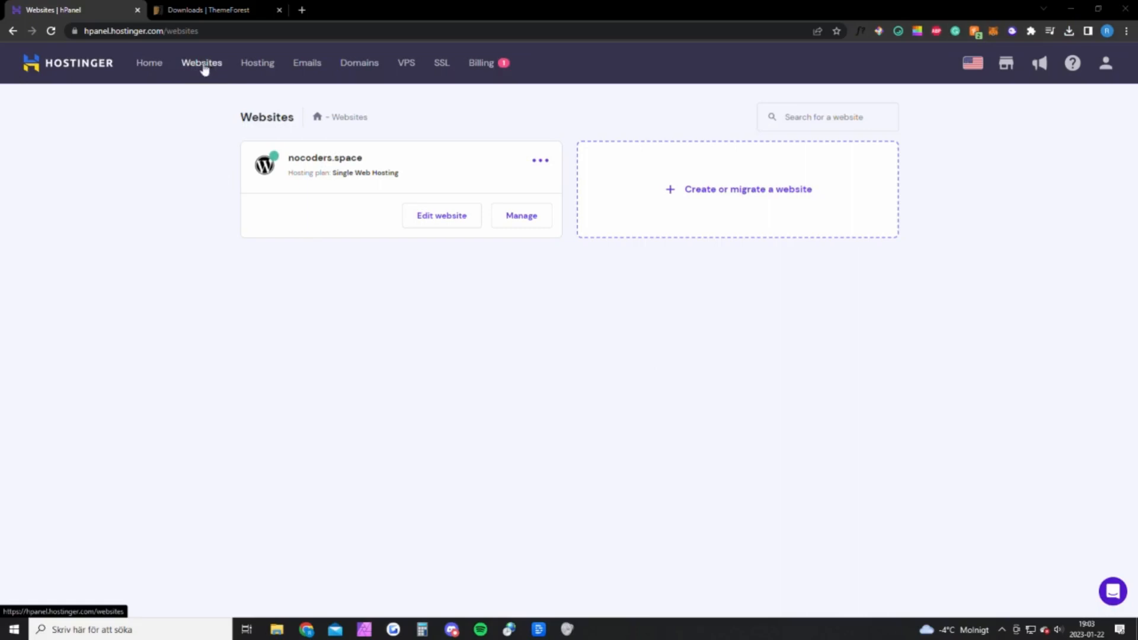
{"action": "mouse_move", "coordinate": [441, 216]}
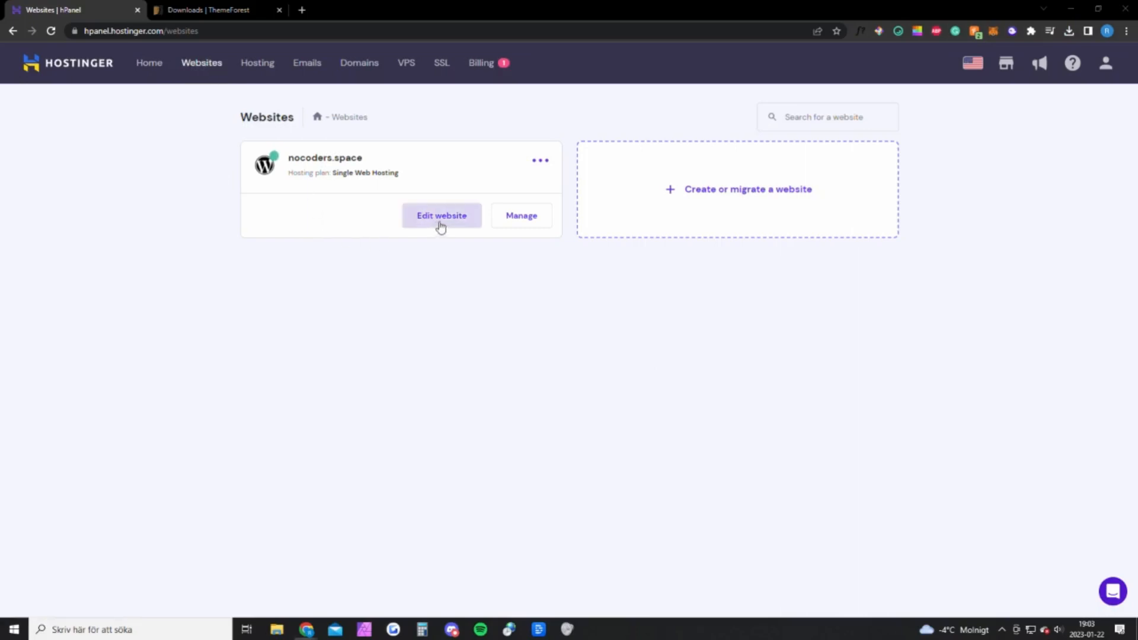
Step: From the nocoders.space dashboard, reach the Add Themes upload form under Appearance > Themes
{"action": "left_click", "coordinate": [441, 216]}
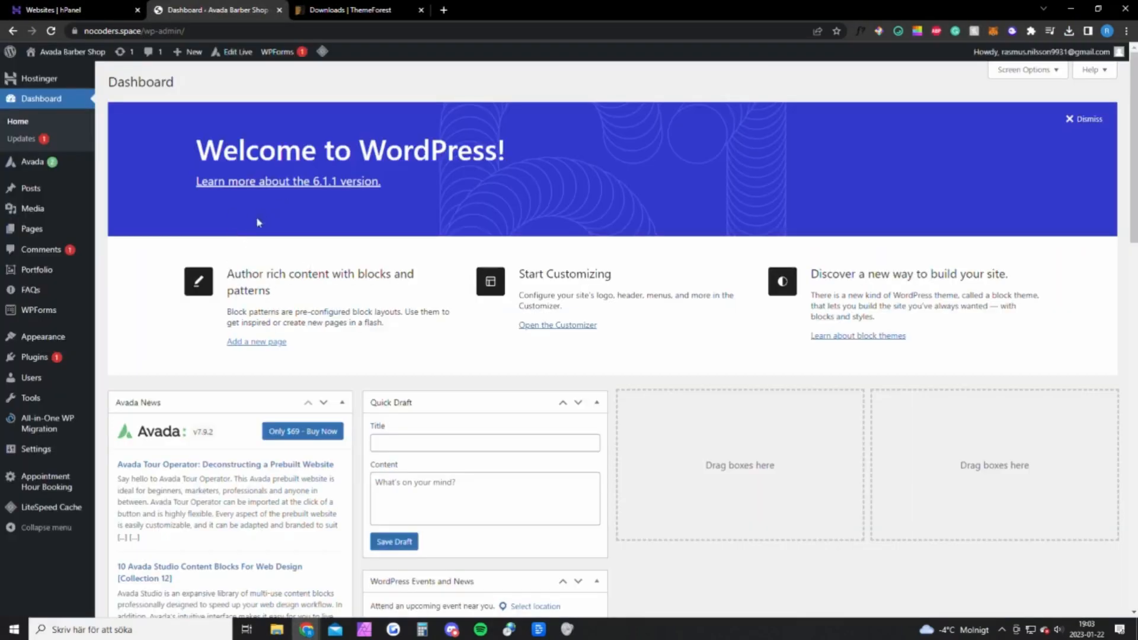
{"action": "mouse_move", "coordinate": [72, 331]}
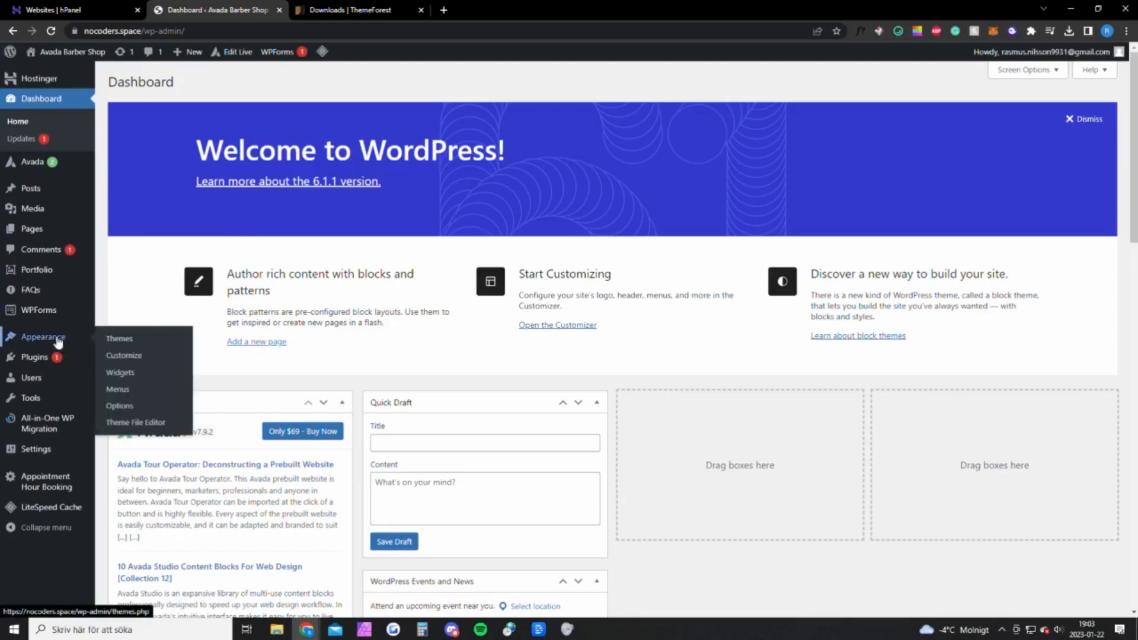
{"action": "left_click", "coordinate": [119, 338]}
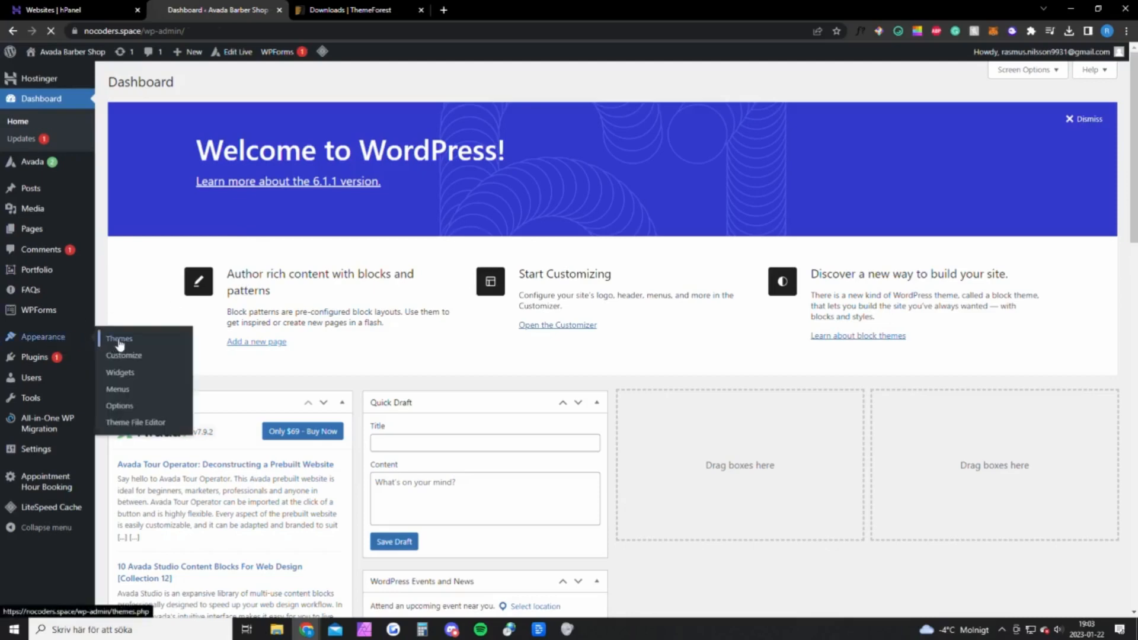
{"action": "left_click", "coordinate": [119, 338]}
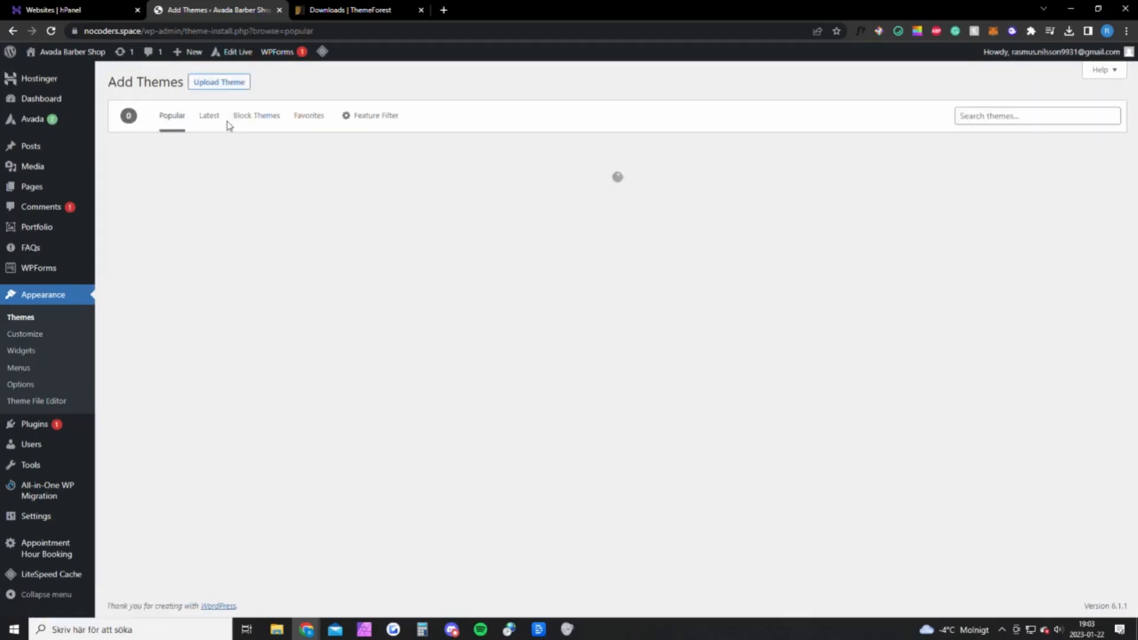
{"action": "left_click", "coordinate": [354, 9]}
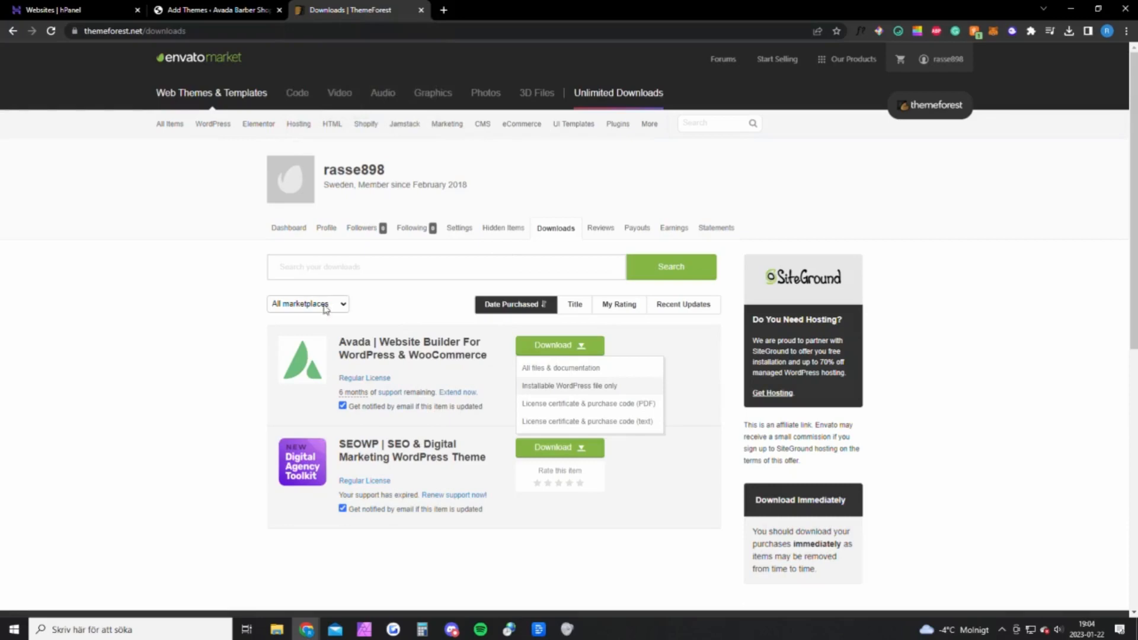
{"action": "mouse_move", "coordinate": [589, 368]}
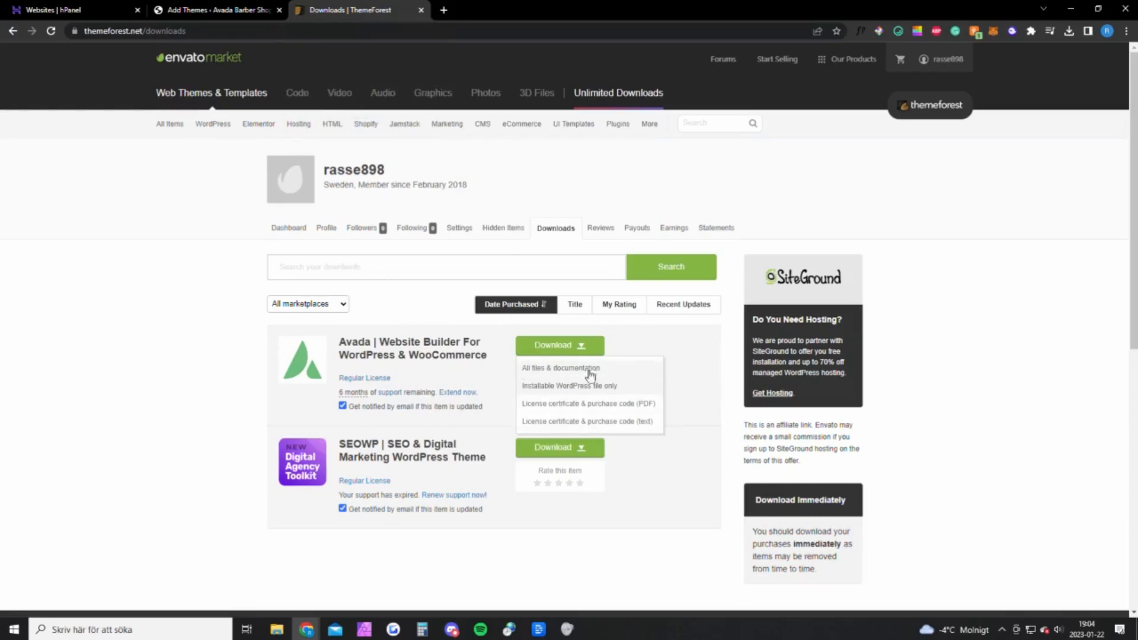
Step: Show ThemeForest's download choices for the purchased Avada theme
{"action": "left_click", "coordinate": [945, 60]}
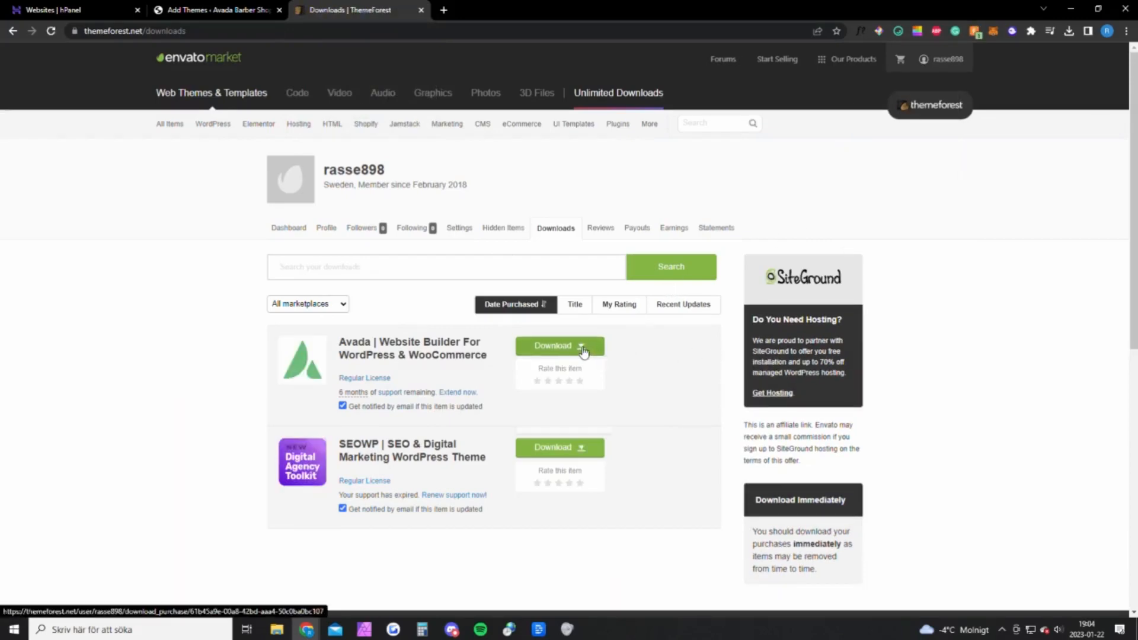
{"action": "left_click", "coordinate": [581, 345]}
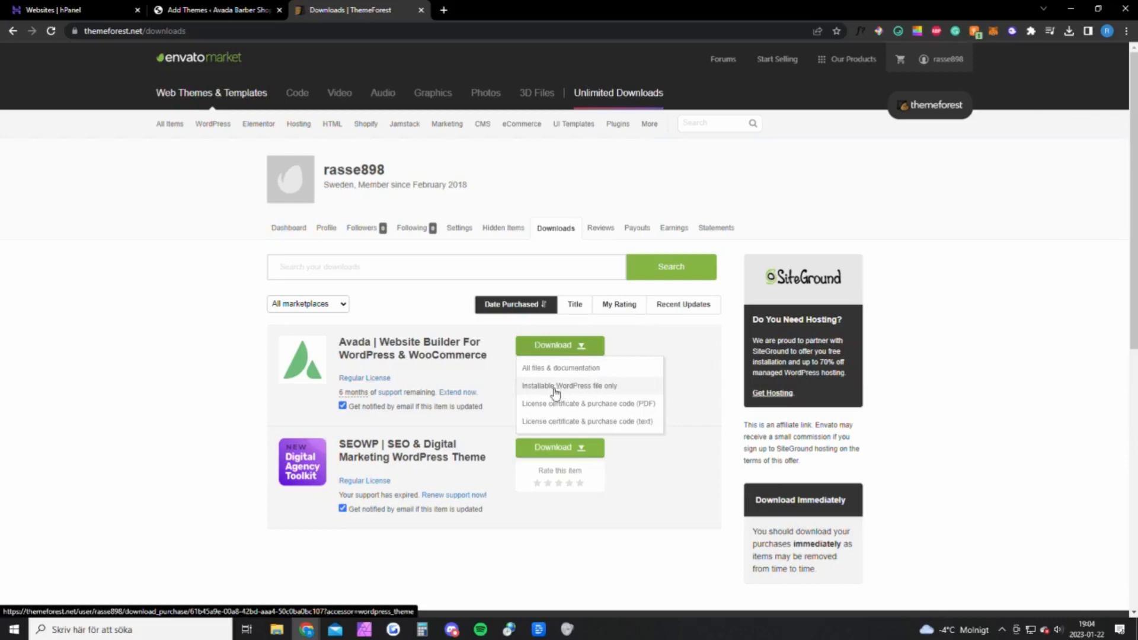
{"action": "mouse_move", "coordinate": [655, 393]}
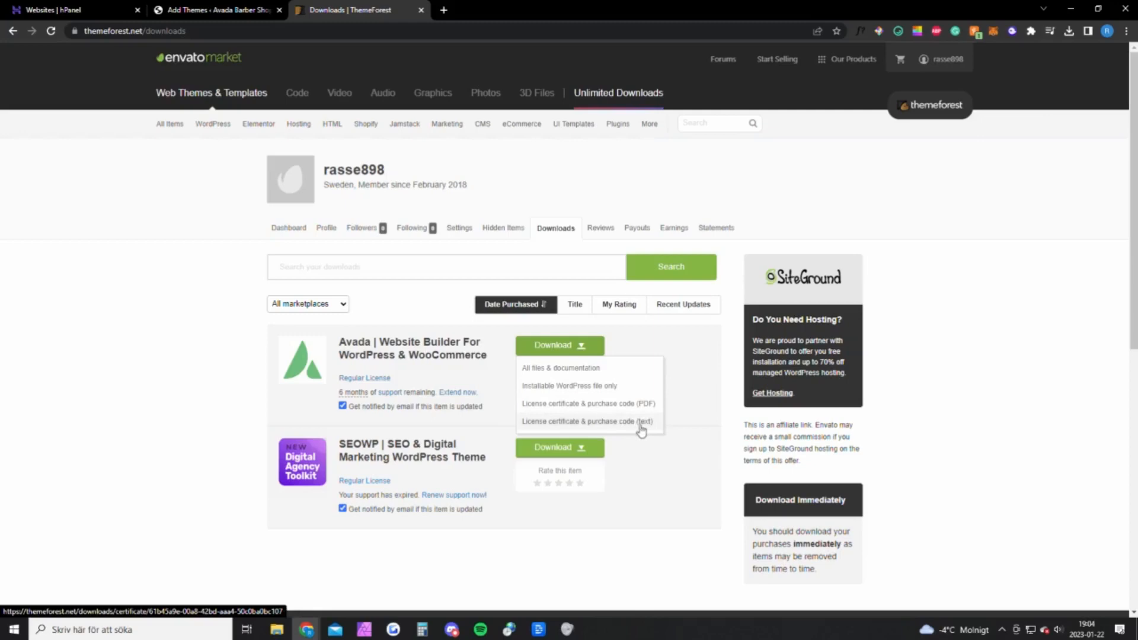
Step: Choose the downloaded Avada theme zip from Downloads and install it in WordPress
{"action": "left_click", "coordinate": [215, 11]}
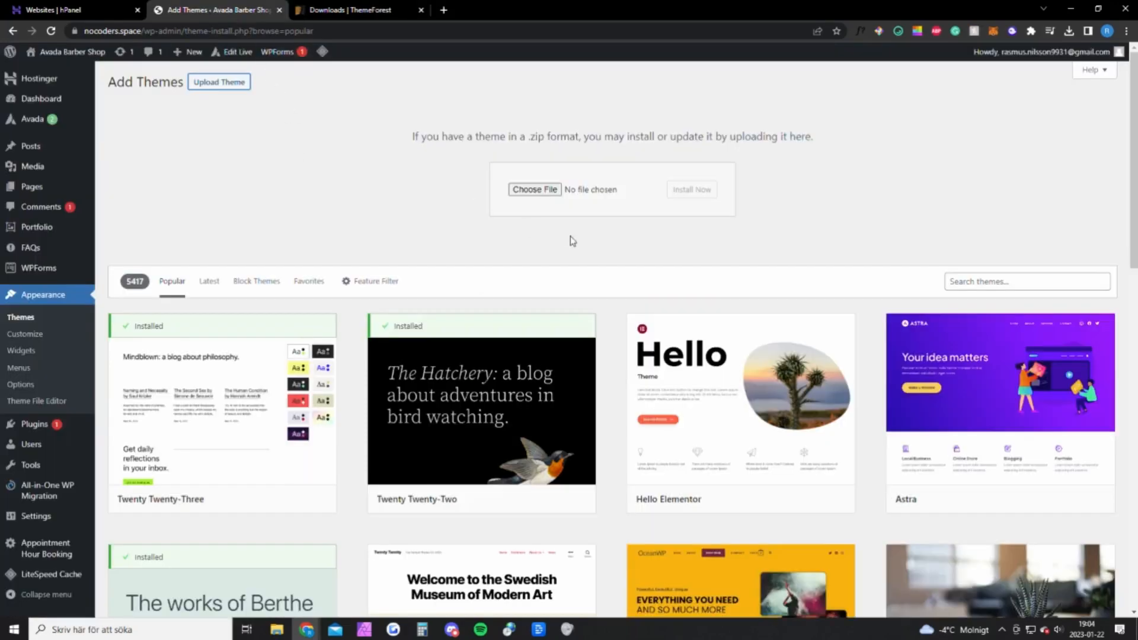
{"action": "mouse_move", "coordinate": [535, 190]}
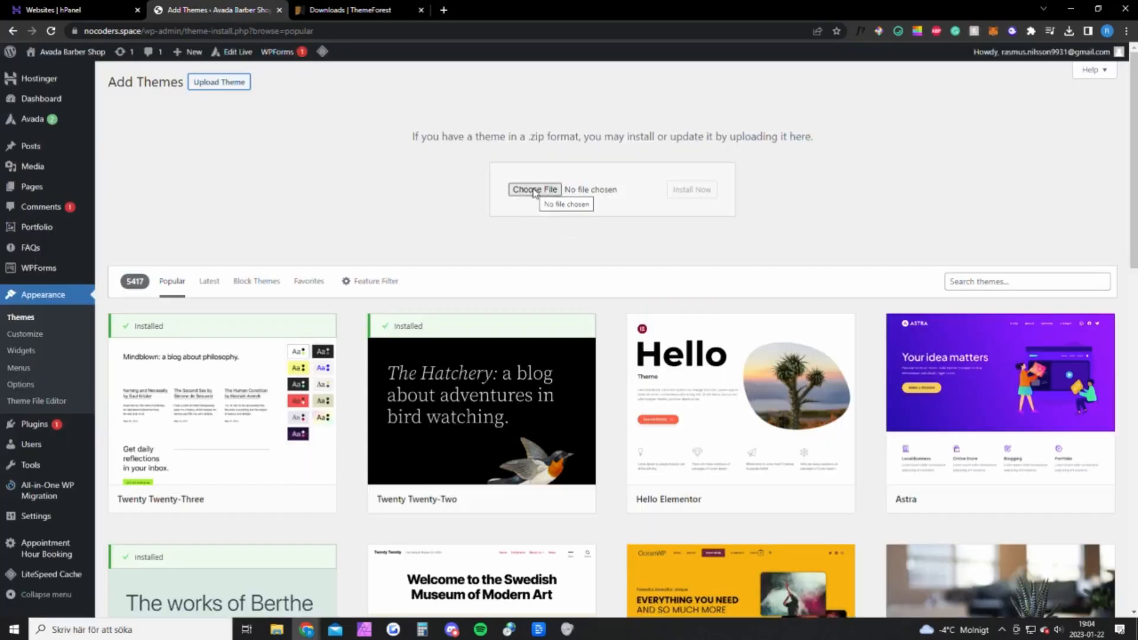
{"action": "left_click", "coordinate": [535, 190]}
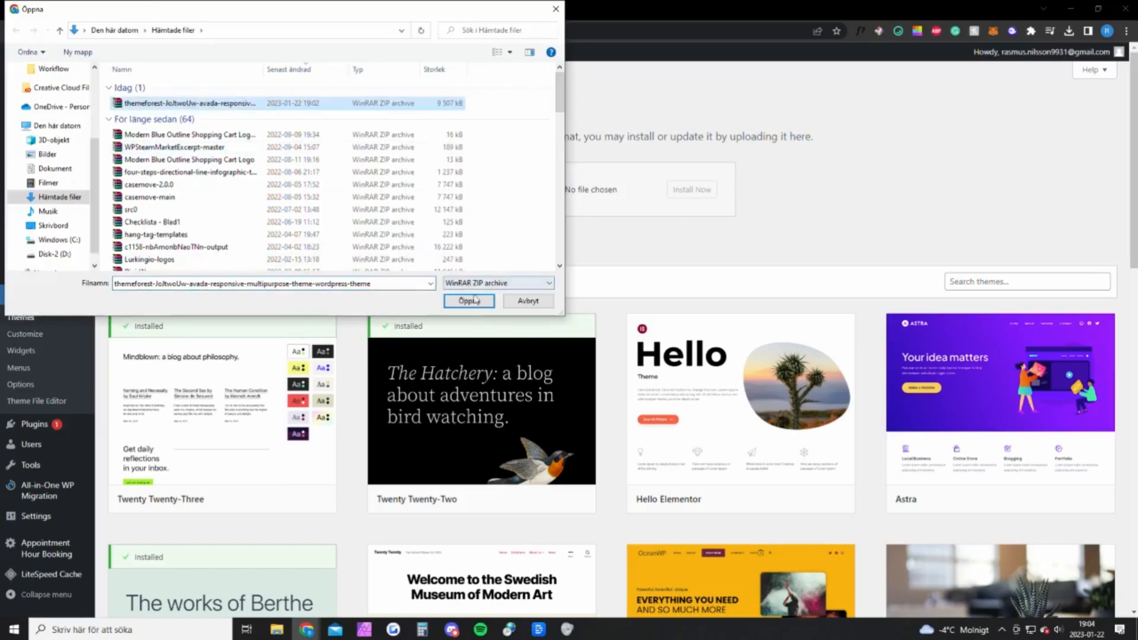
{"action": "left_click", "coordinate": [468, 300]}
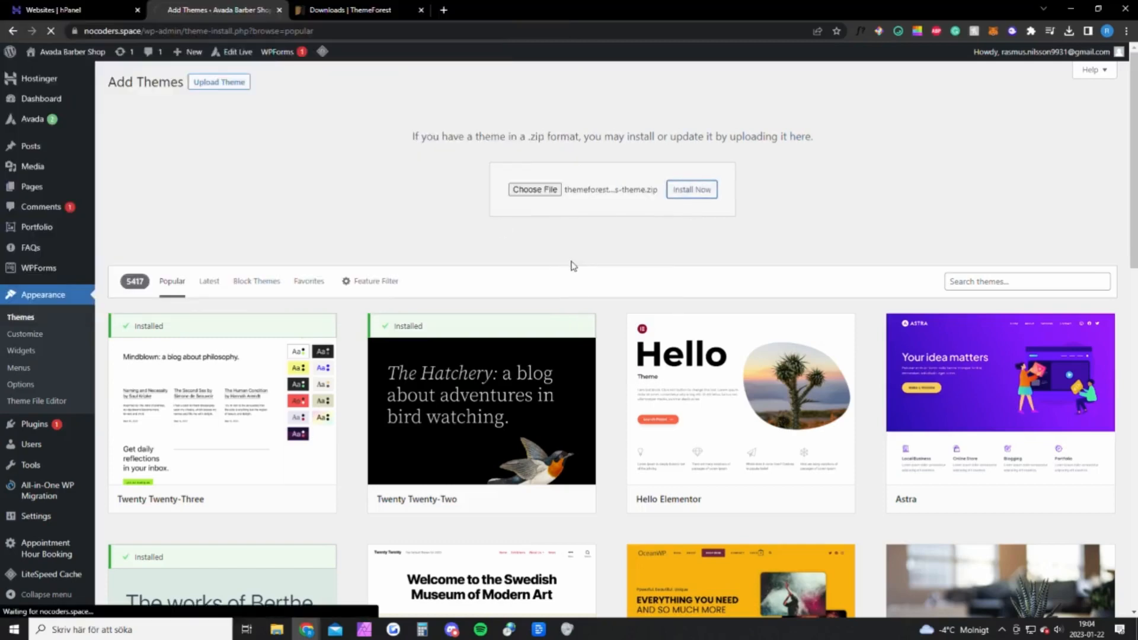
{"action": "left_click", "coordinate": [690, 190]}
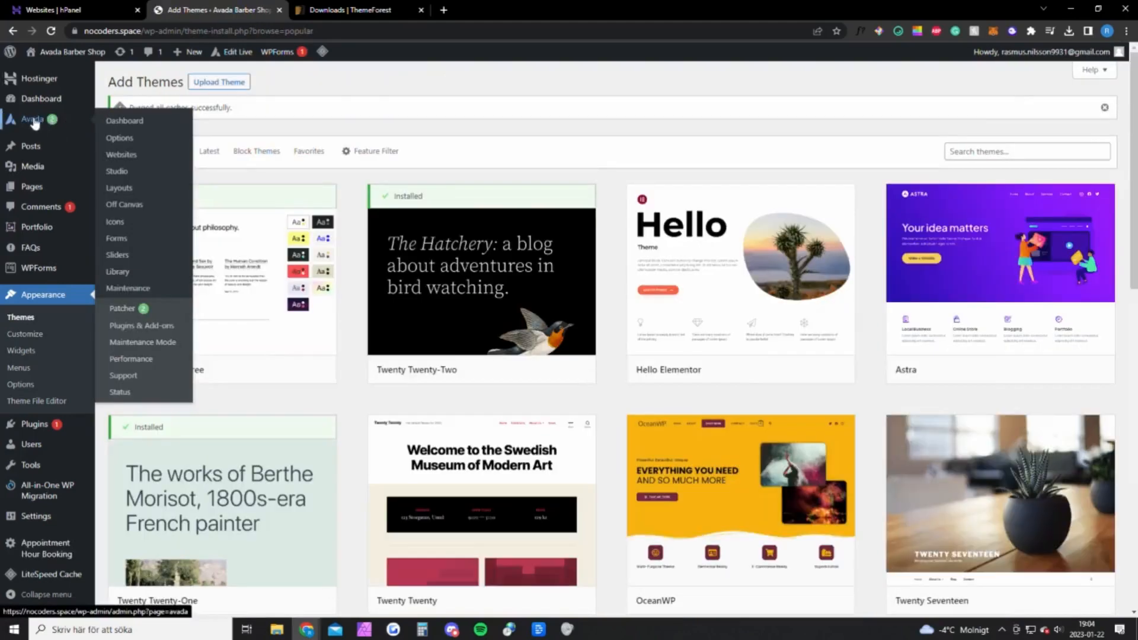
{"action": "mouse_move", "coordinate": [125, 121]}
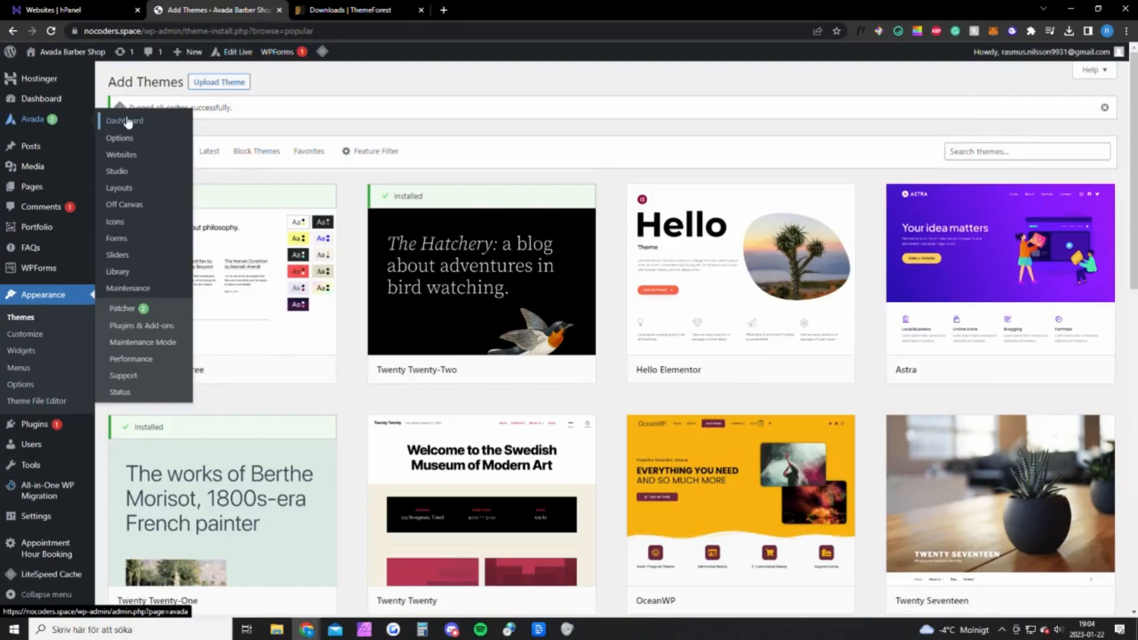
Step: Check the Avada dashboard registration and get the license purchase code as text from ThemeForest Downloads
{"action": "left_click", "coordinate": [125, 121]}
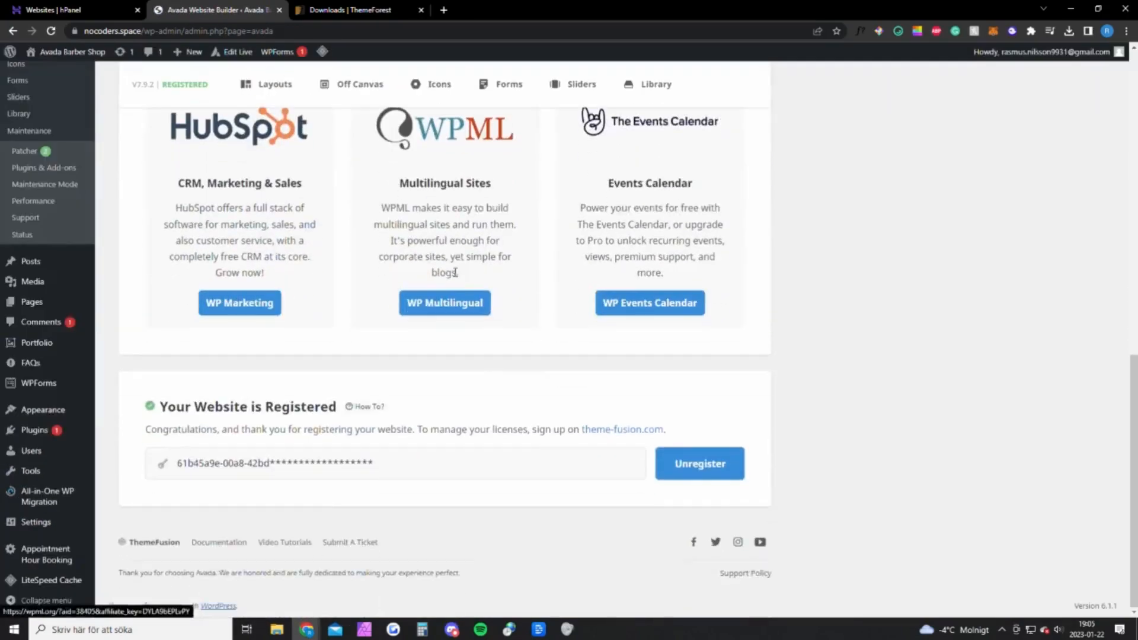
{"action": "left_click_drag", "start_coordinate": [161, 407], "coordinate": [316, 416]}
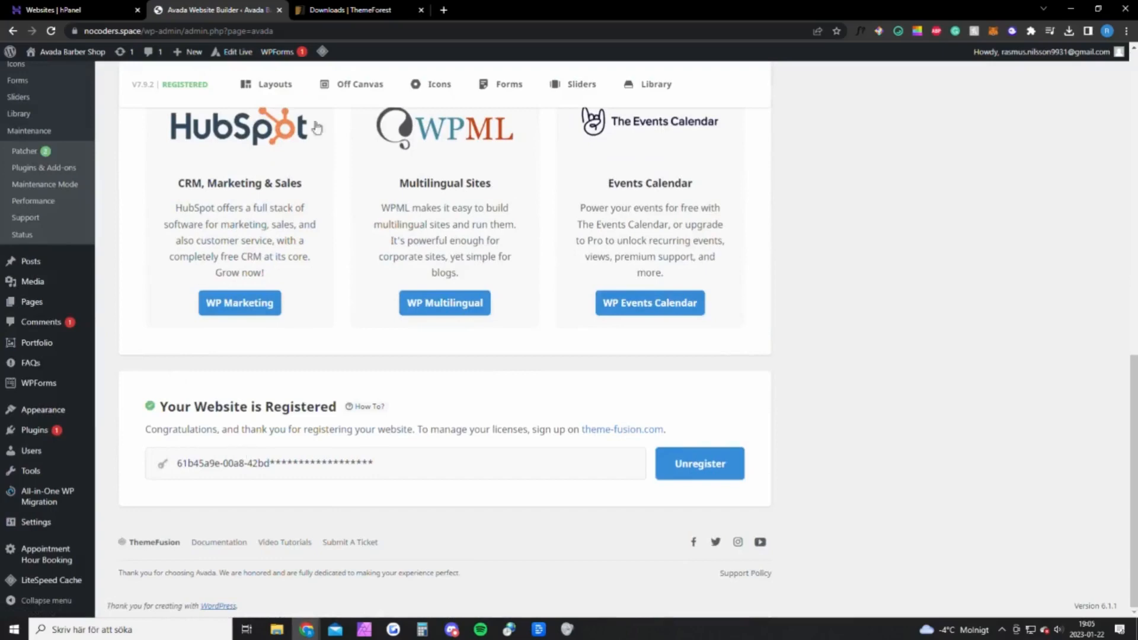
{"action": "left_click", "coordinate": [355, 10]}
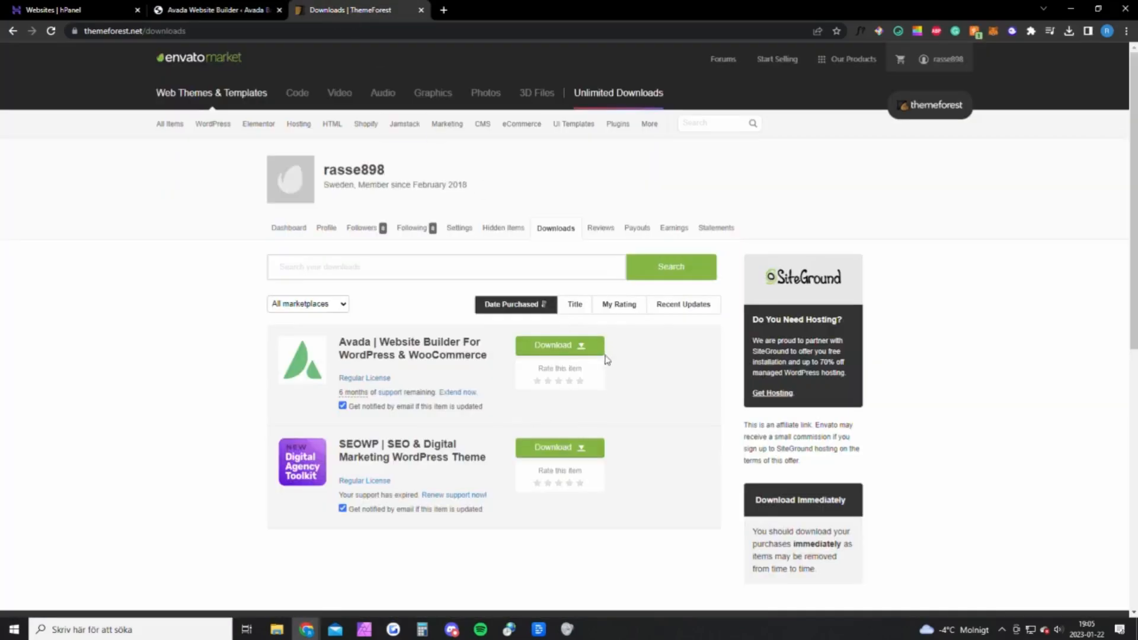
{"action": "left_click", "coordinate": [581, 345]}
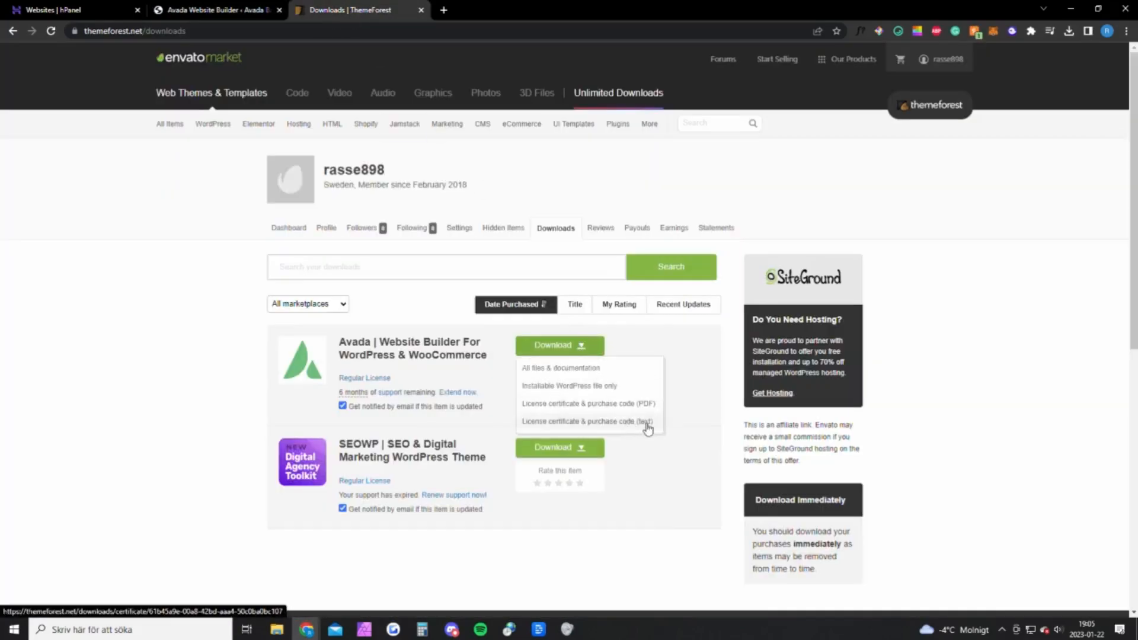
{"action": "left_click", "coordinate": [216, 10]}
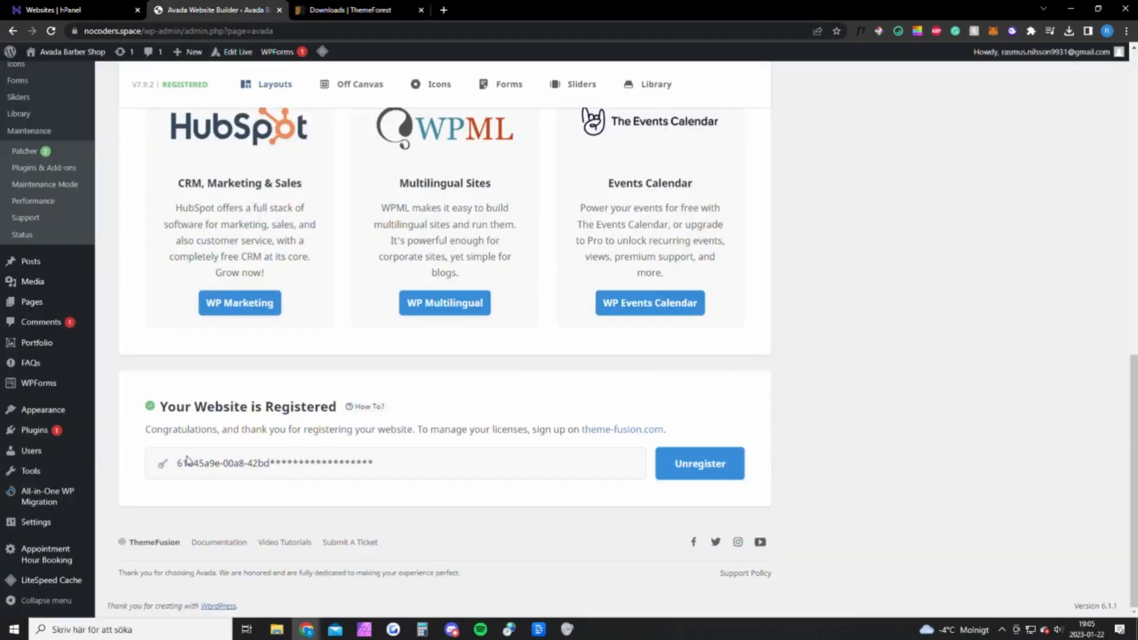
{"action": "mouse_move", "coordinate": [222, 471]}
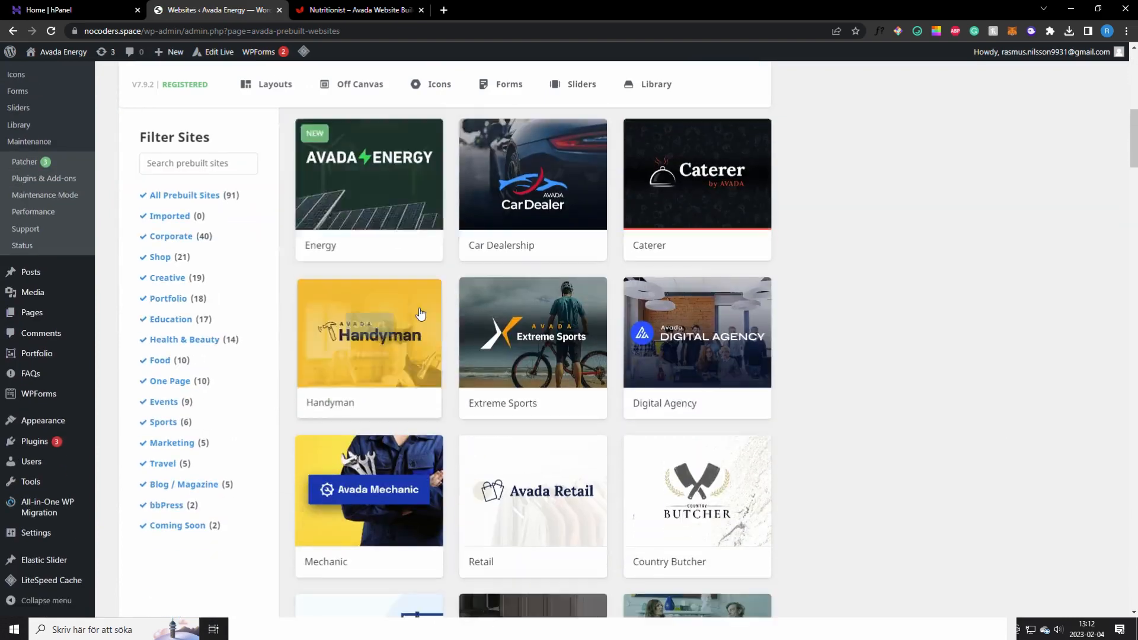
Step: Import the Nutritionist prebuilt site with all content types selected
{"action": "scroll", "scroll_direction": "down", "scroll_amount": 3}
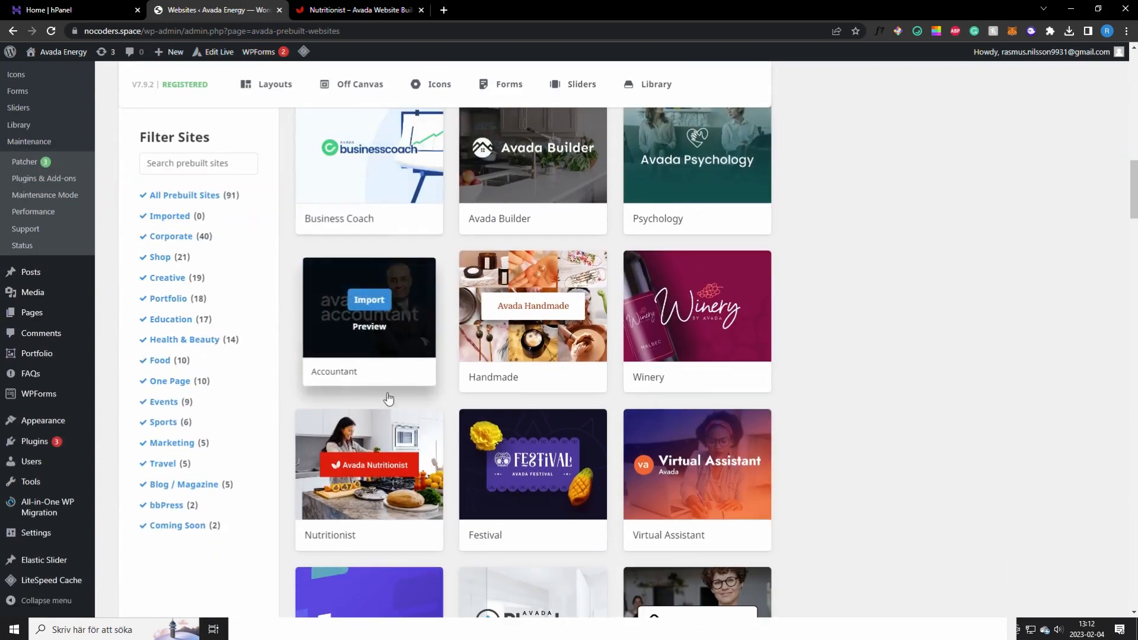
{"action": "mouse_move", "coordinate": [353, 537]}
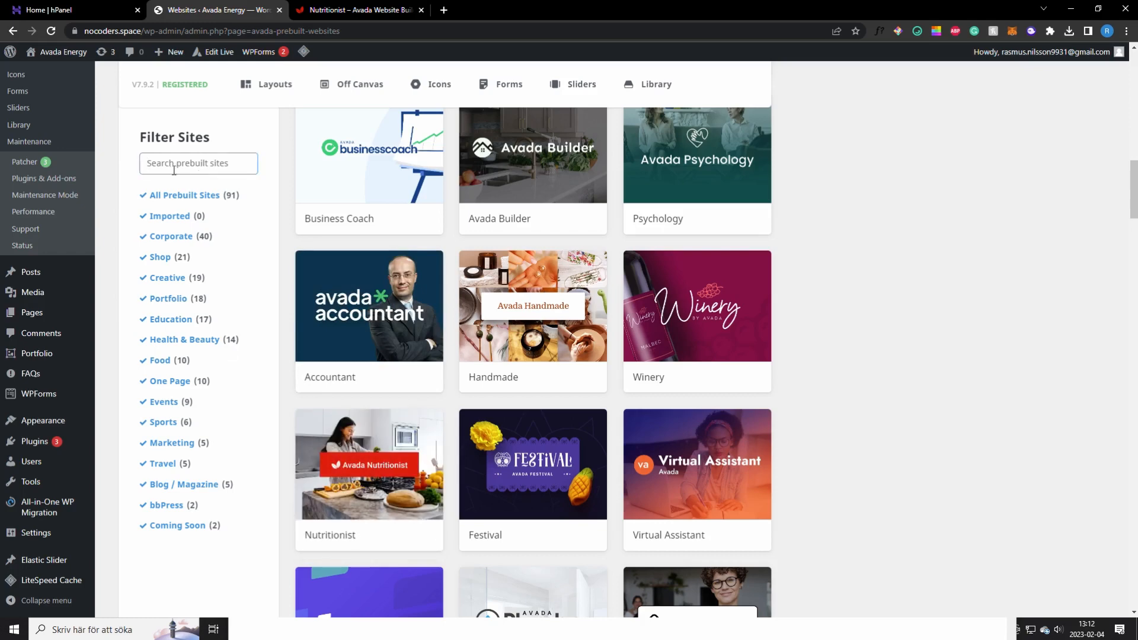
{"action": "left_click", "coordinate": [369, 465]}
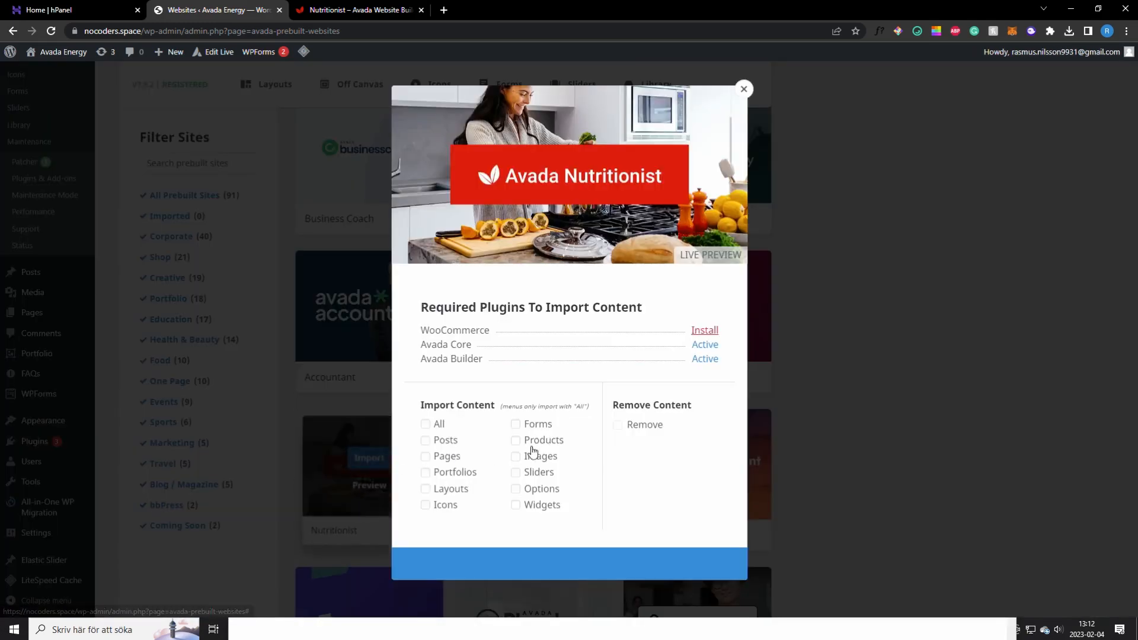
{"action": "left_click", "coordinate": [426, 425]}
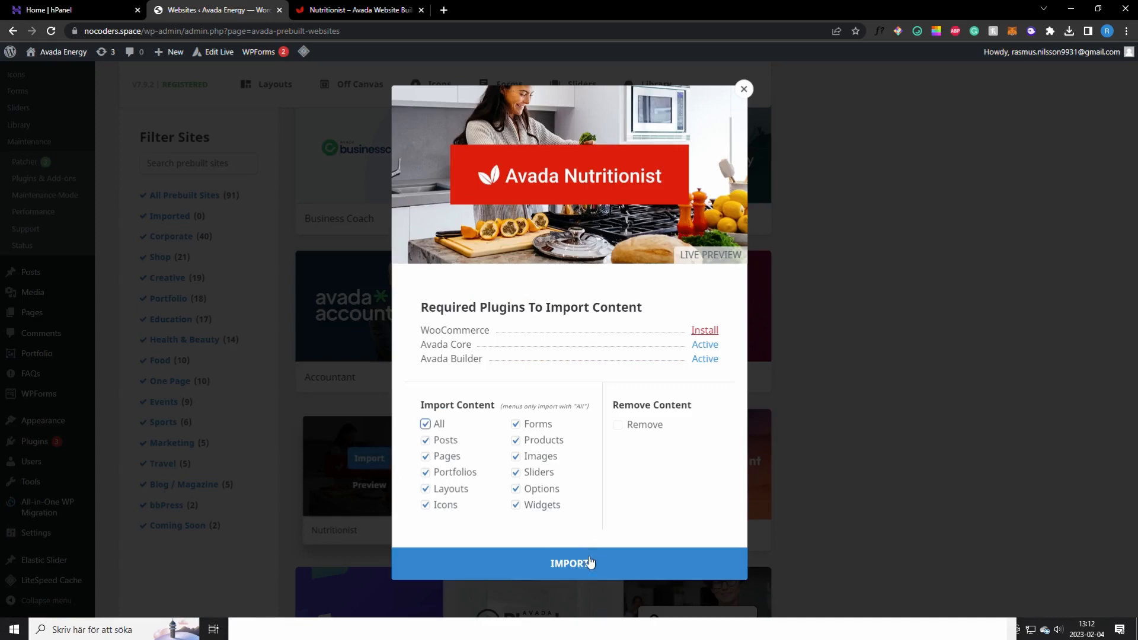
{"action": "left_click", "coordinate": [569, 563]}
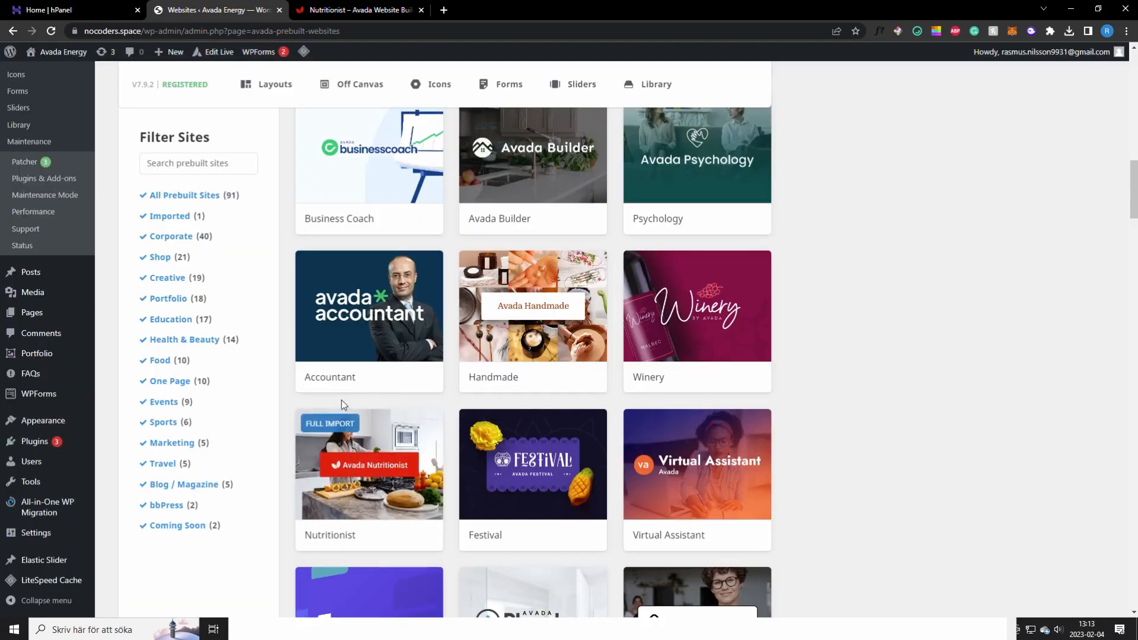
{"action": "mouse_move", "coordinate": [100, 413]}
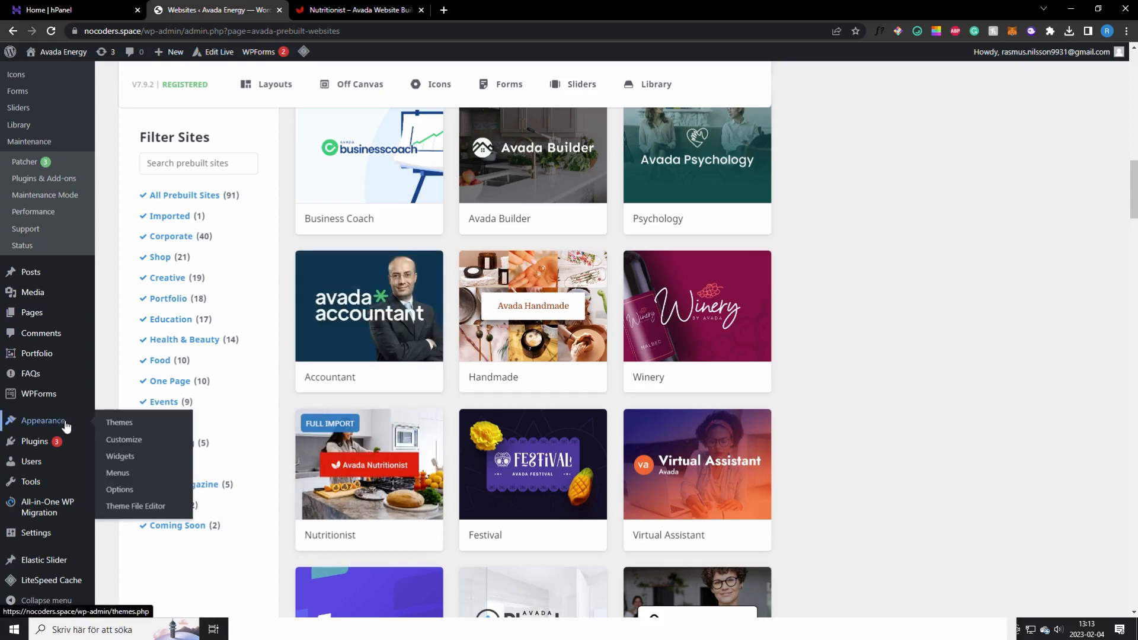
Step: Review the Site Identity title and tagline in the Customizer for the imported Nutritionist site
{"action": "left_click", "coordinate": [123, 440]}
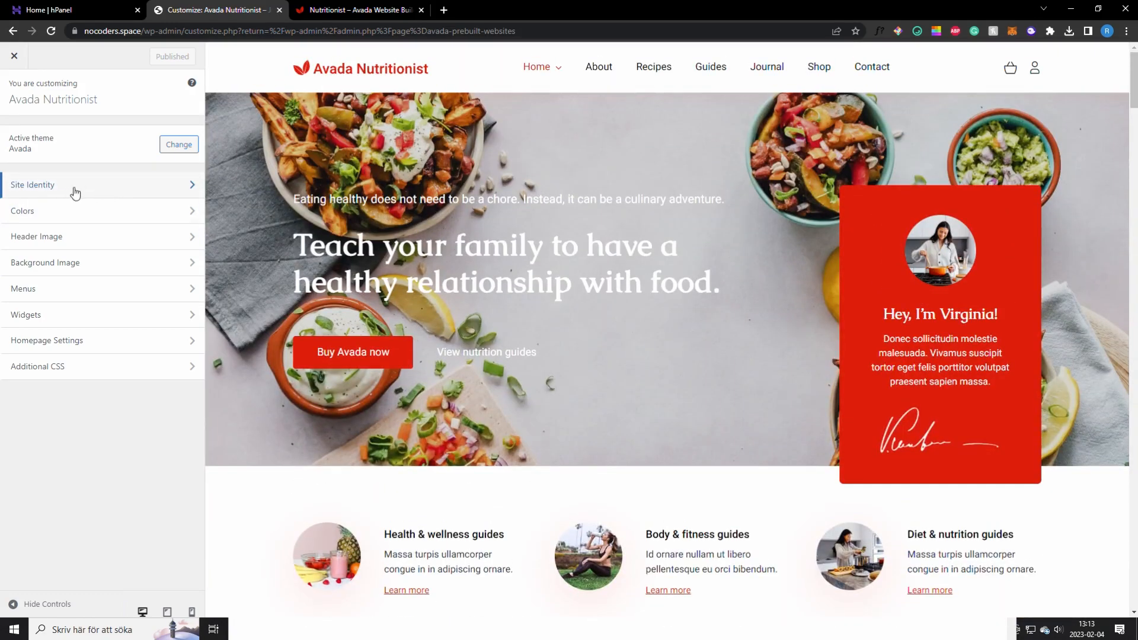
{"action": "left_click", "coordinate": [33, 185]}
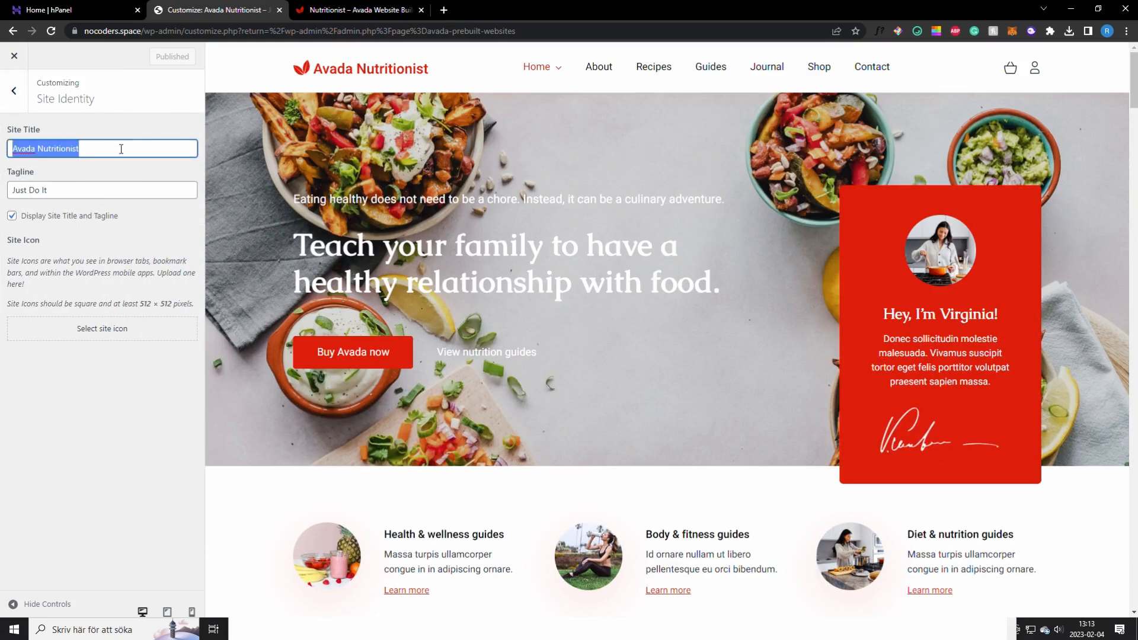
{"action": "left_click", "coordinate": [102, 190]}
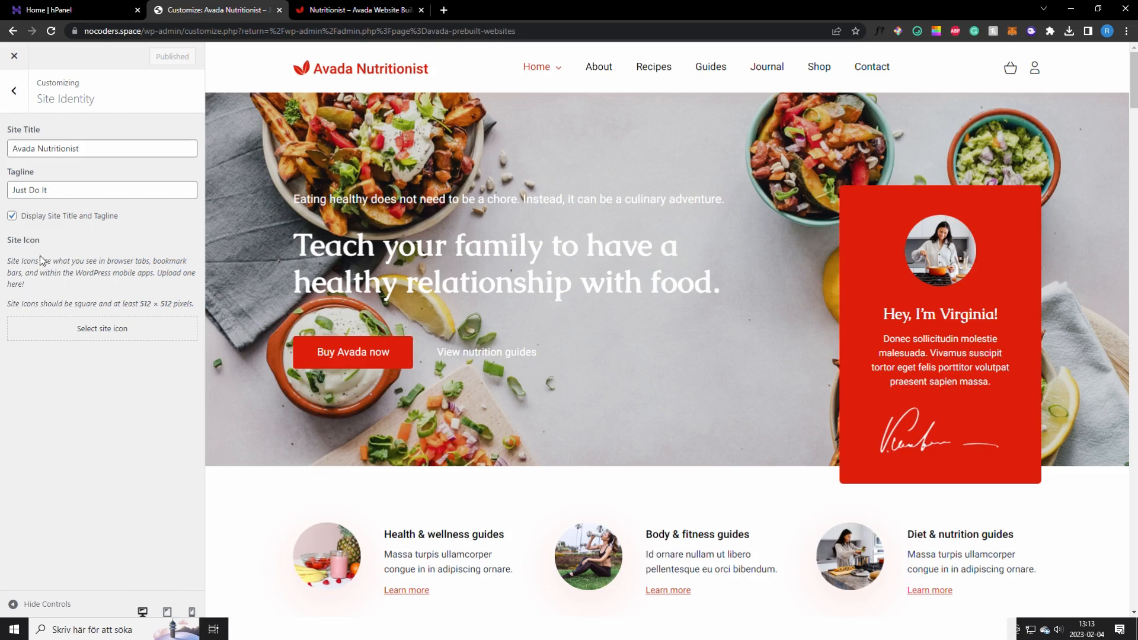
{"action": "mouse_move", "coordinate": [142, 305]}
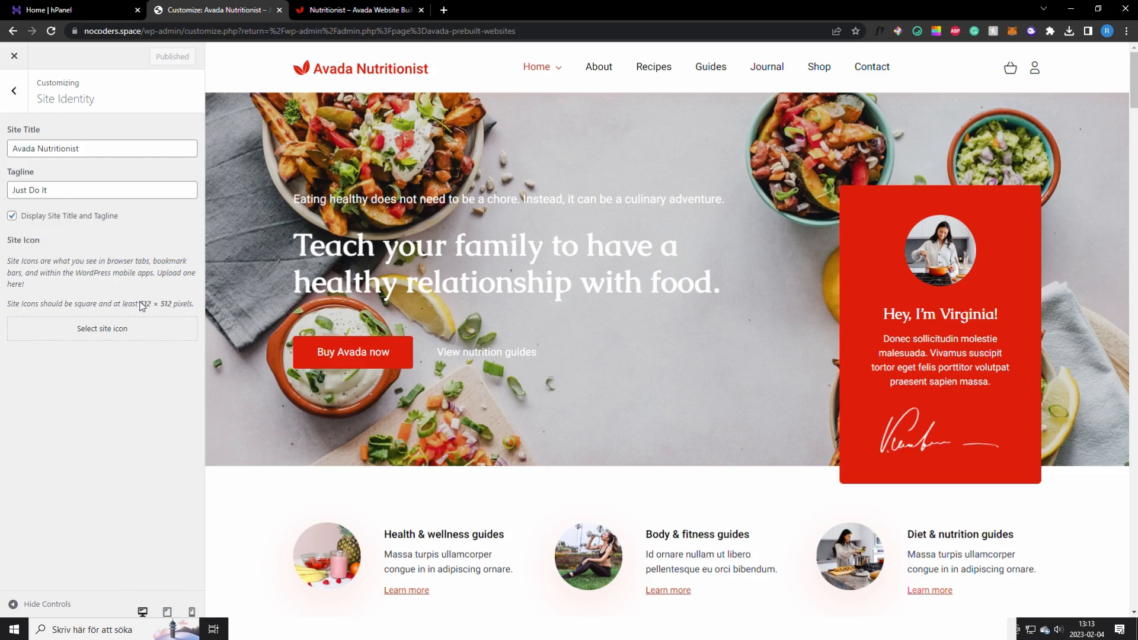
{"action": "mouse_move", "coordinate": [150, 298]}
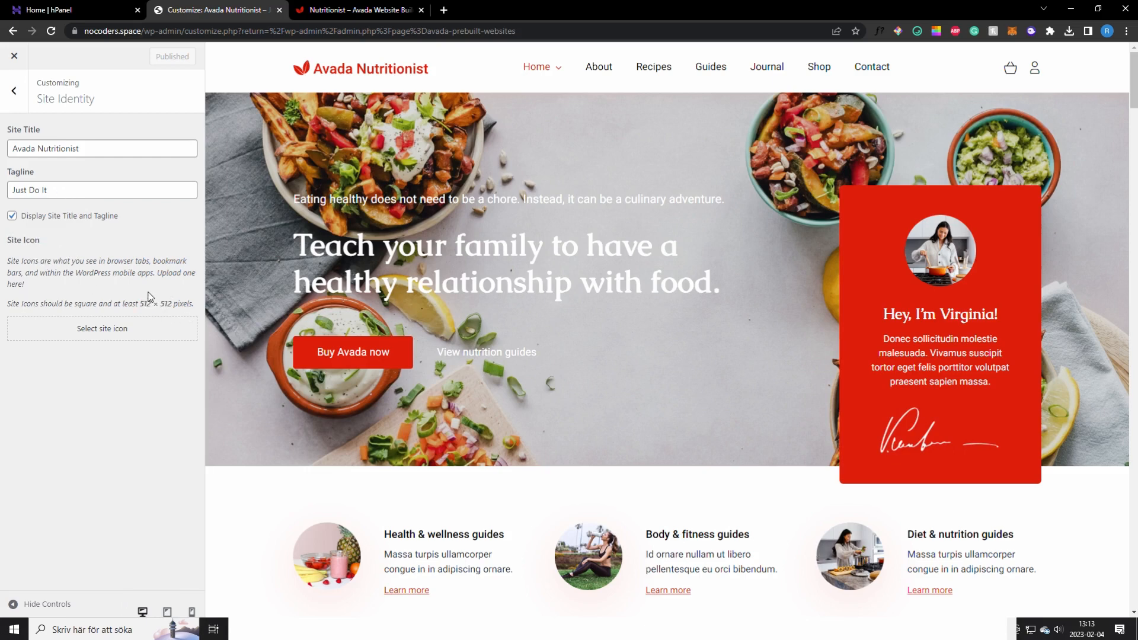
{"action": "double_click", "coordinate": [150, 304]}
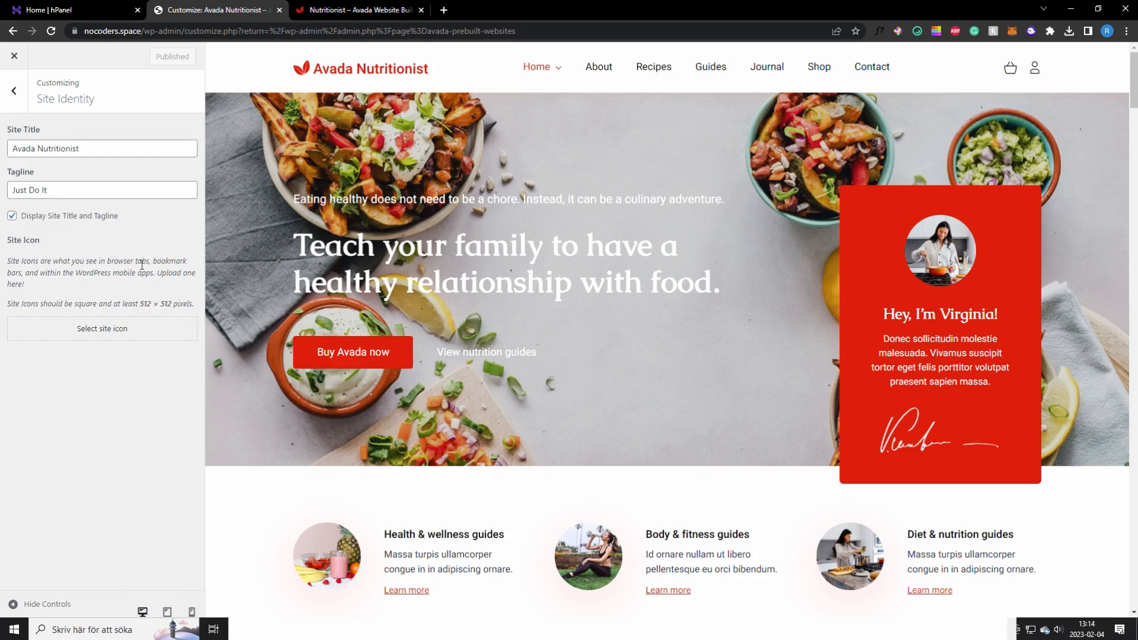
{"action": "mouse_move", "coordinate": [112, 242]}
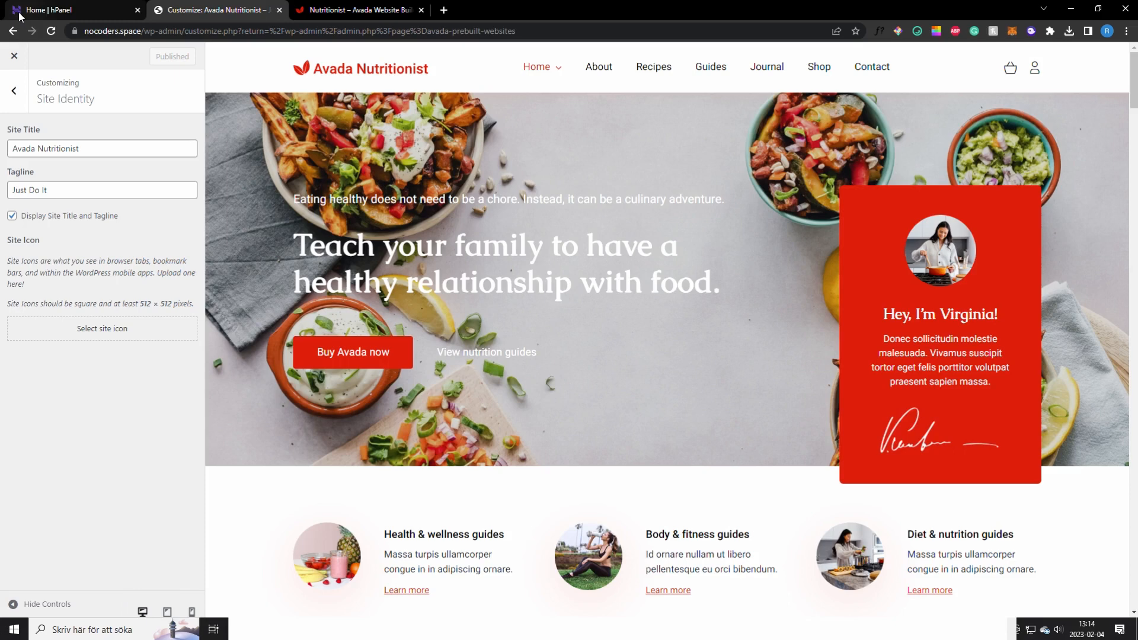
{"action": "mouse_move", "coordinate": [182, 105]}
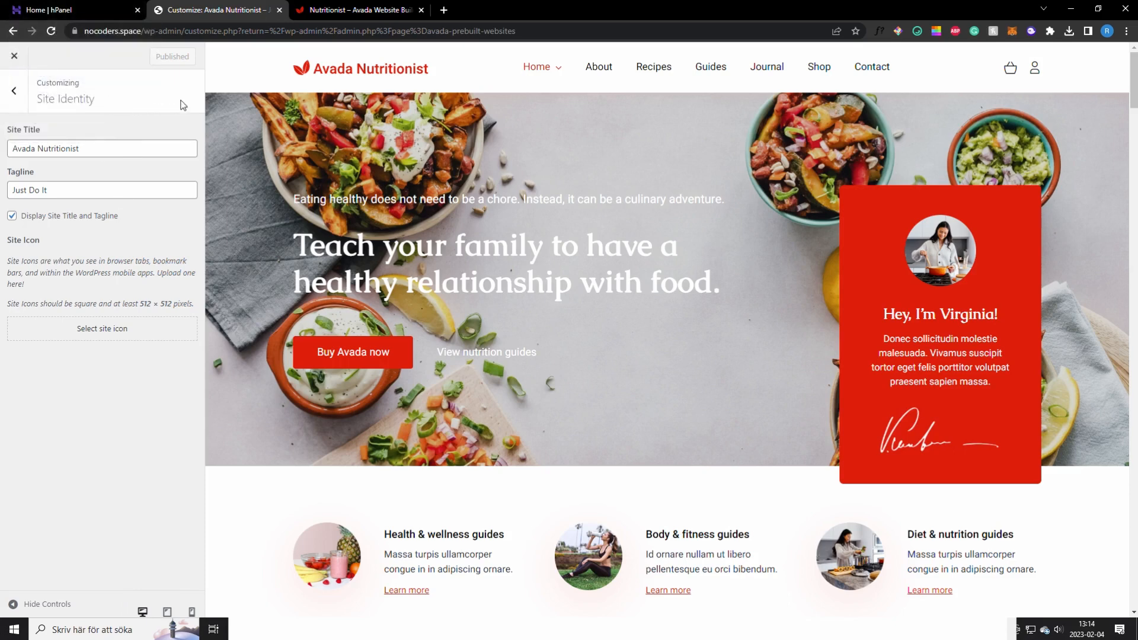
{"action": "mouse_move", "coordinate": [158, 78]}
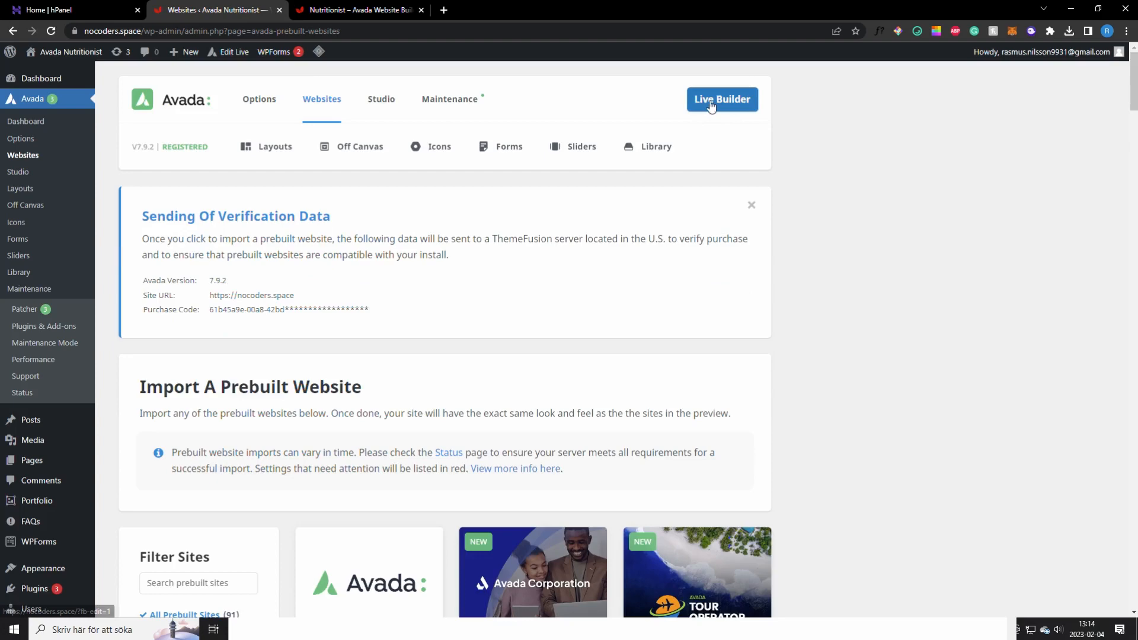
Step: Edit the homepage hero heading in Live Builder to read CHANGE THE TEXT
{"action": "left_click", "coordinate": [722, 100]}
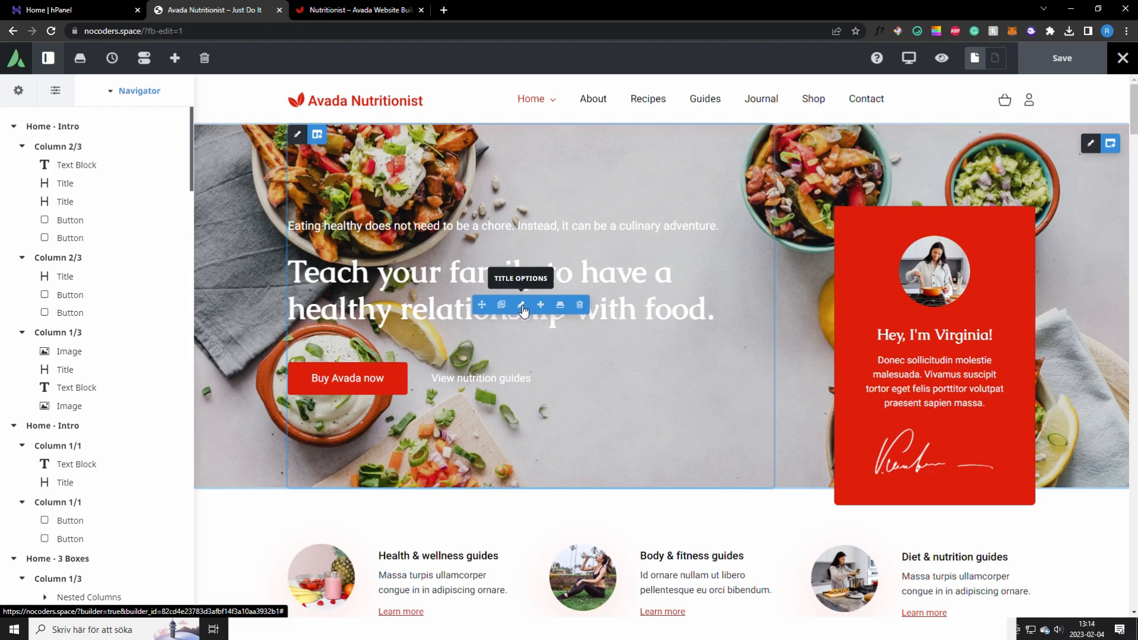
{"action": "left_click", "coordinate": [522, 305]}
{"action": "type", "text": "CHANGE THE TEXT"}
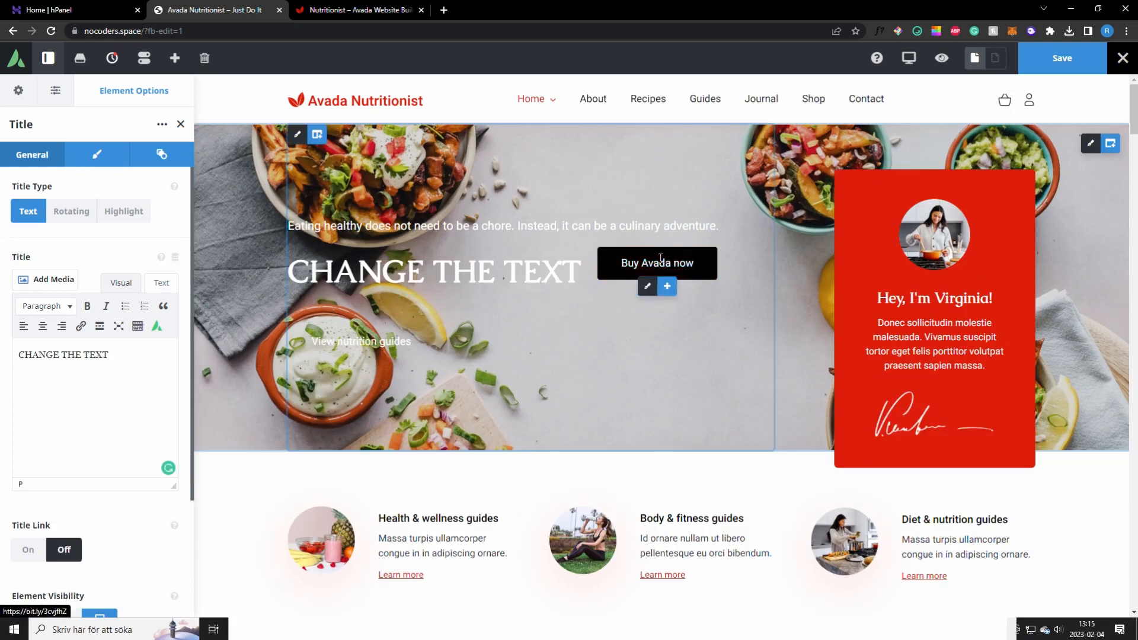
{"action": "scroll", "scroll_direction": "down", "scroll_amount": 3}
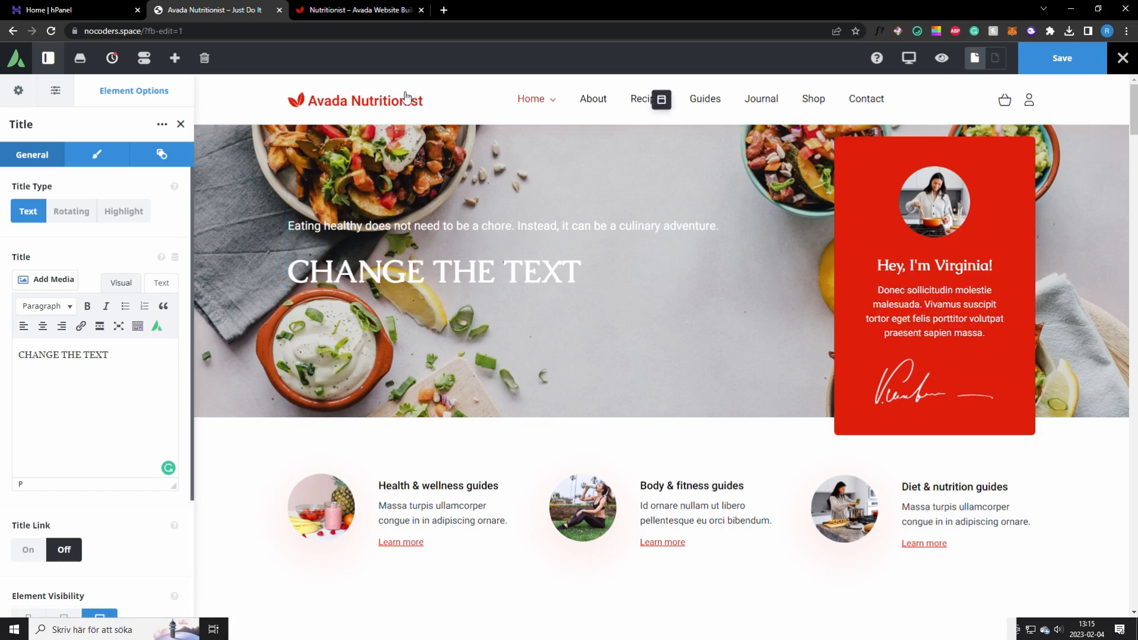
{"action": "mouse_move", "coordinate": [615, 106]}
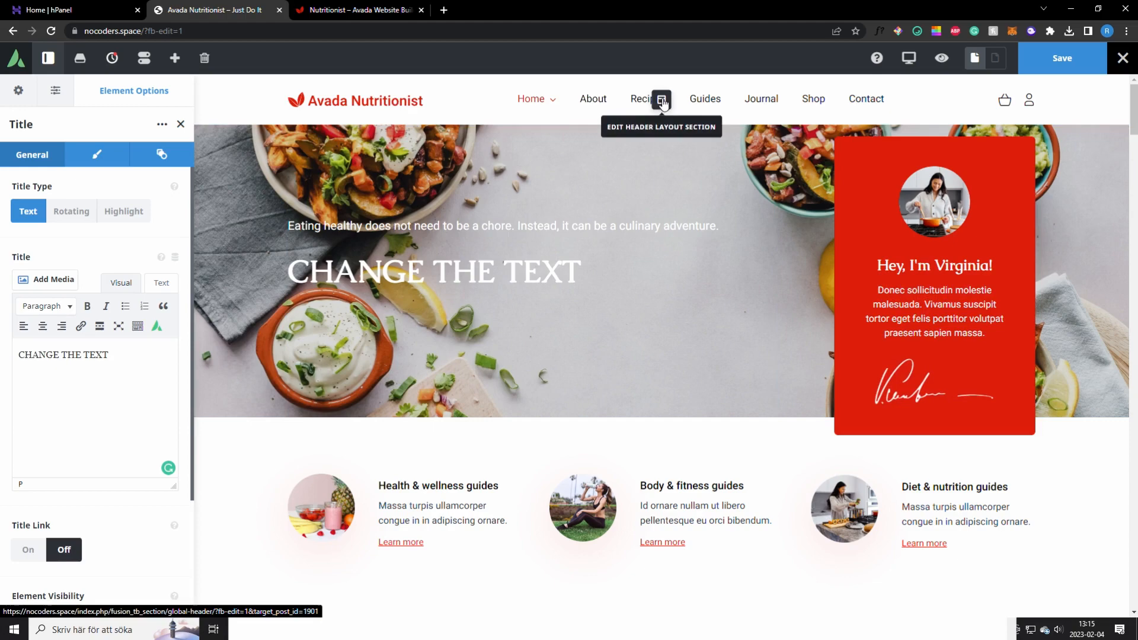
Step: Edit the global header layout and remove the Avada Nutritionist logo image from its Image element
{"action": "left_click", "coordinate": [660, 98]}
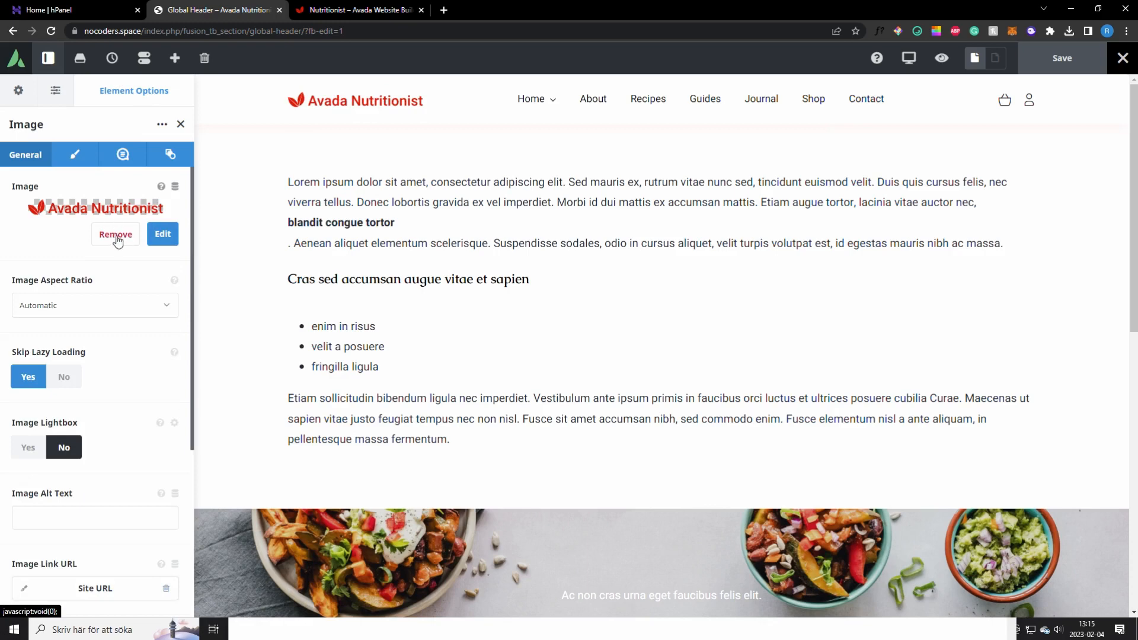
{"action": "left_click", "coordinate": [115, 234]}
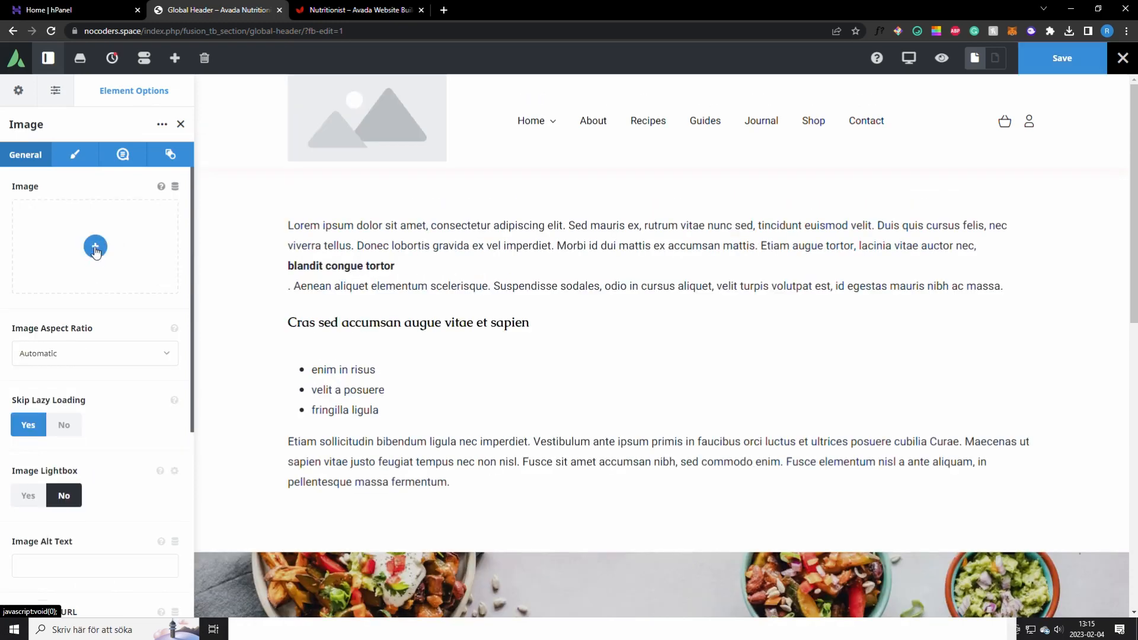
{"action": "left_click", "coordinate": [95, 247]}
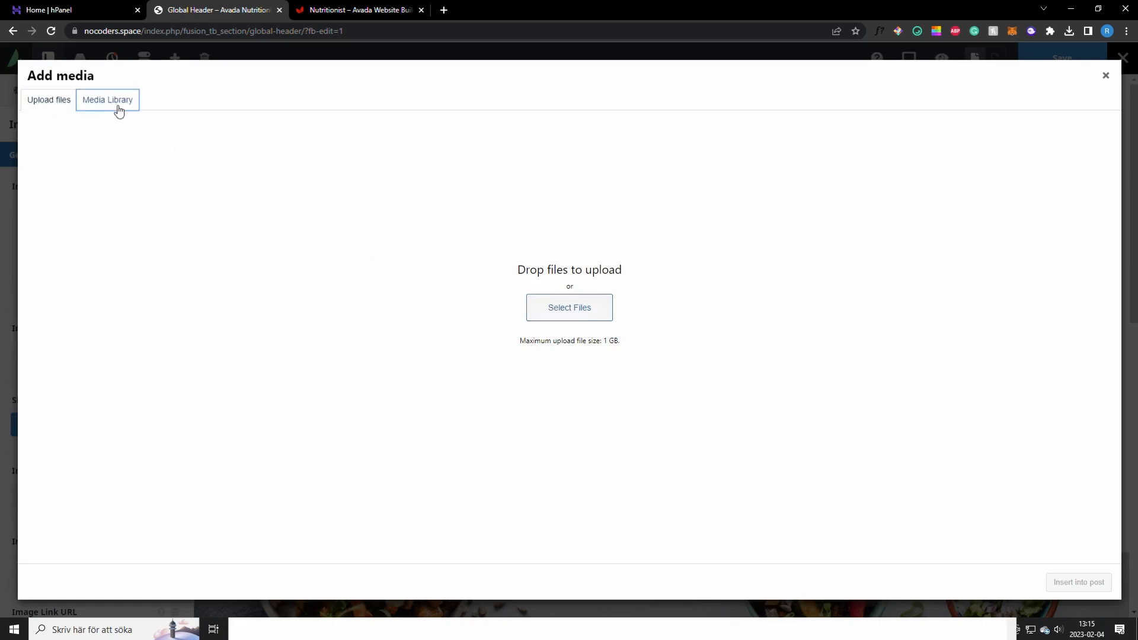
Step: Insert CERTIFIED-NUTRITIONIST.png from the Media Library as the new header logo
{"action": "left_click", "coordinate": [107, 100]}
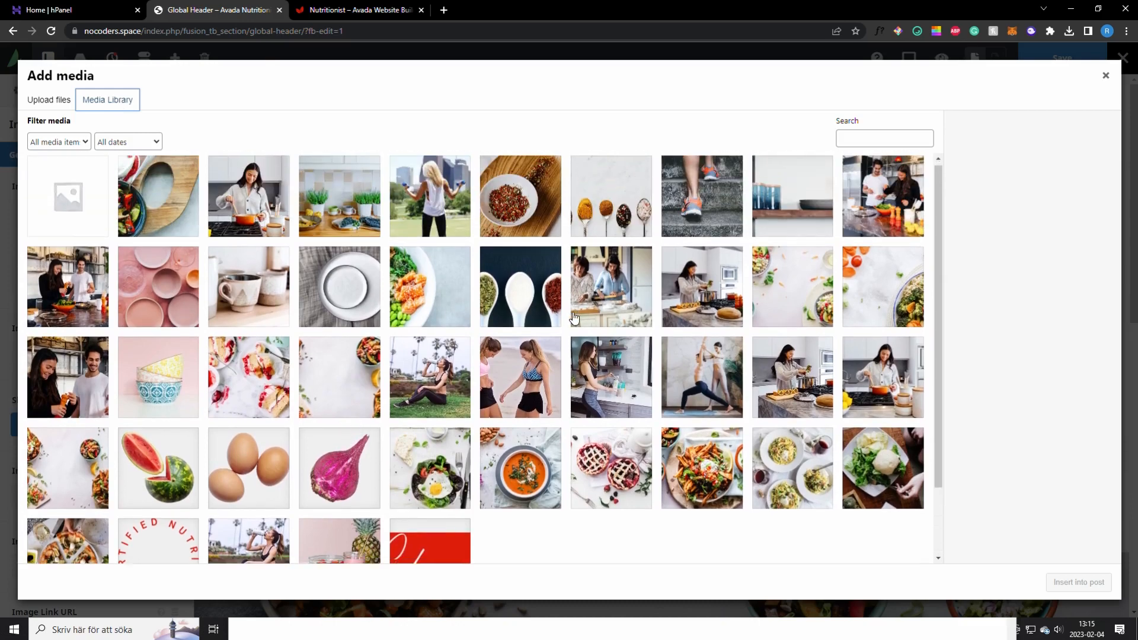
{"action": "left_click", "coordinate": [158, 475]}
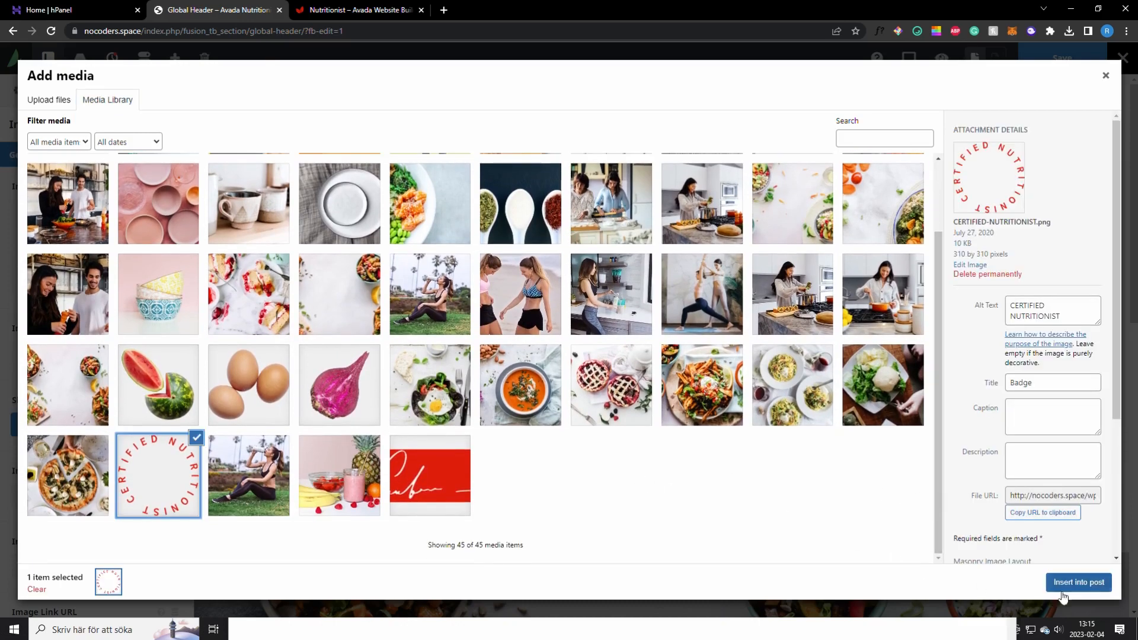
{"action": "left_click", "coordinate": [1079, 582]}
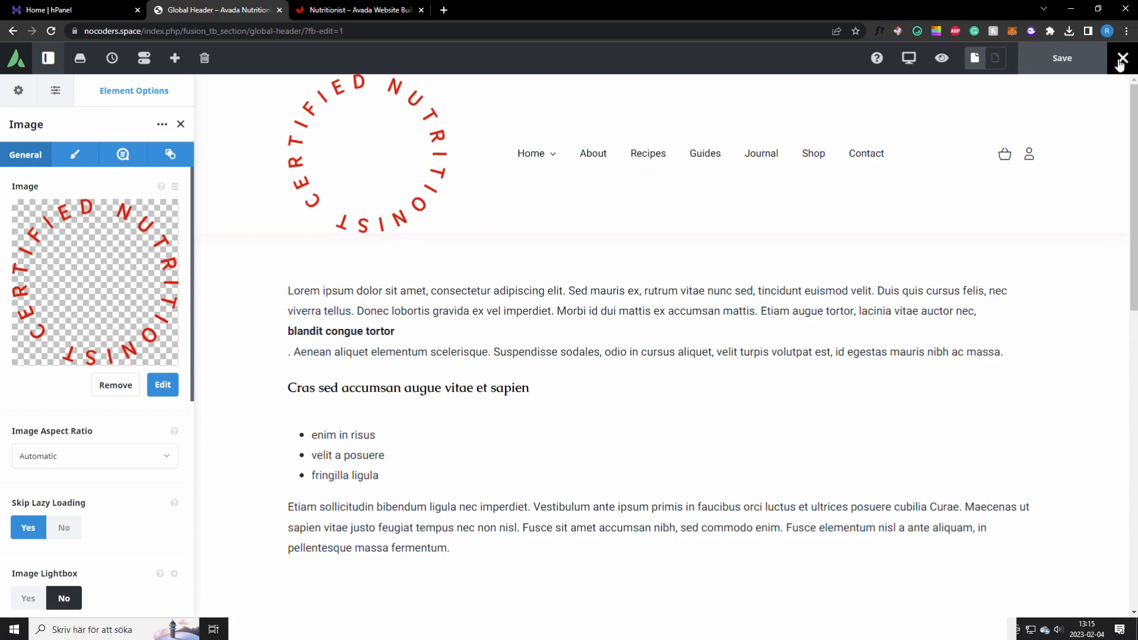
Step: Exit the builder back to the Avada dashboard
{"action": "left_click", "coordinate": [1123, 58]}
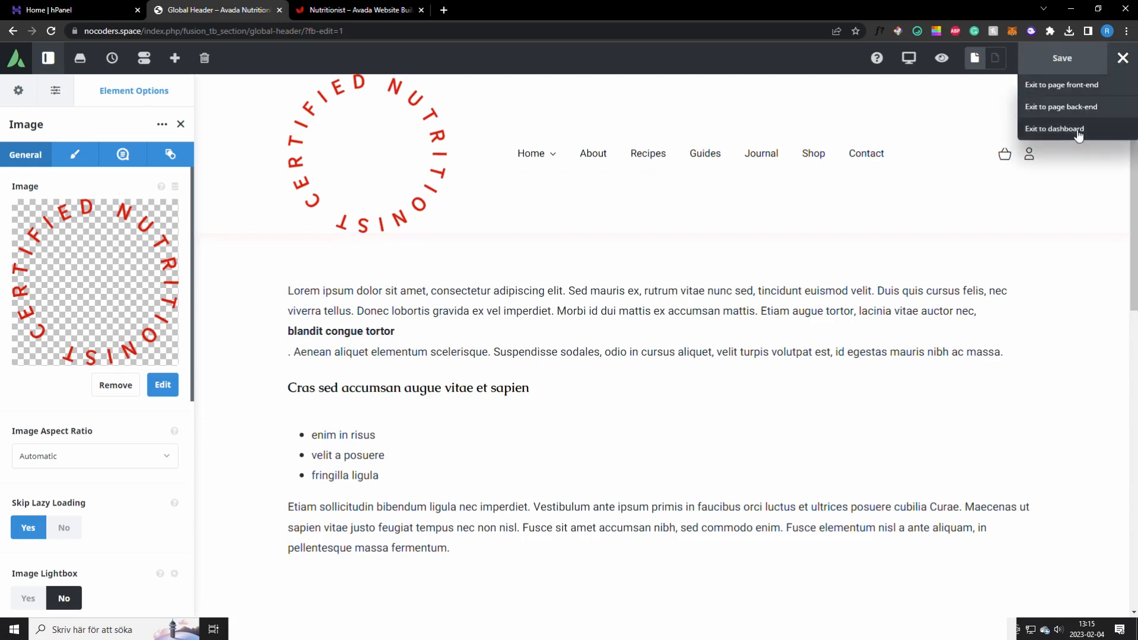
{"action": "left_click", "coordinate": [1059, 128]}
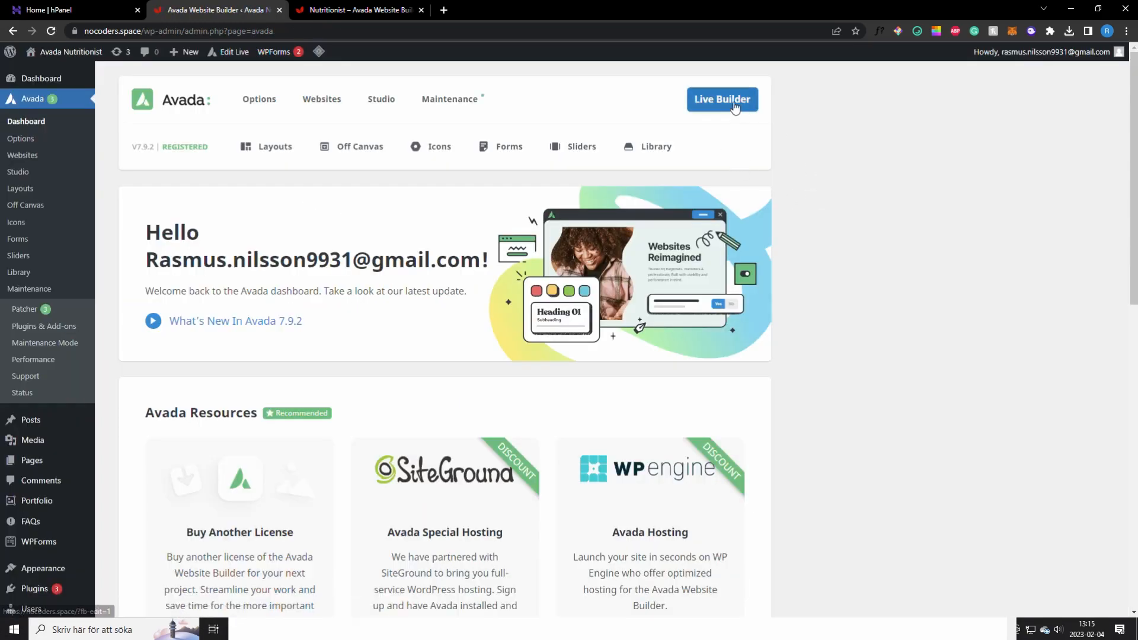
Step: Reopen the homepage in Live Builder and add an empty container after the dining-quote section
{"action": "left_click", "coordinate": [722, 99]}
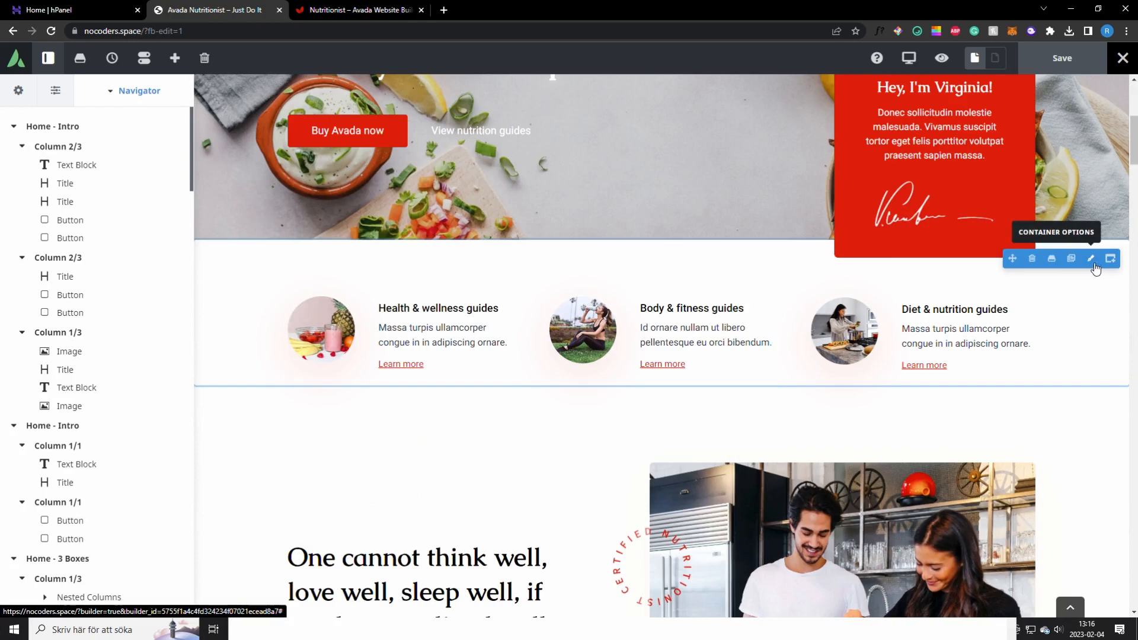
{"action": "scroll", "scroll_direction": "down", "scroll_amount": 3}
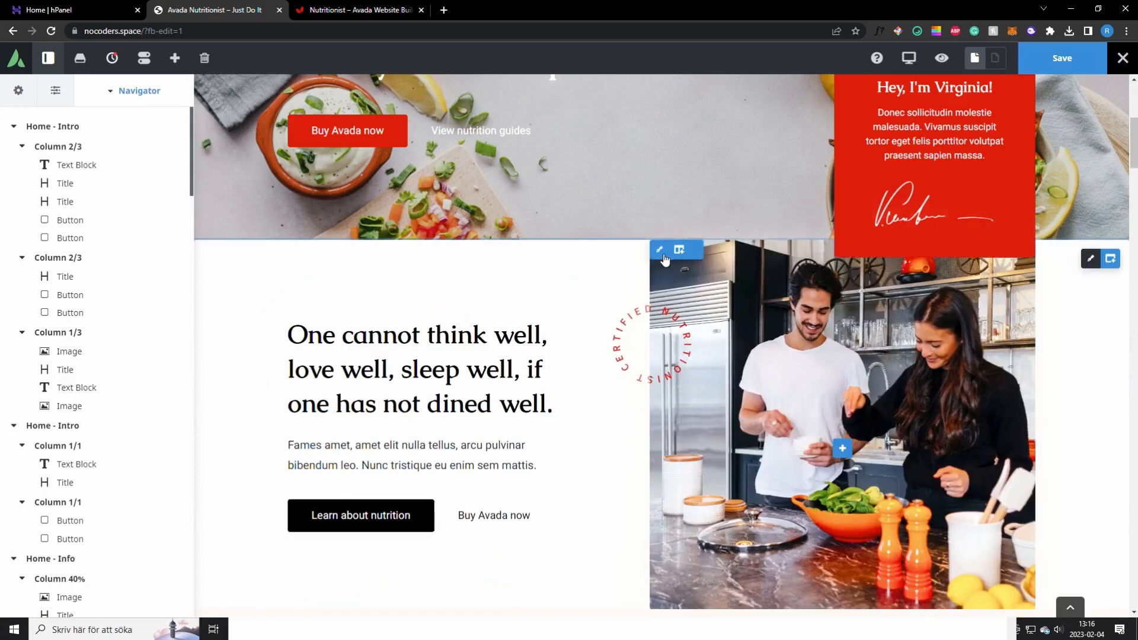
{"action": "mouse_move", "coordinate": [1110, 258]}
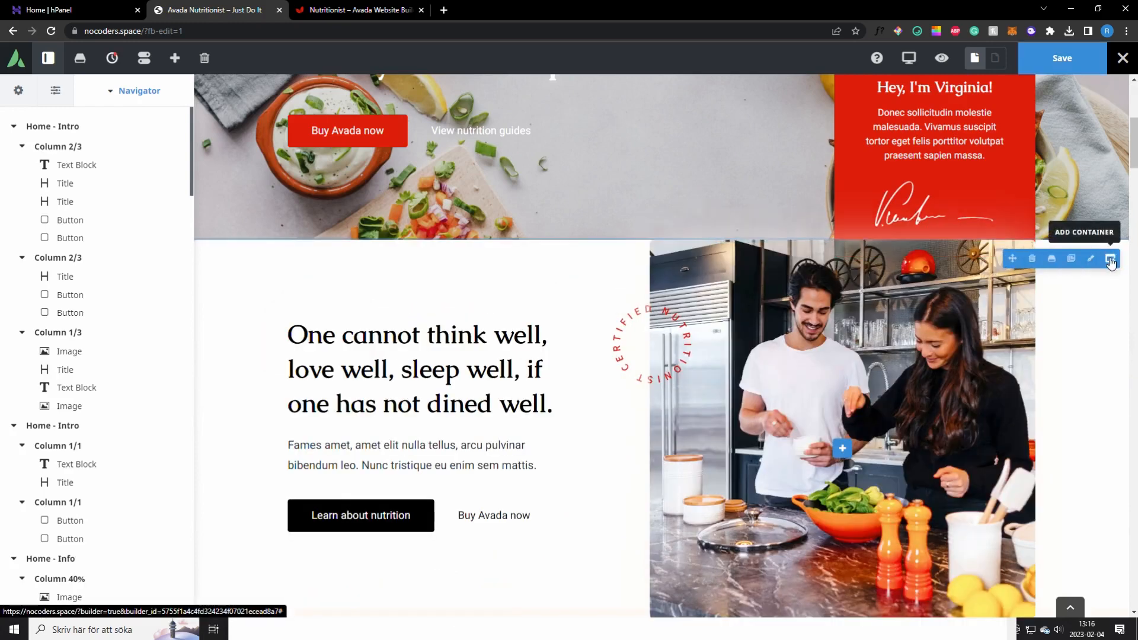
{"action": "left_click", "coordinate": [1110, 259]}
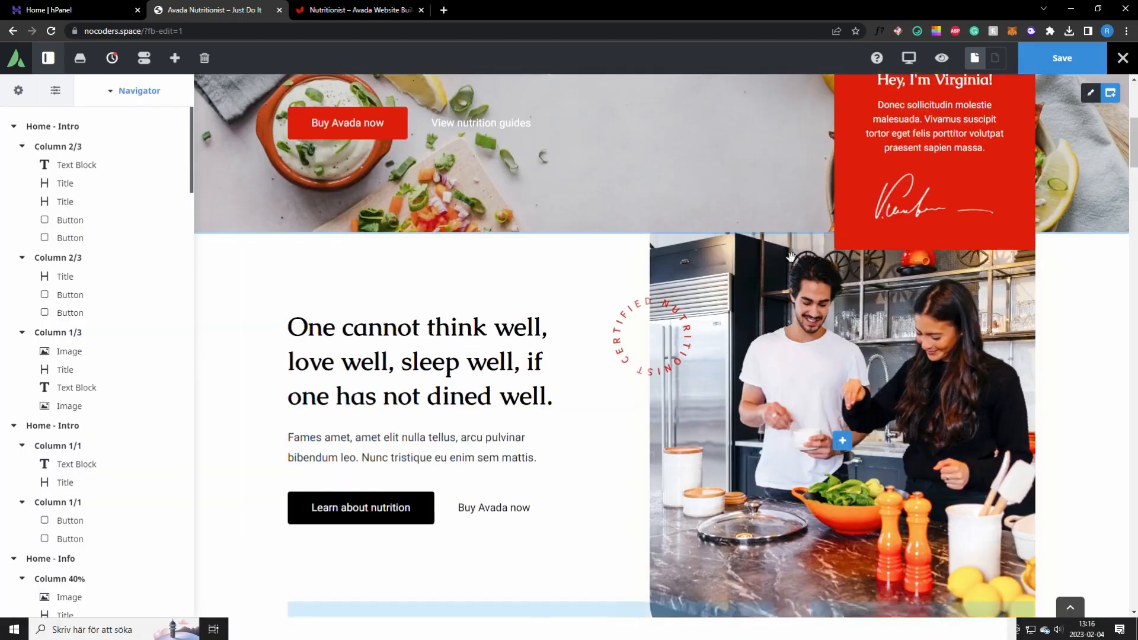
{"action": "scroll", "scroll_direction": "down", "scroll_amount": 3}
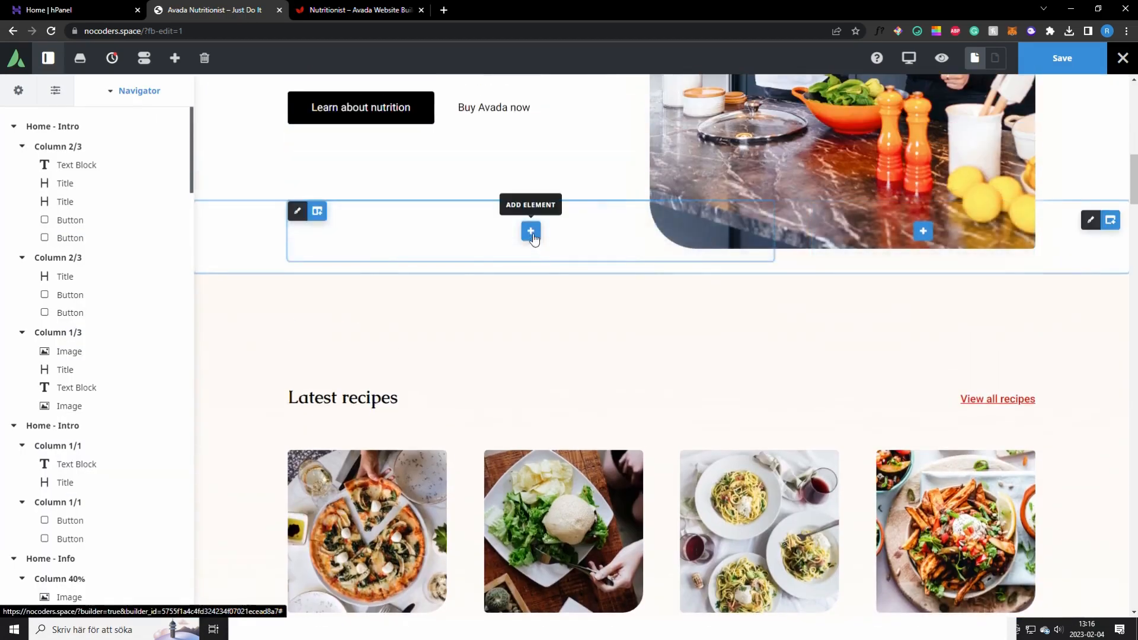
Step: Fill the new container with an image element using the beach photo of two women
{"action": "left_click", "coordinate": [531, 231]}
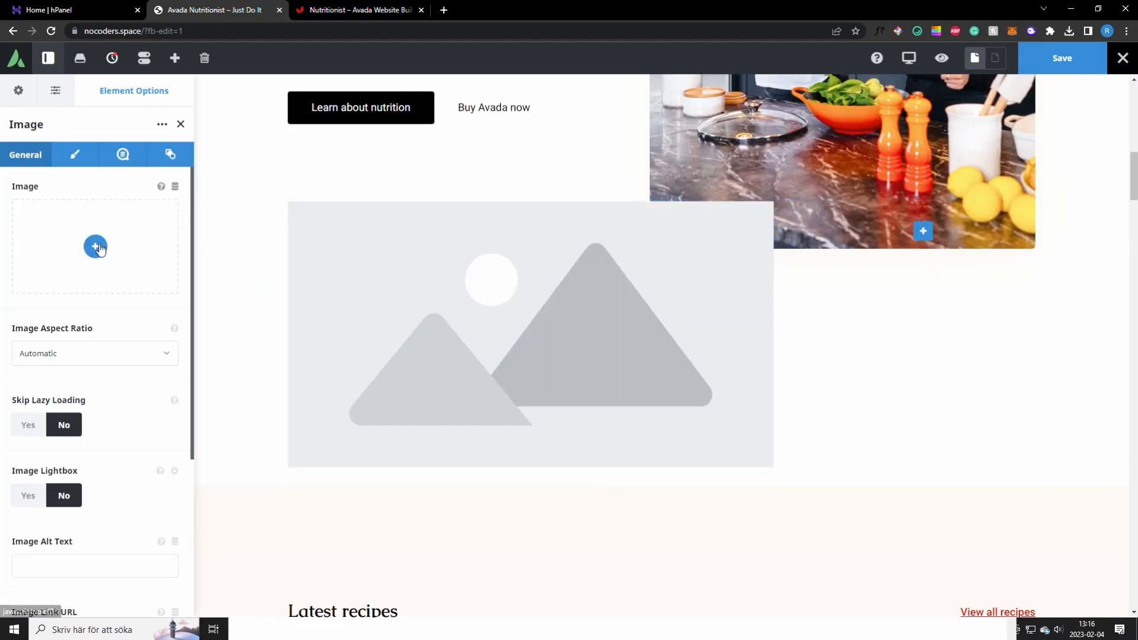
{"action": "left_click", "coordinate": [96, 246]}
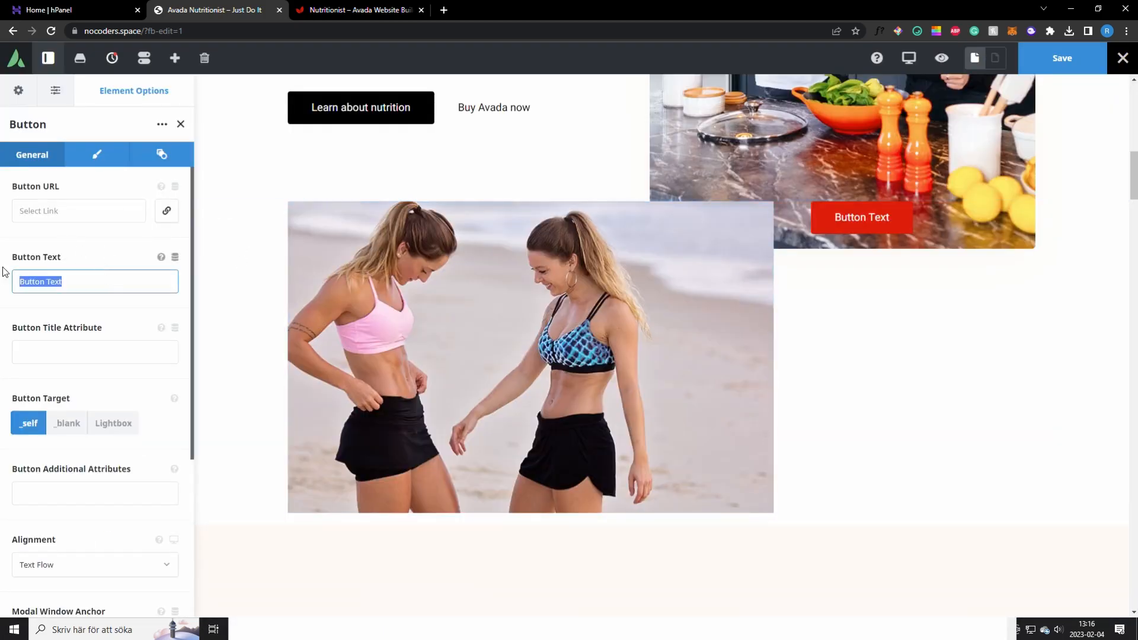
Step: Link the BUY NOW button to facebook.com and set its alignment to Center
{"action": "left_click", "coordinate": [79, 211]}
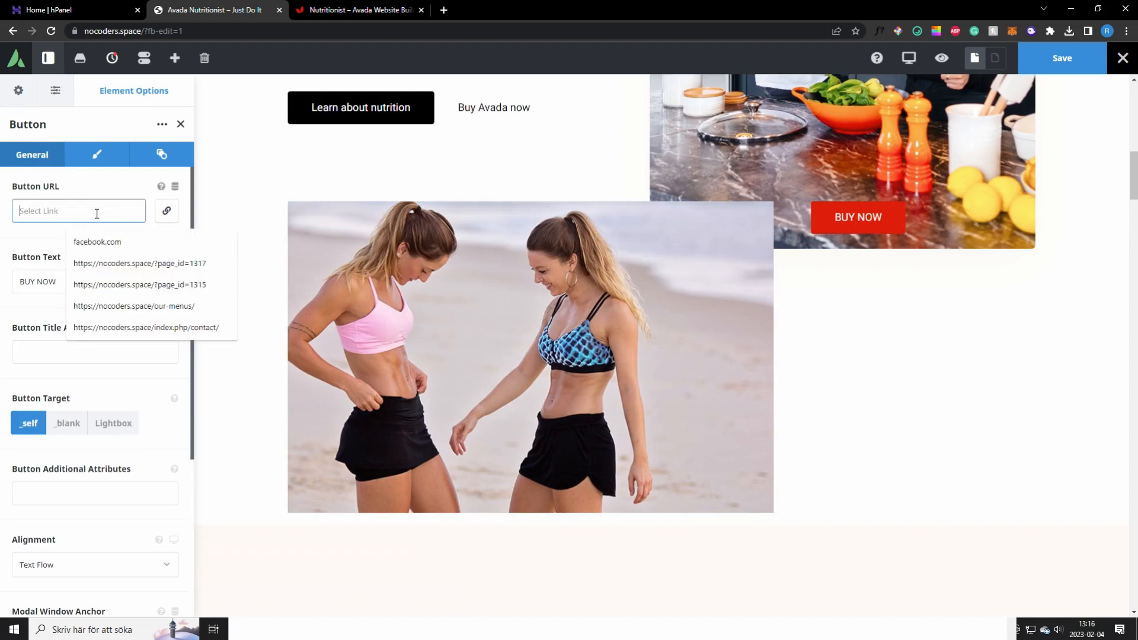
{"action": "left_click", "coordinate": [97, 242]}
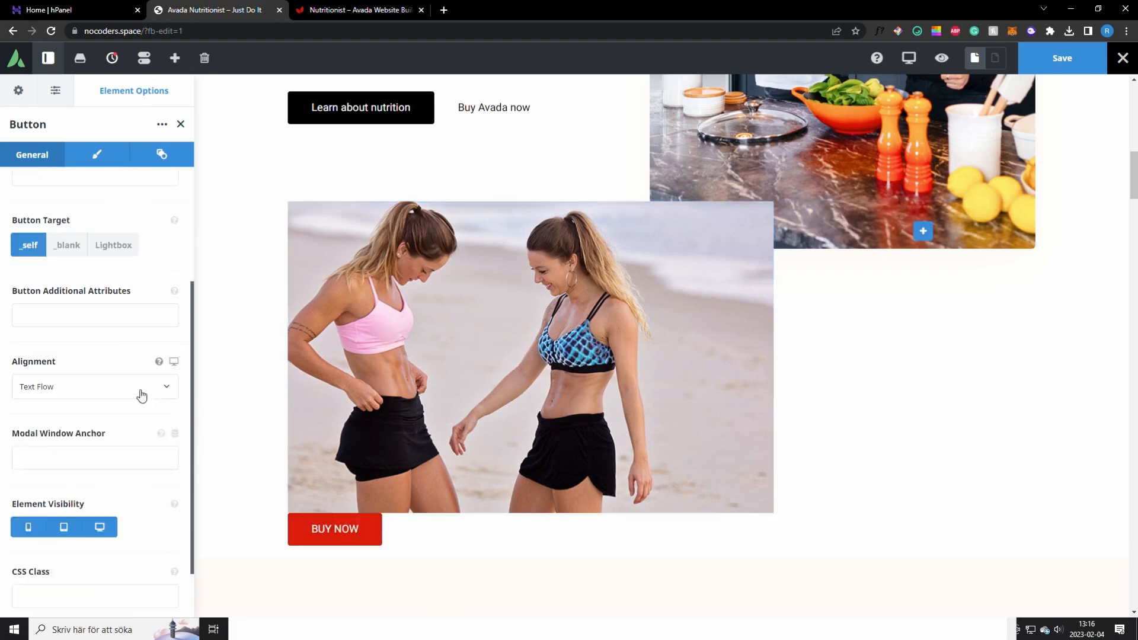
{"action": "left_click", "coordinate": [95, 386]}
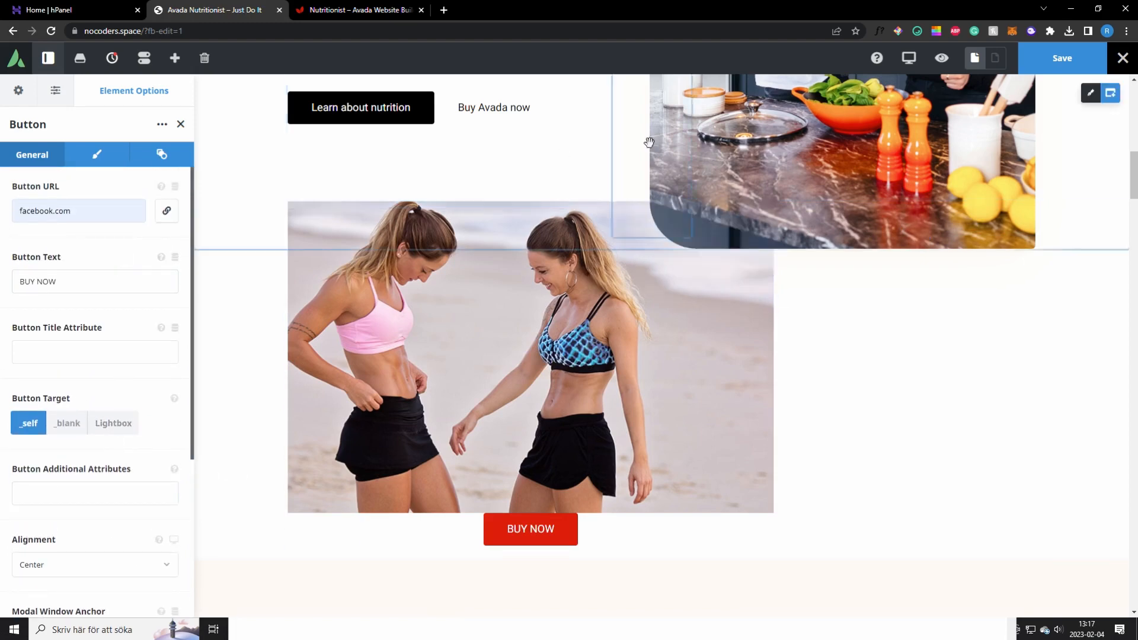
{"action": "scroll", "scroll_direction": "down", "scroll_amount": 3}
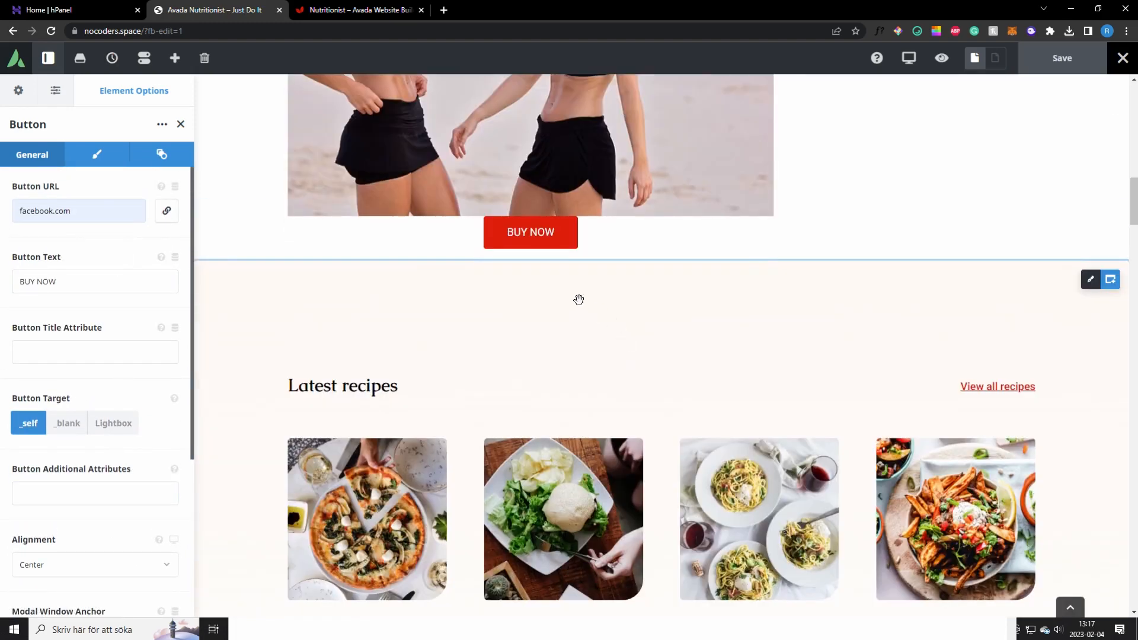
Step: Review the recipes, newsletter and nutrition sections, selecting the fettucine recipe image along the way
{"action": "scroll", "scroll_direction": "down", "scroll_amount": 3}
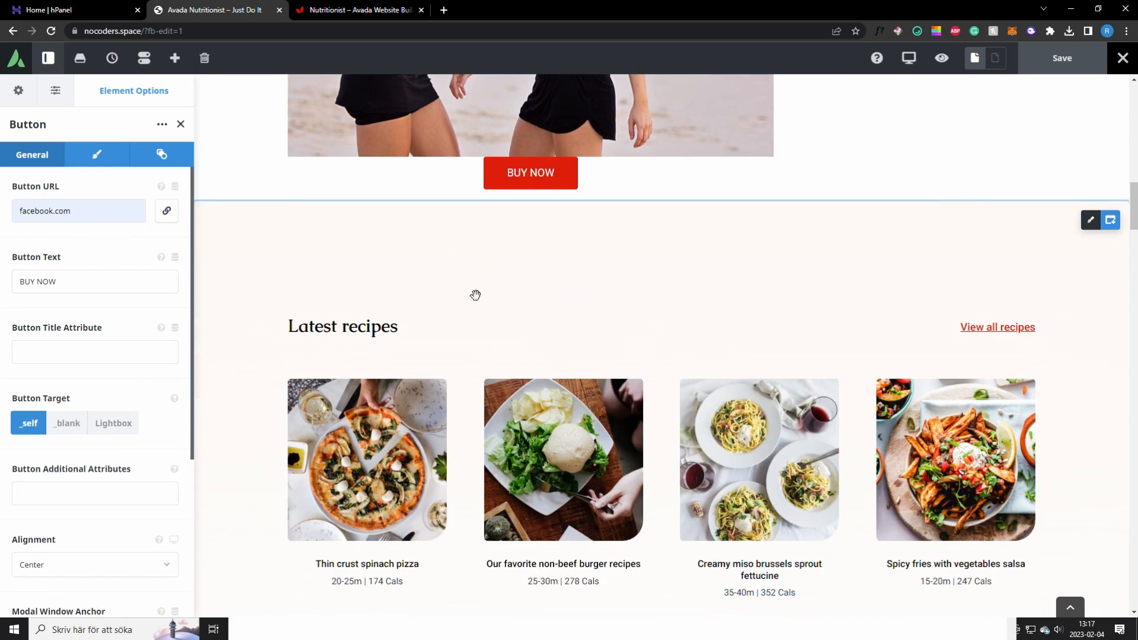
{"action": "scroll", "scroll_direction": "down", "scroll_amount": 3}
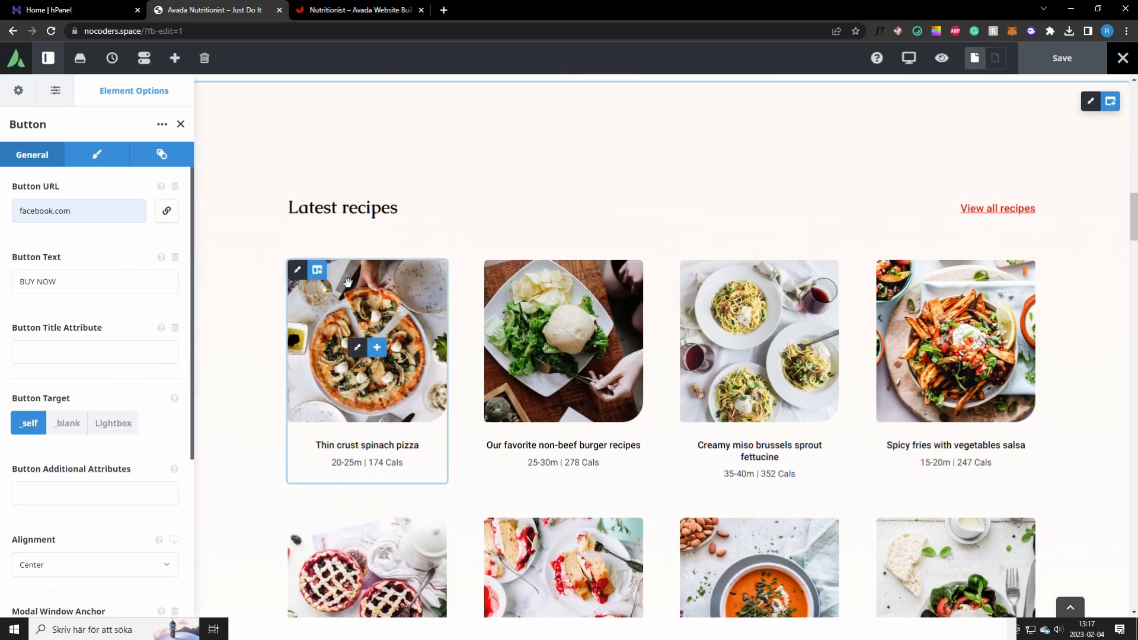
{"action": "scroll", "scroll_direction": "down", "scroll_amount": 3}
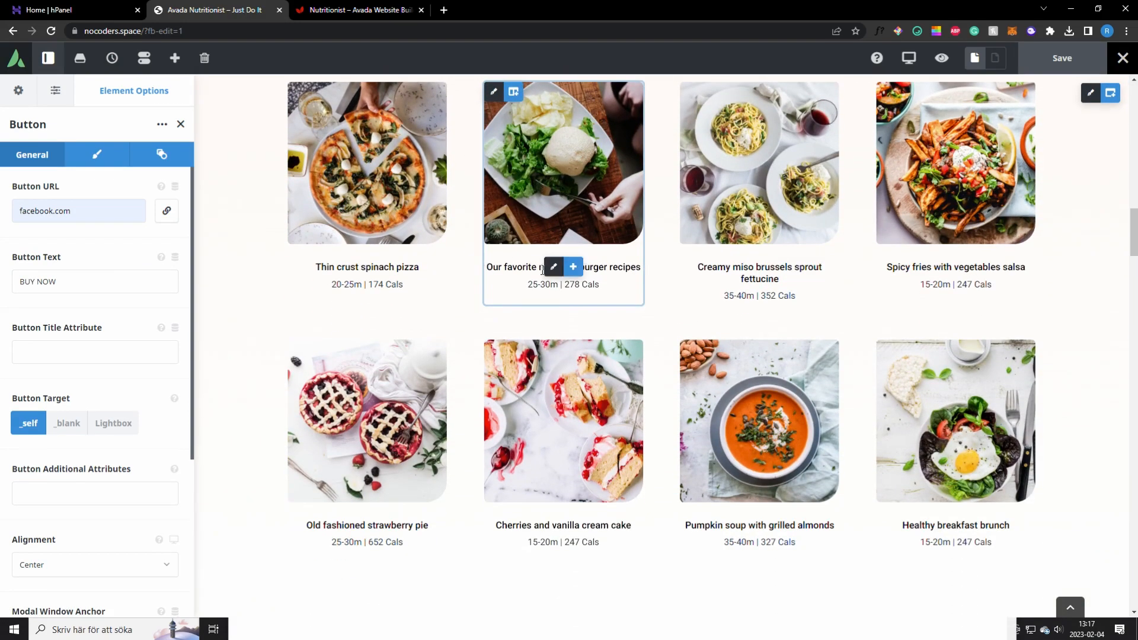
{"action": "left_click", "coordinate": [759, 164]}
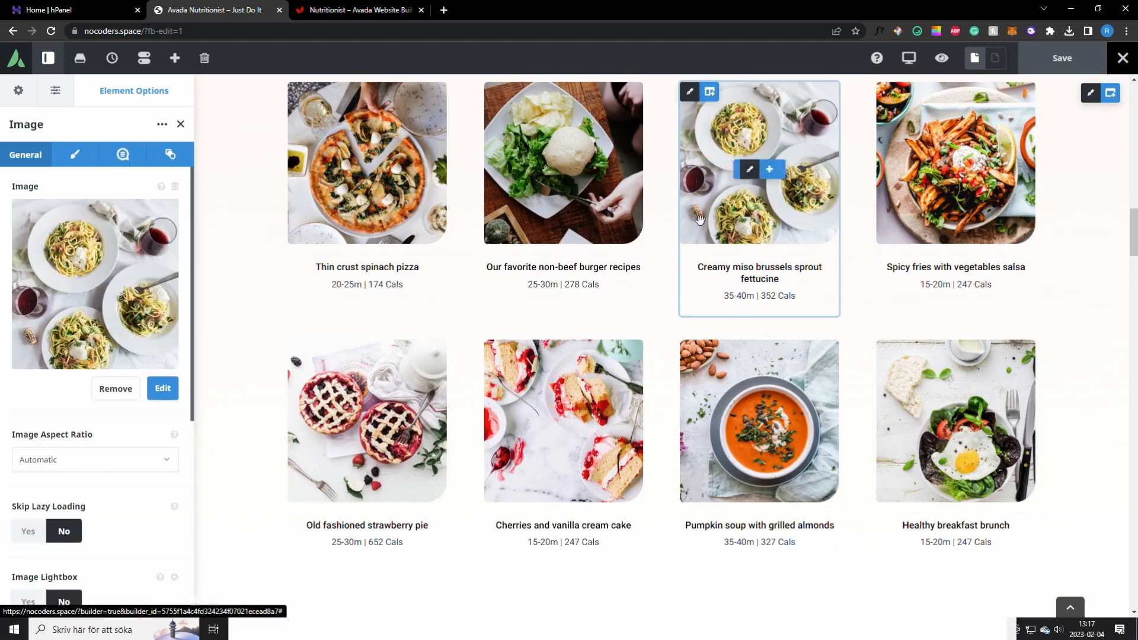
{"action": "scroll", "scroll_direction": "down", "scroll_amount": 3}
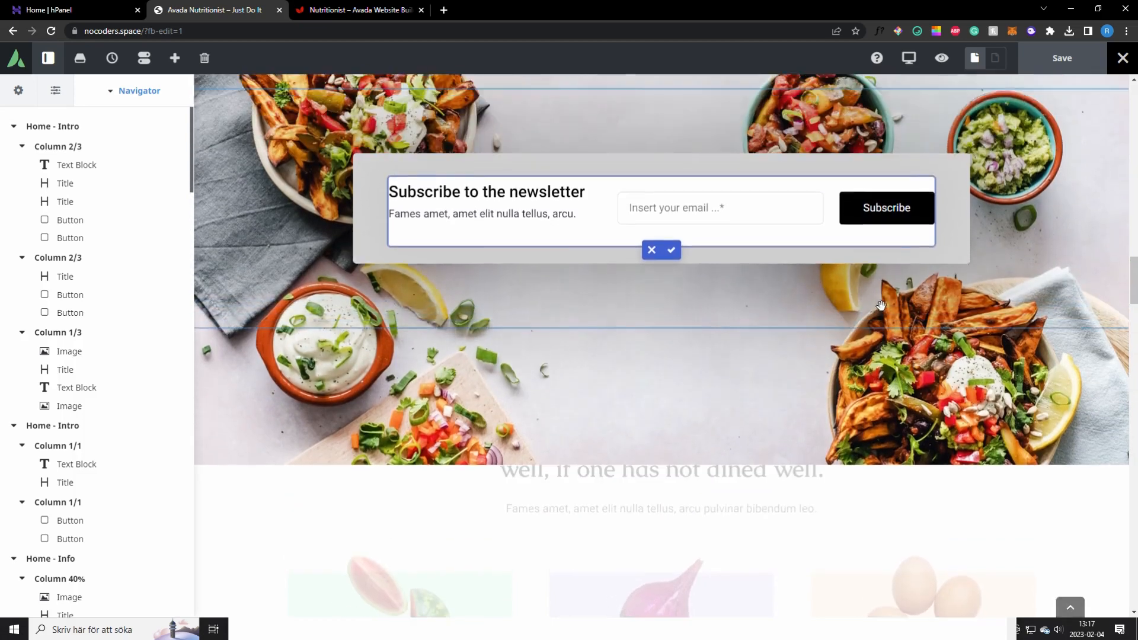
{"action": "mouse_move", "coordinate": [651, 263]}
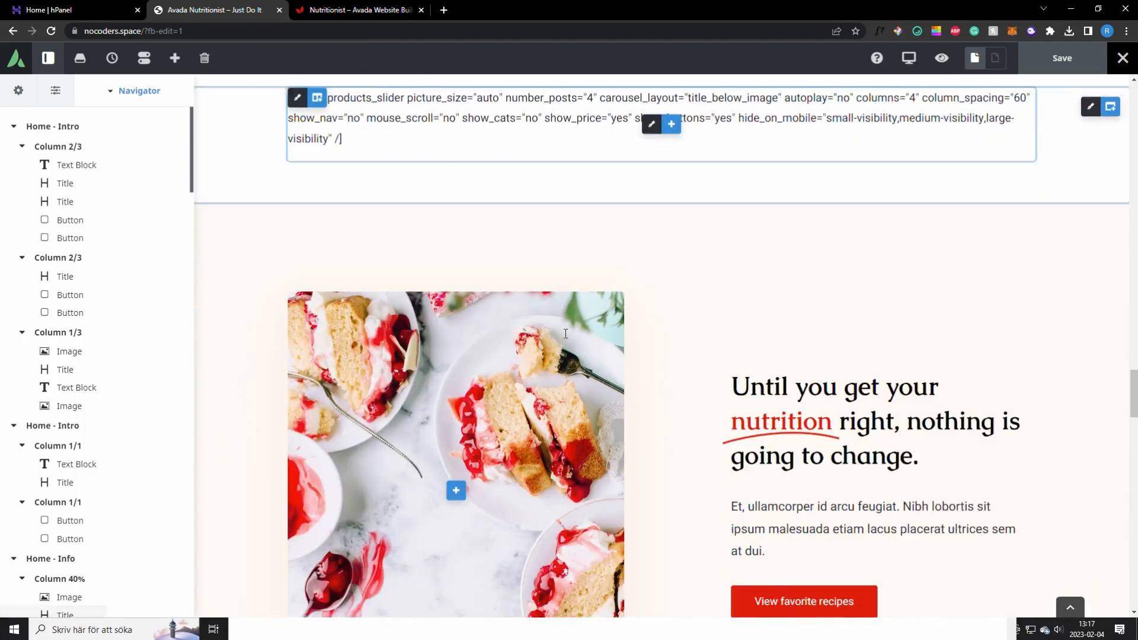
{"action": "scroll", "scroll_direction": "down", "scroll_amount": 3}
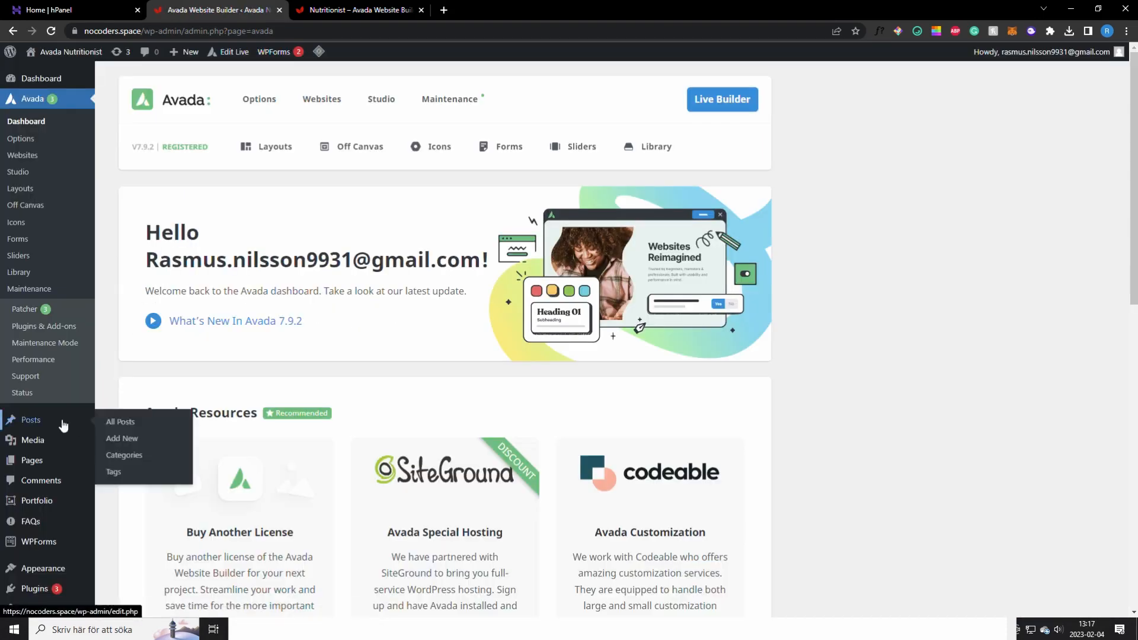
Step: From the admin Pages list, open the Recipes page in Live Builder
{"action": "left_click", "coordinate": [121, 422]}
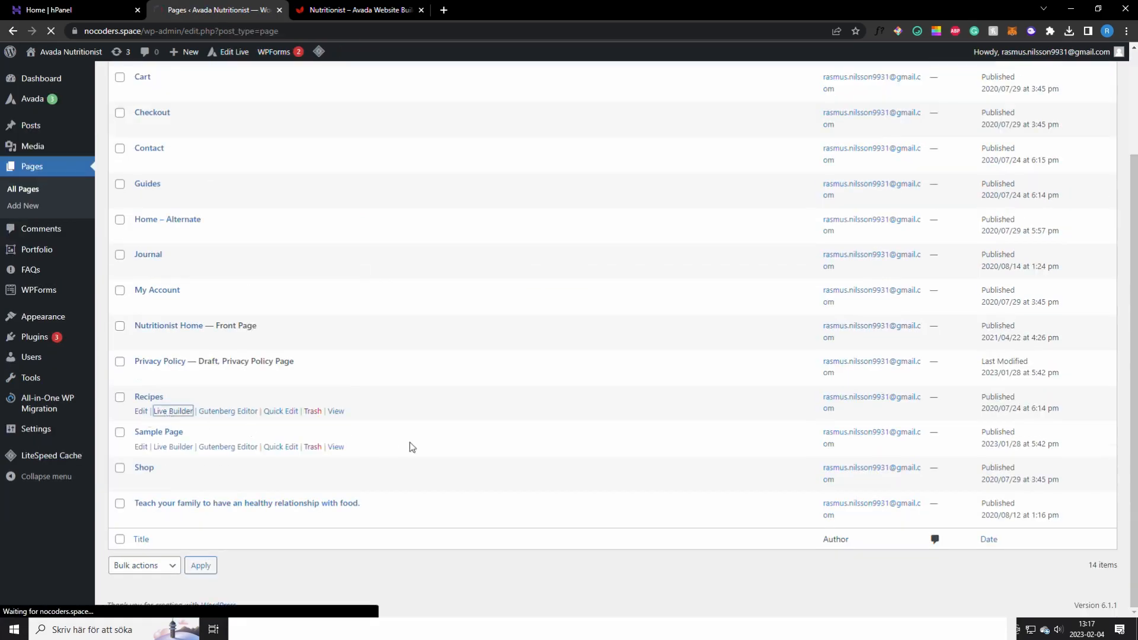
{"action": "left_click", "coordinate": [173, 412]}
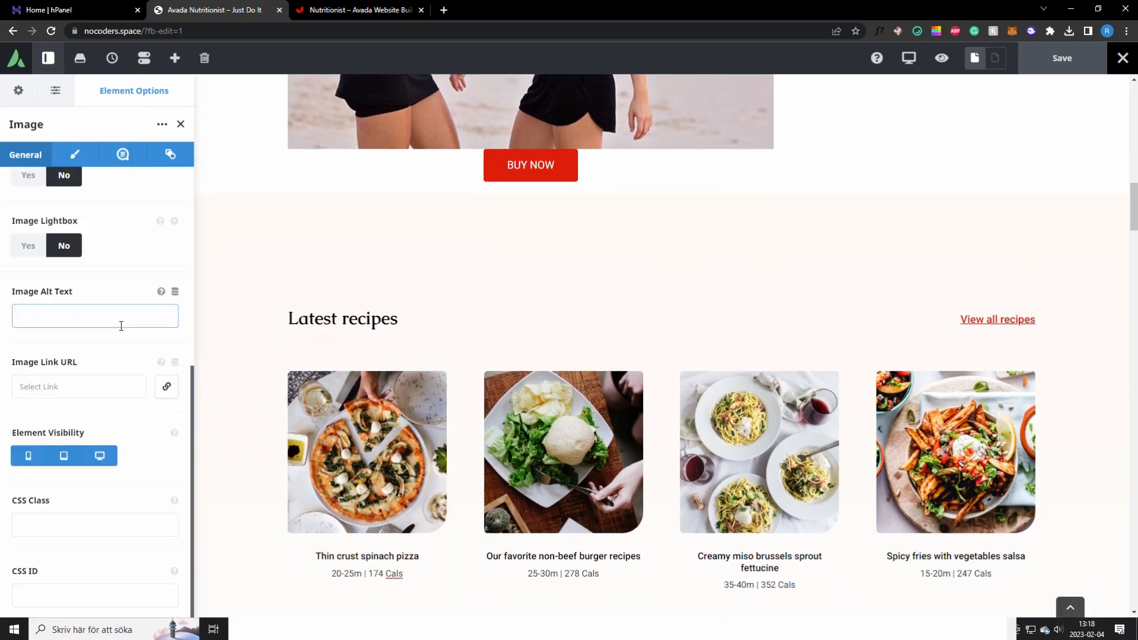
Step: Set the Thin crust spinach pizza image's Link URL to facebook.com
{"action": "left_click", "coordinate": [78, 386]}
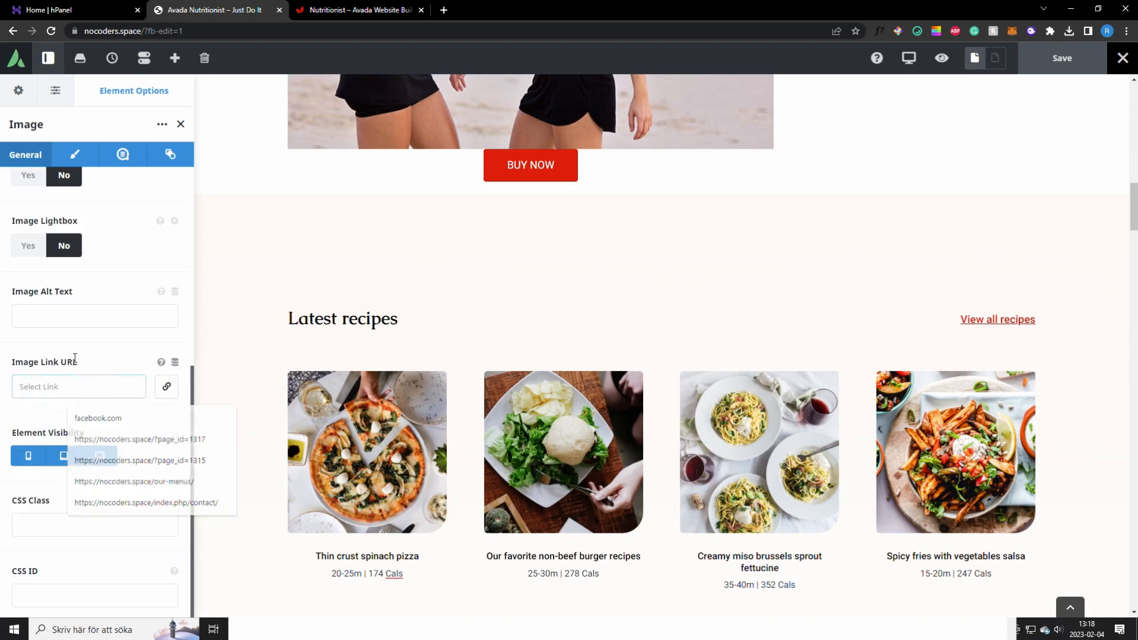
{"action": "left_click", "coordinate": [79, 386]}
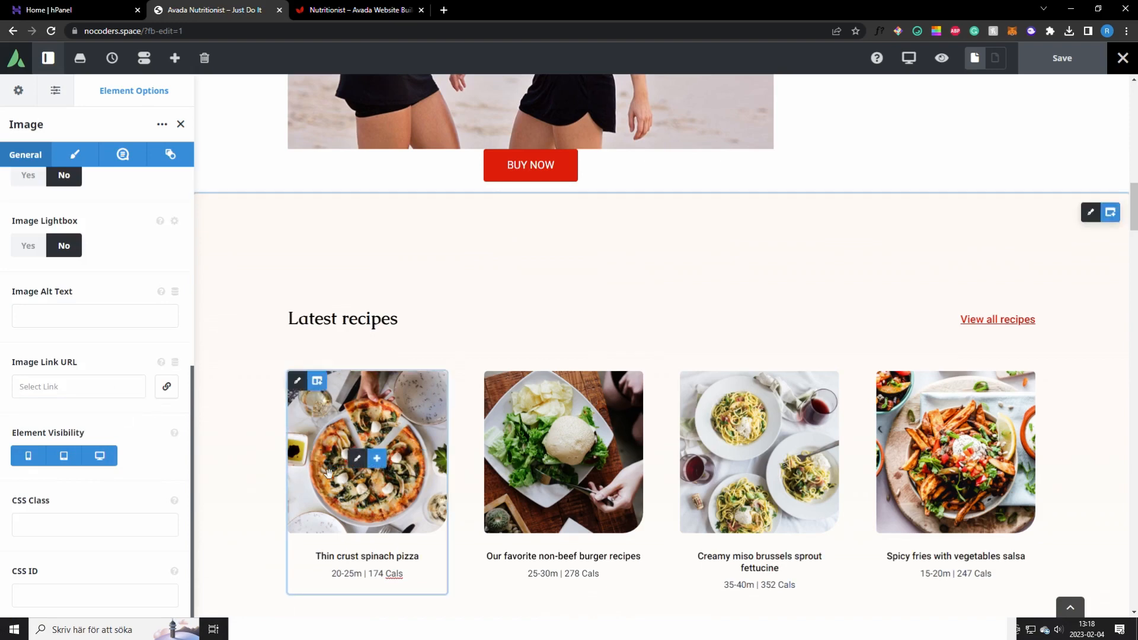
{"action": "type", "text": "facebook.com"}
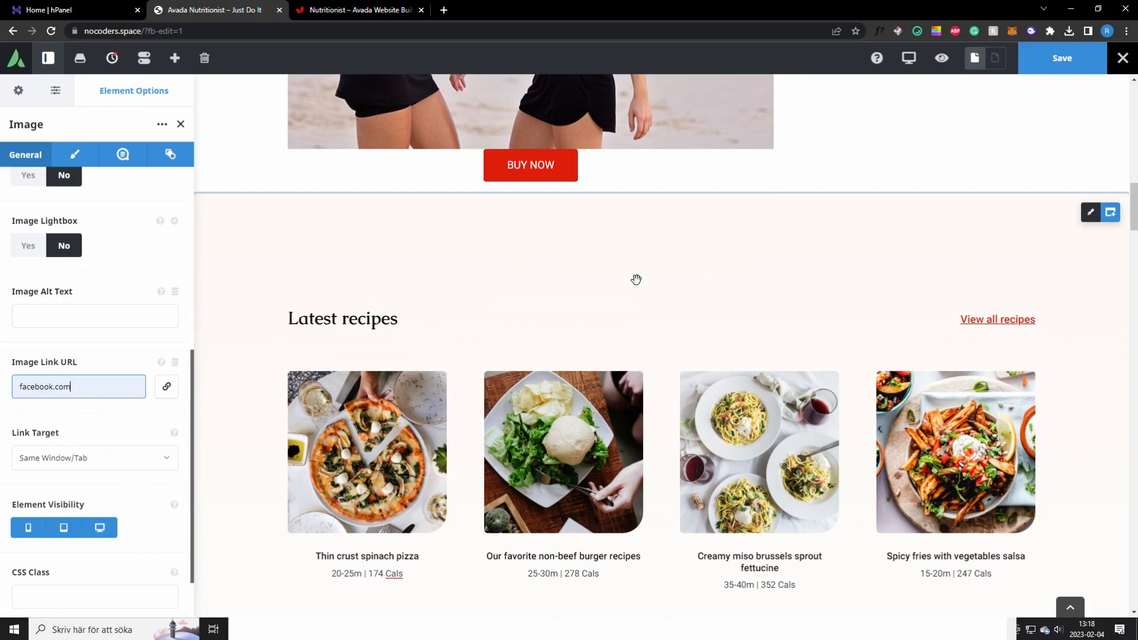
{"action": "scroll", "scroll_direction": "down", "scroll_amount": 3}
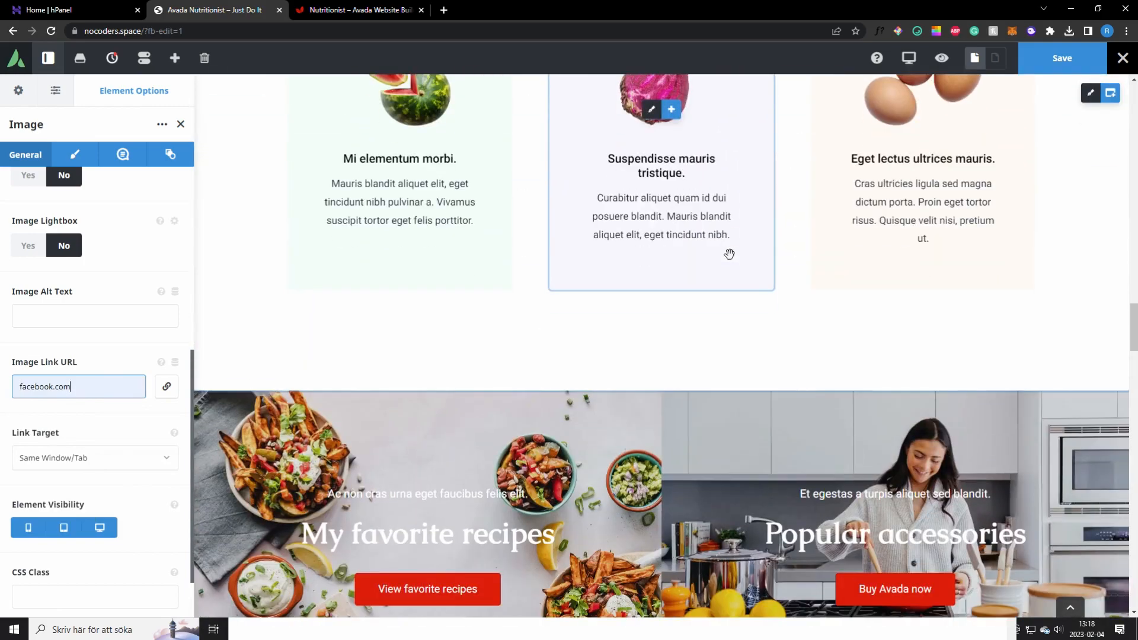
Step: Scroll through the rest of the homepage down to the Latest guides section
{"action": "scroll", "scroll_direction": "down", "scroll_amount": 3}
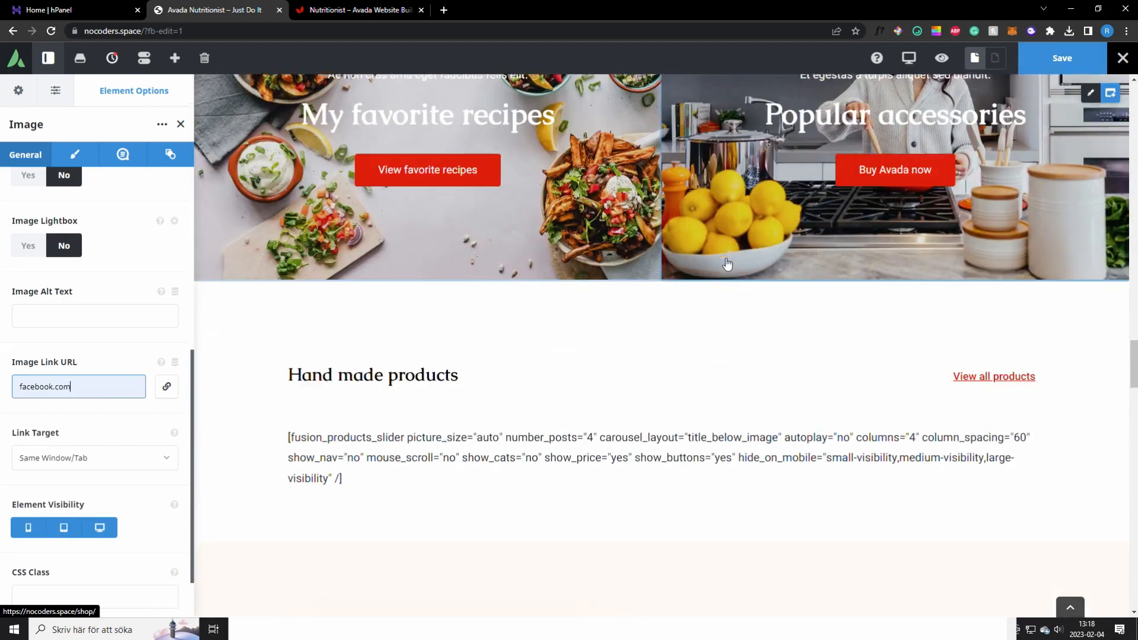
{"action": "scroll", "scroll_direction": "down", "scroll_amount": 3}
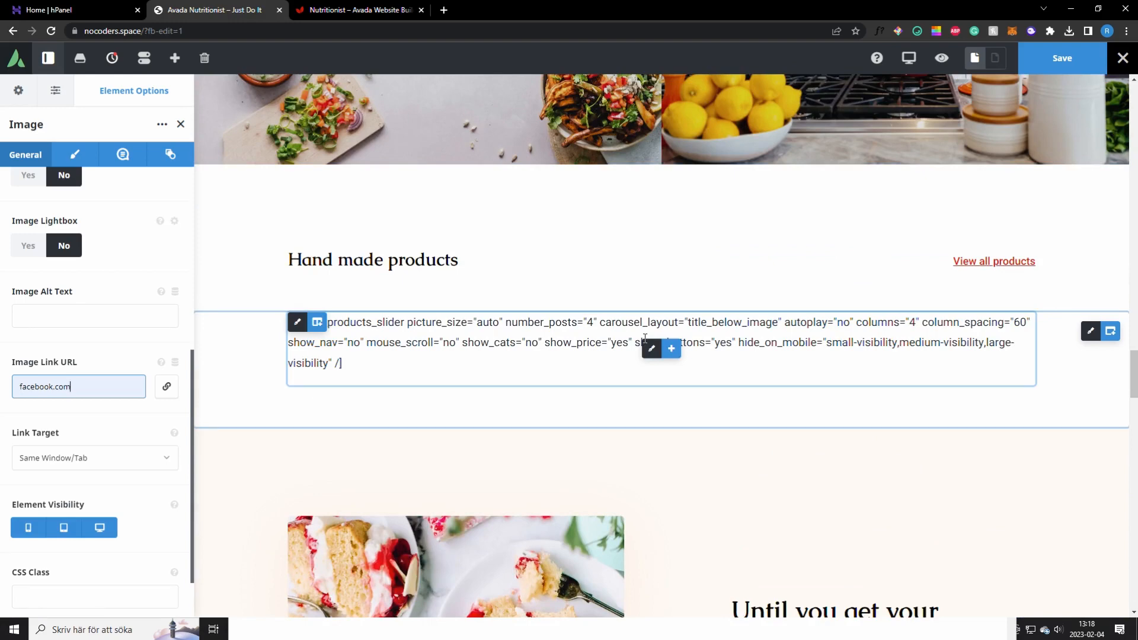
{"action": "scroll", "scroll_direction": "down", "scroll_amount": 3}
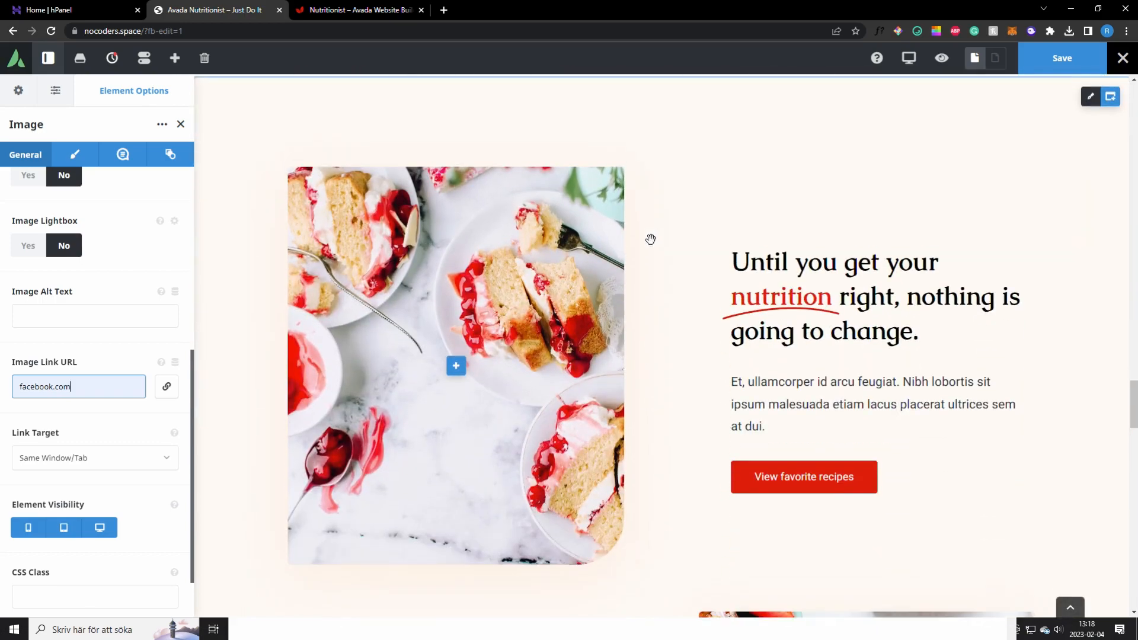
{"action": "scroll", "scroll_direction": "down", "scroll_amount": 3}
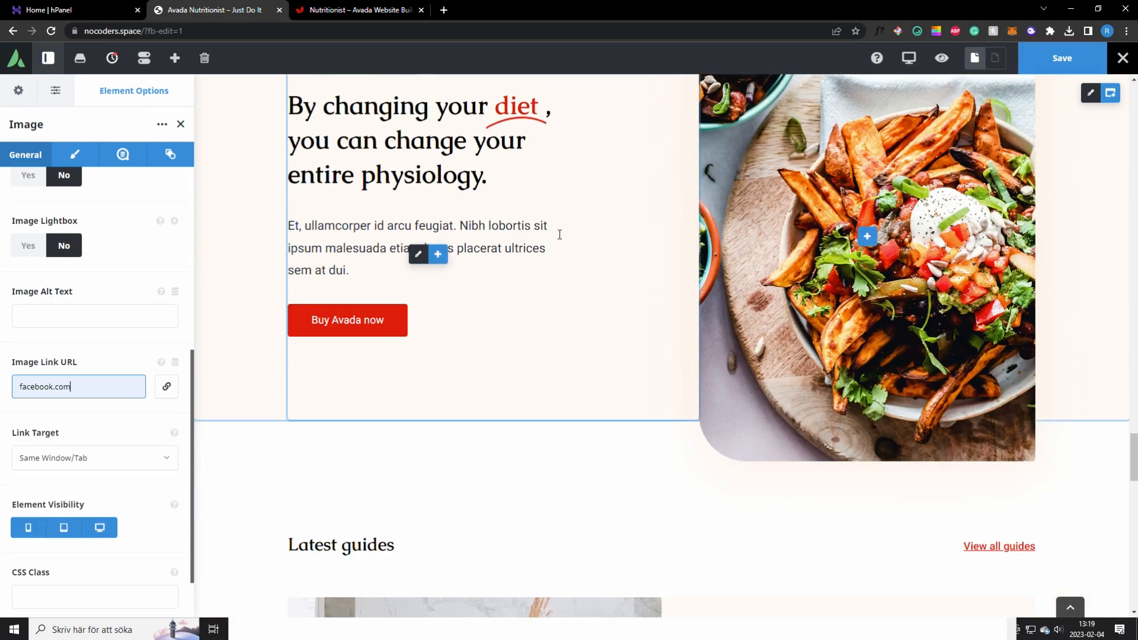
{"action": "scroll", "scroll_direction": "down", "scroll_amount": 3}
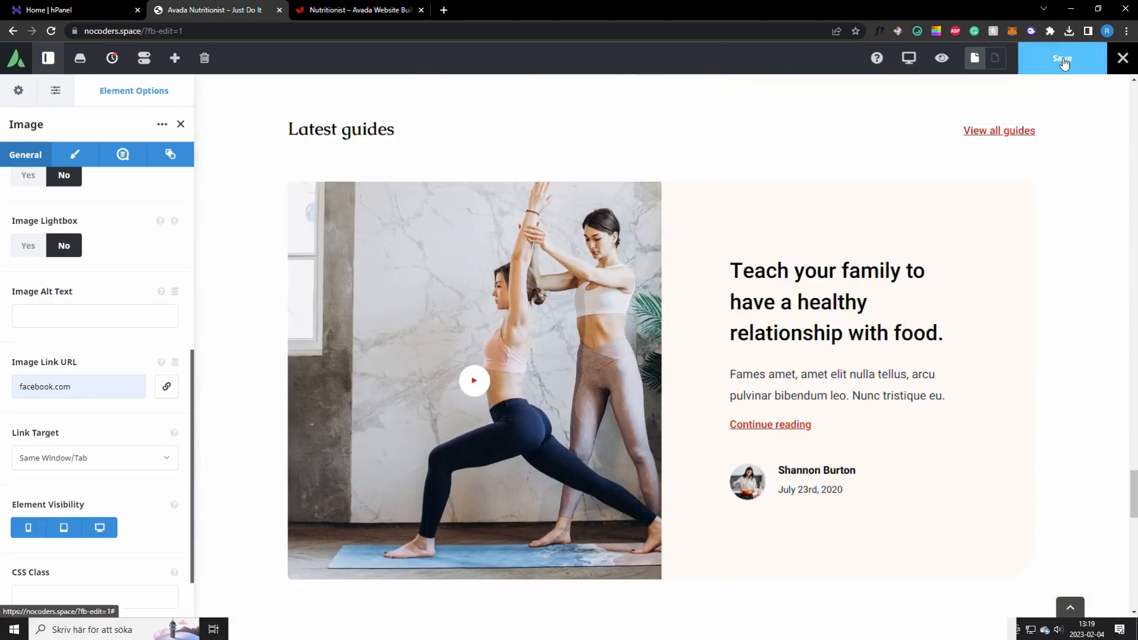